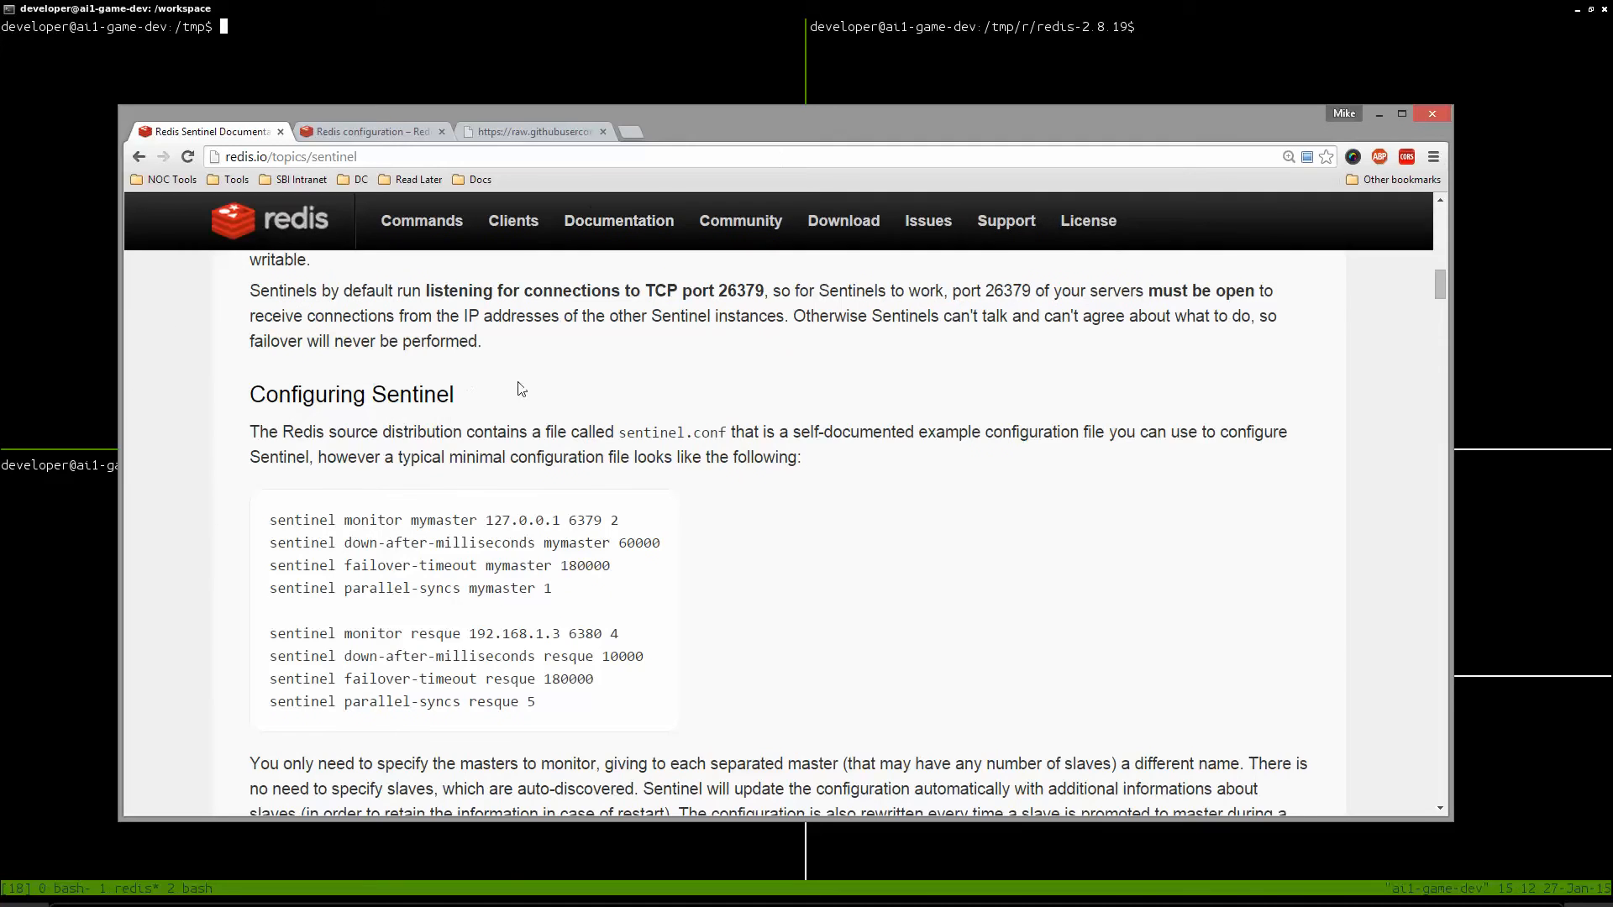
Step: Read through the Sentinel docs and the Sentinel client guidelines page
{"action": "scroll", "scroll_direction": "up", "scroll_amount": 3}
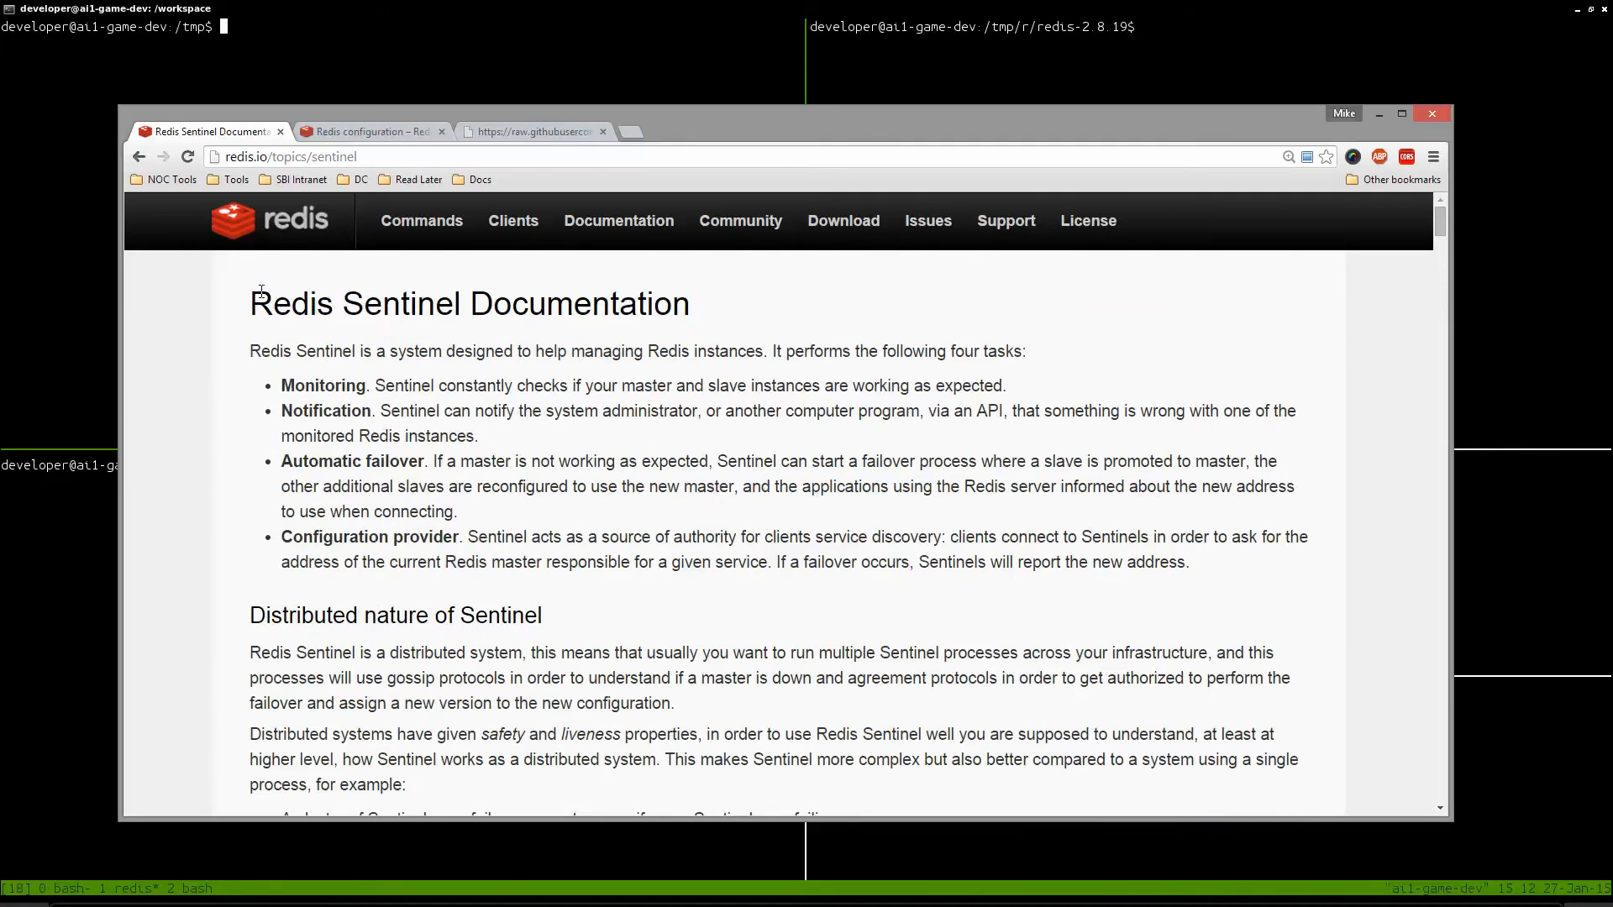
{"action": "scroll", "scroll_direction": "down", "scroll_amount": 3}
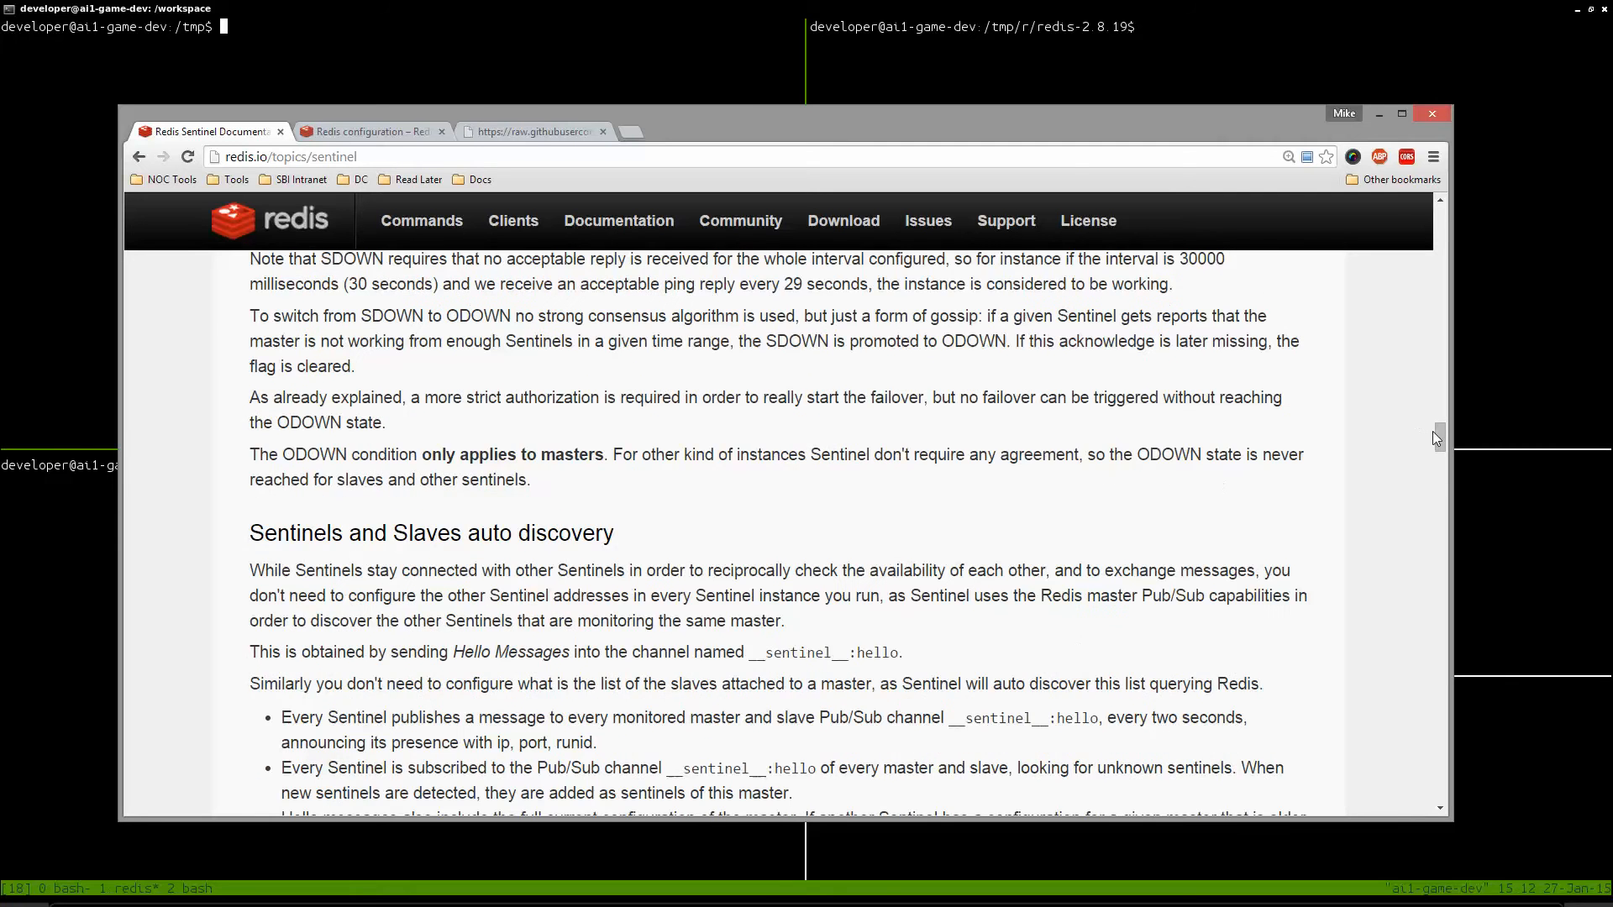
{"action": "scroll", "scroll_direction": "down", "scroll_amount": 3}
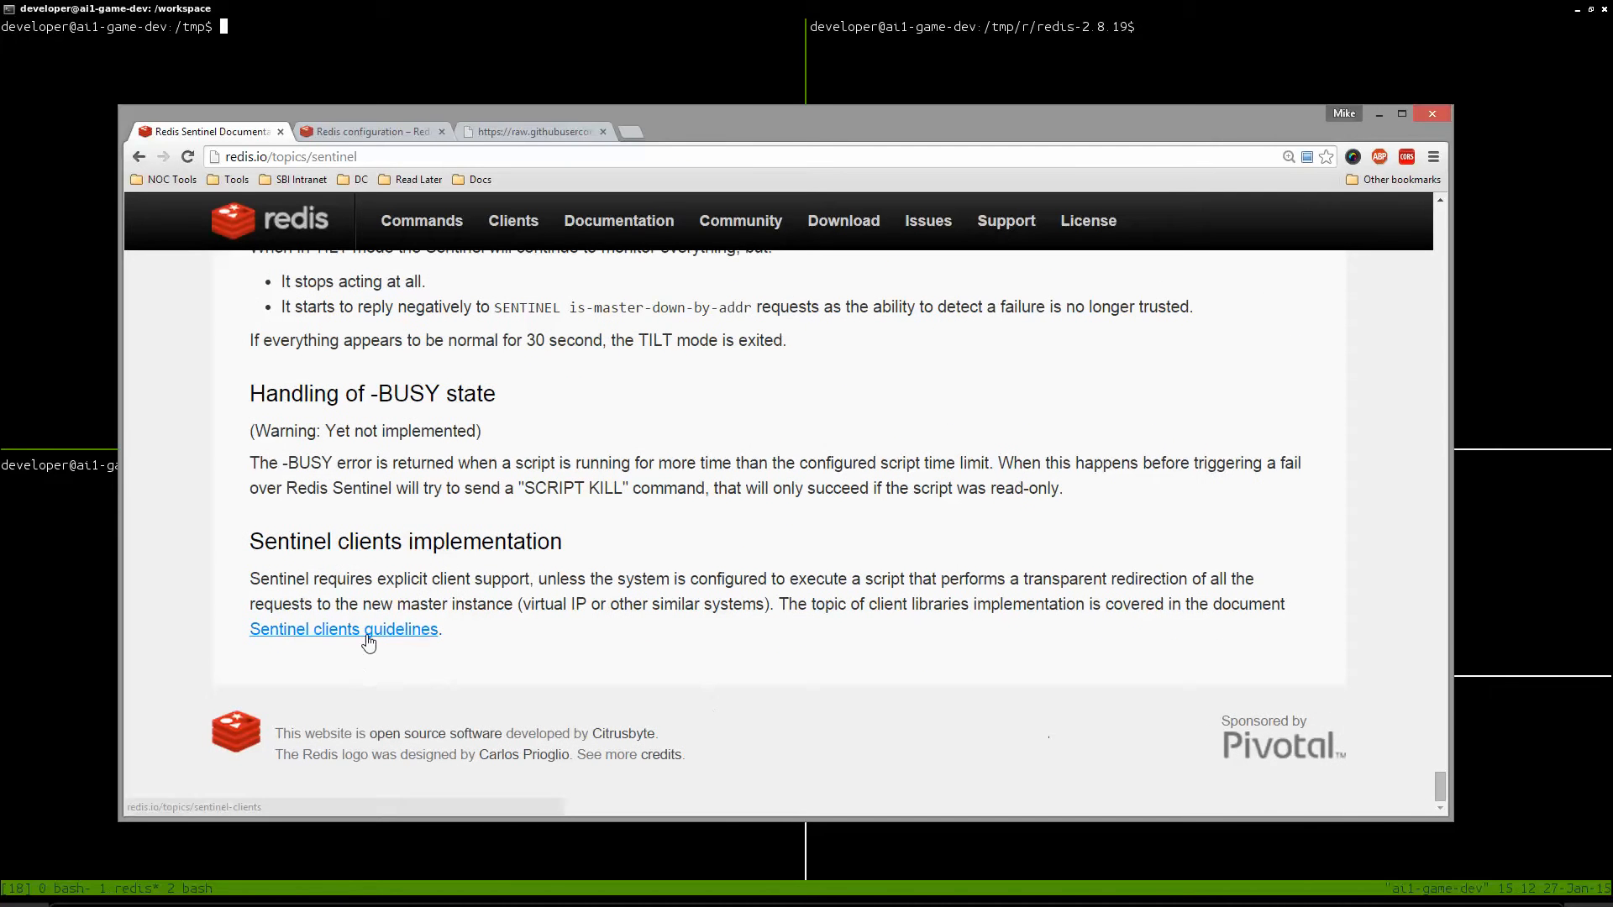
{"action": "left_click", "coordinate": [344, 628]}
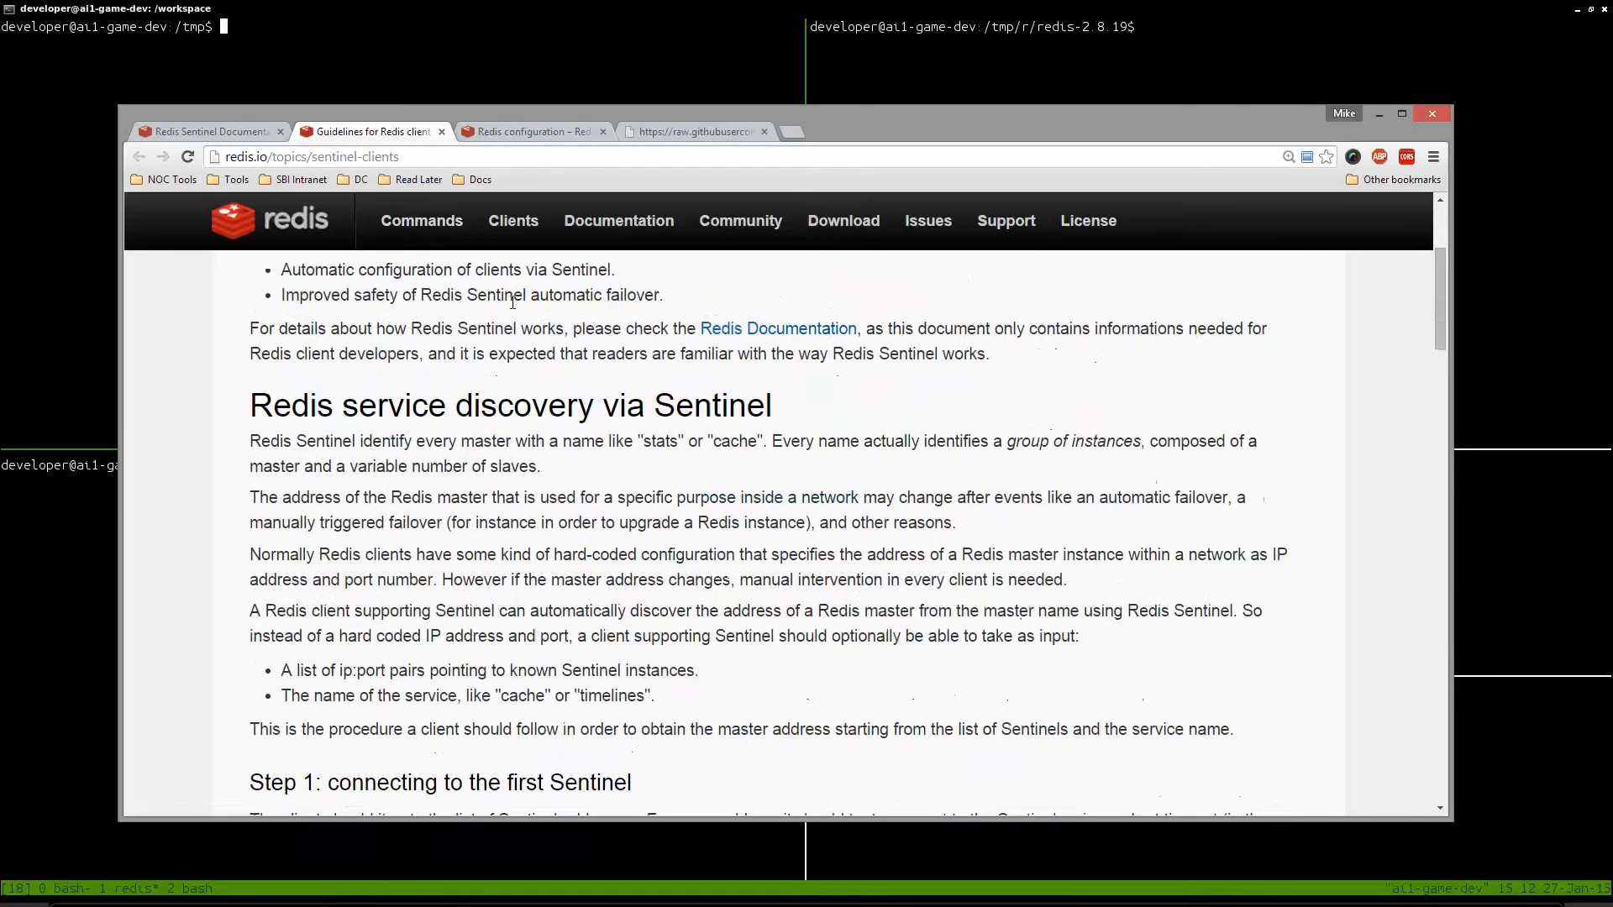
{"action": "scroll", "scroll_direction": "down", "scroll_amount": 3}
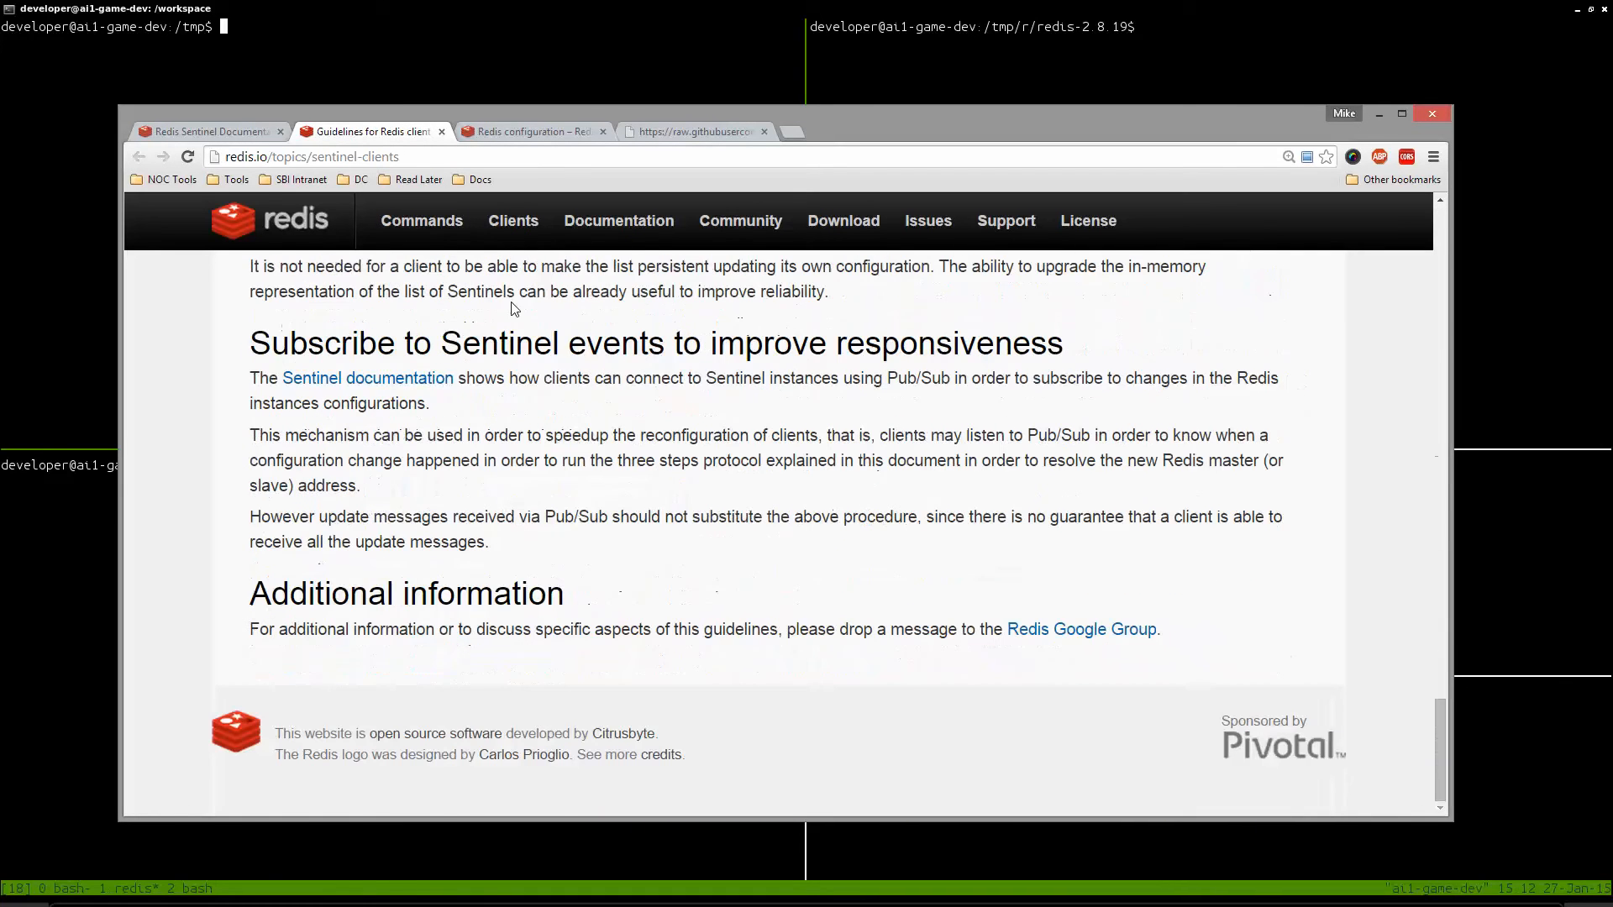
Step: View the Redis configuration page and load the example redis.conf for Redis 2.8
{"action": "left_click", "coordinate": [531, 132]}
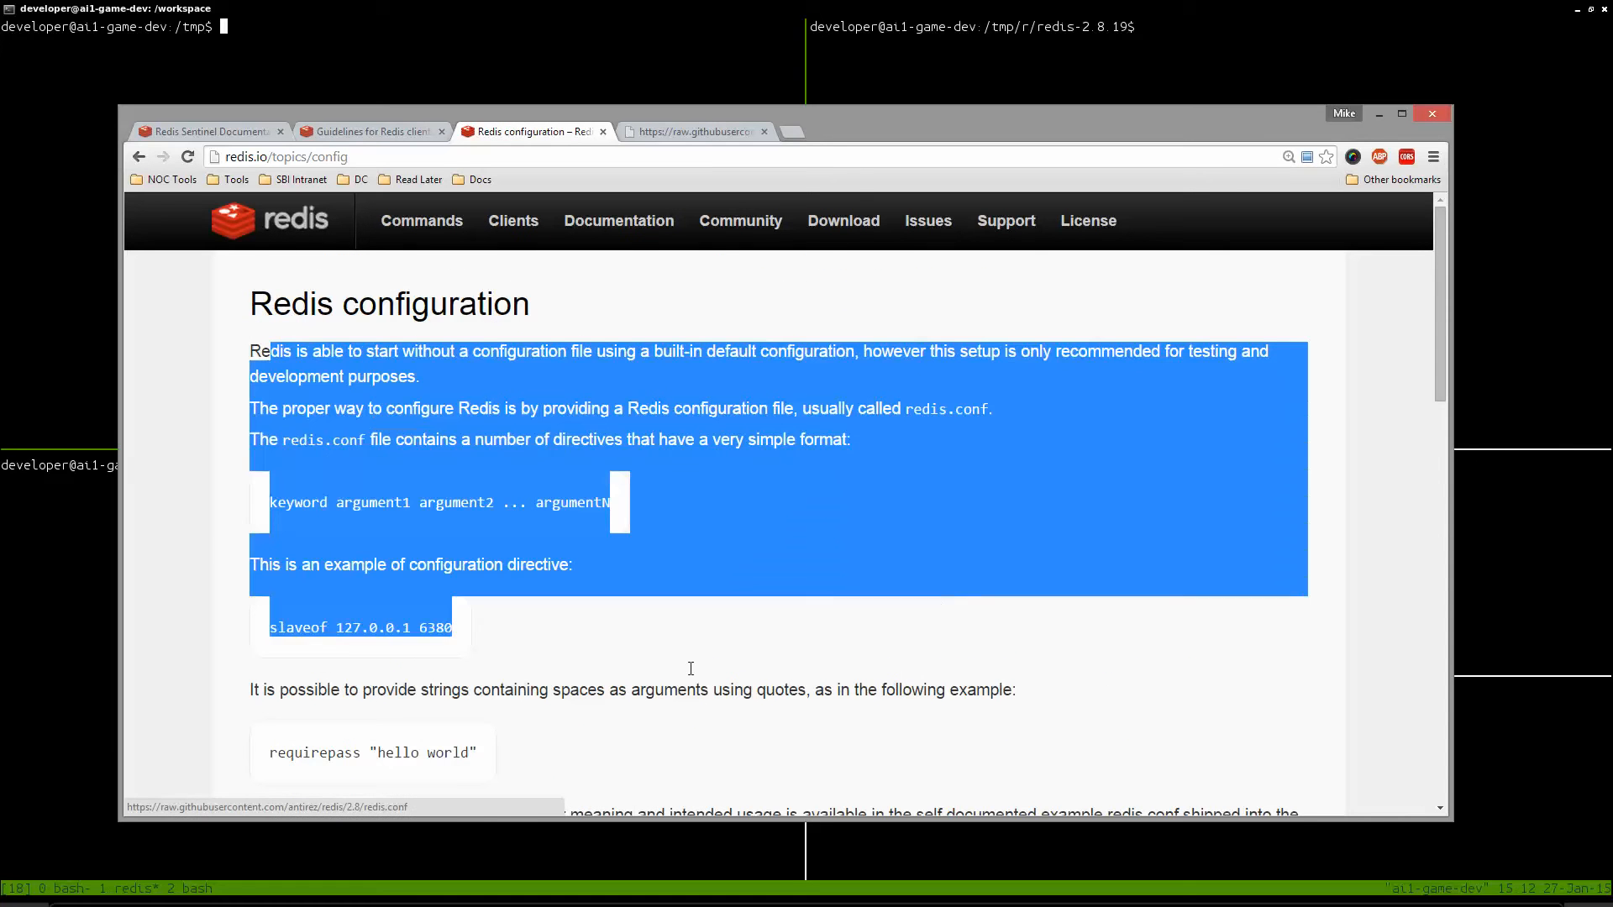
{"action": "scroll", "scroll_direction": "down", "scroll_amount": 3}
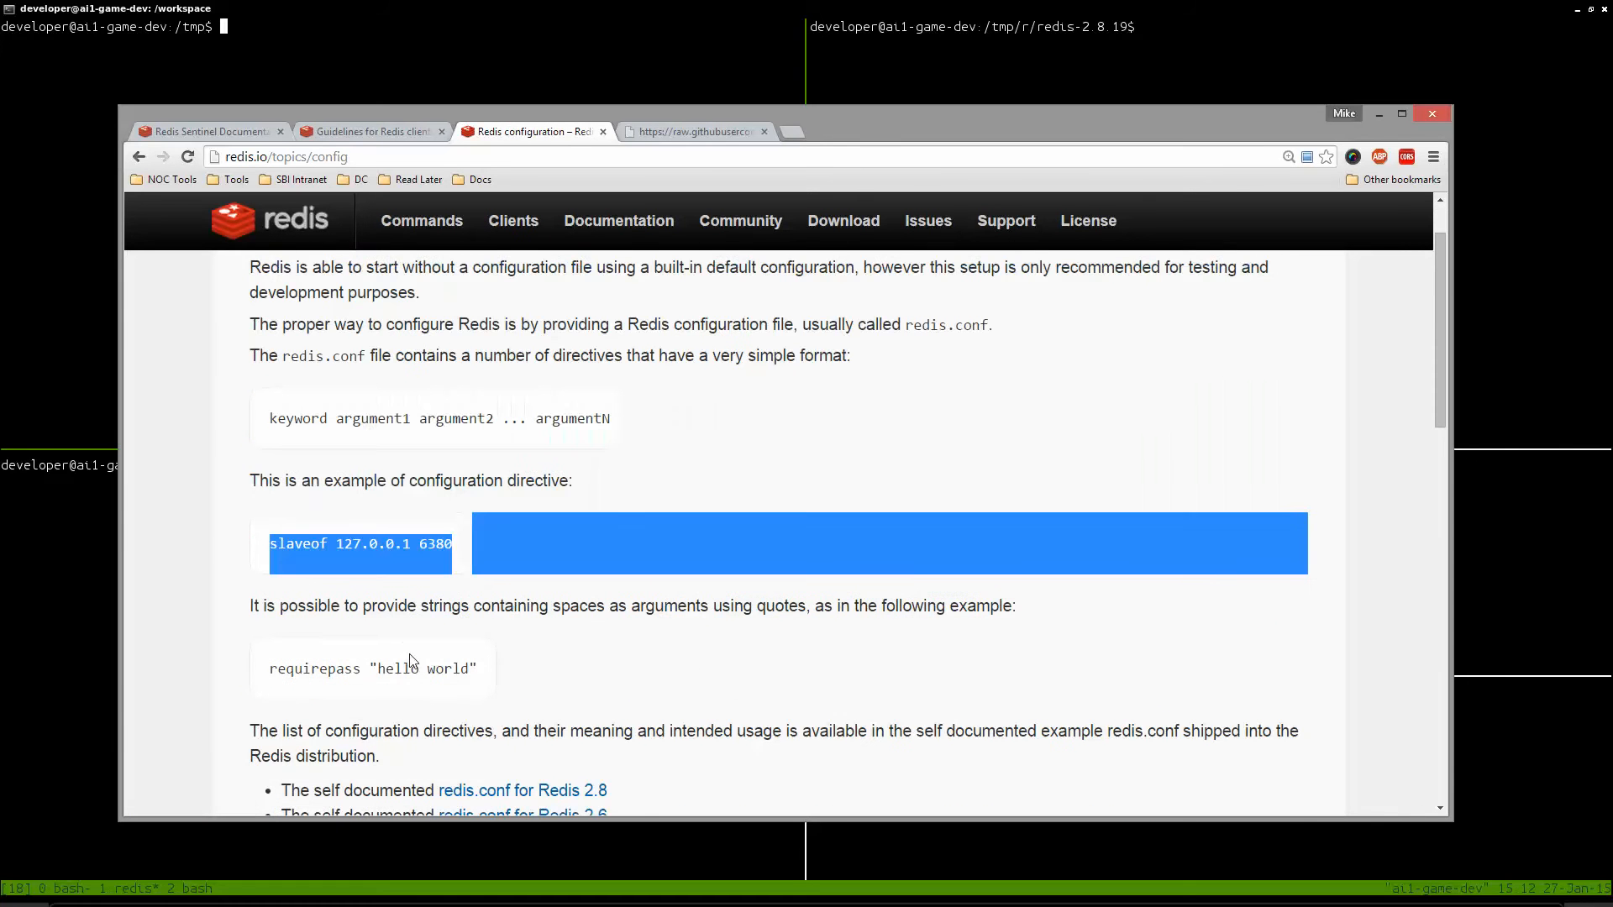
{"action": "left_click", "coordinate": [694, 132]}
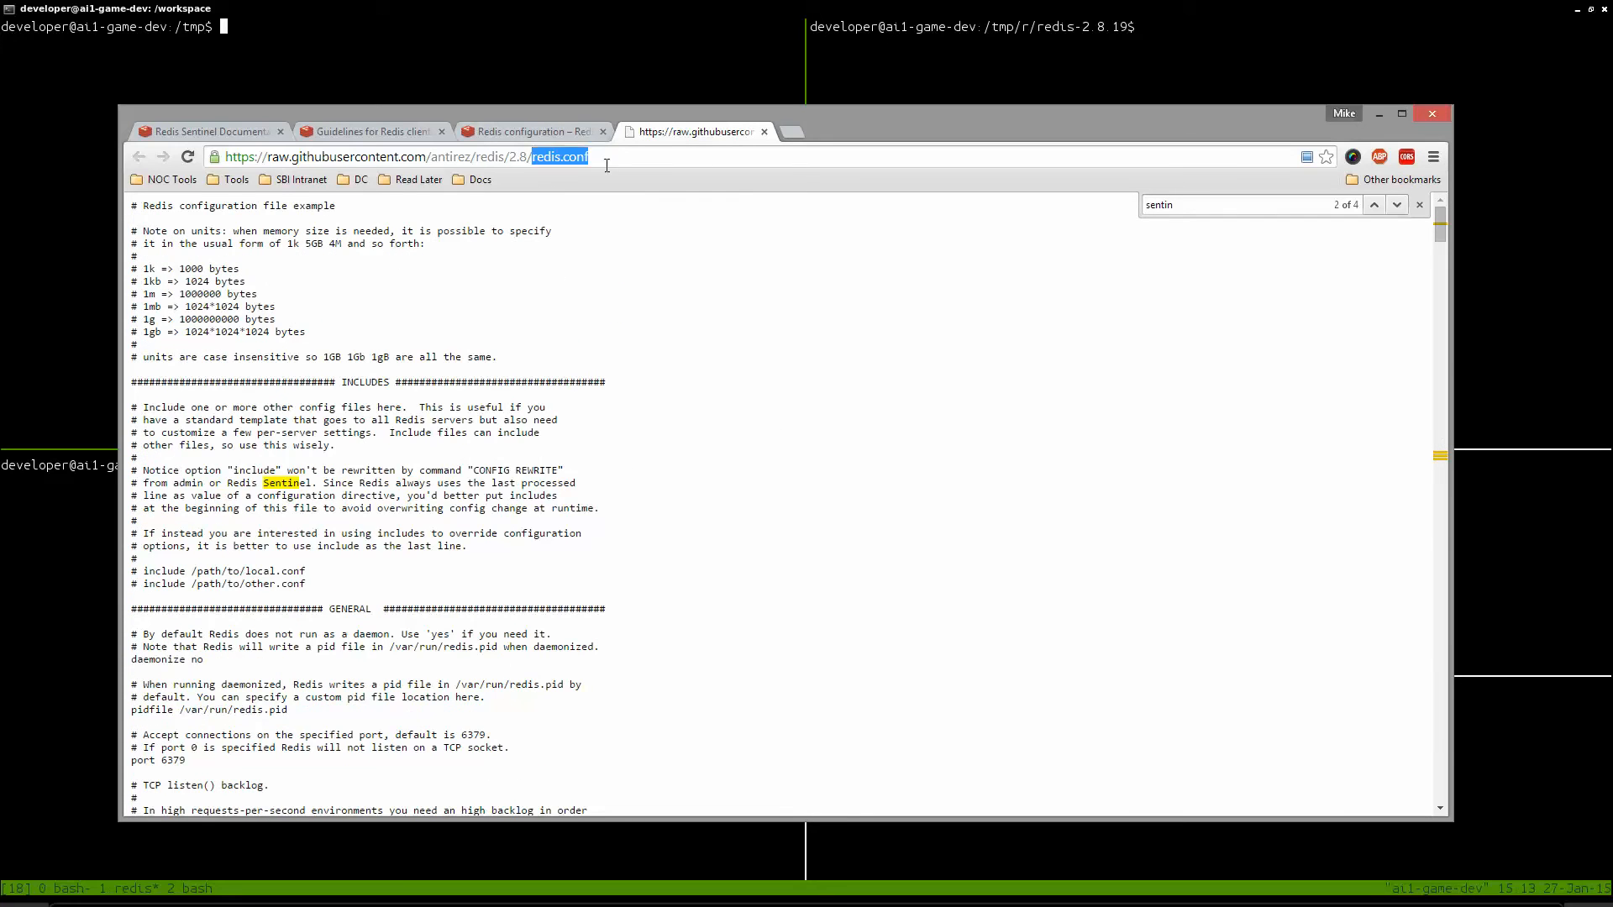
Step: Scroll through the raw redis.conf to view its Sentinel mentions
{"action": "scroll", "scroll_direction": "down", "scroll_amount": 3}
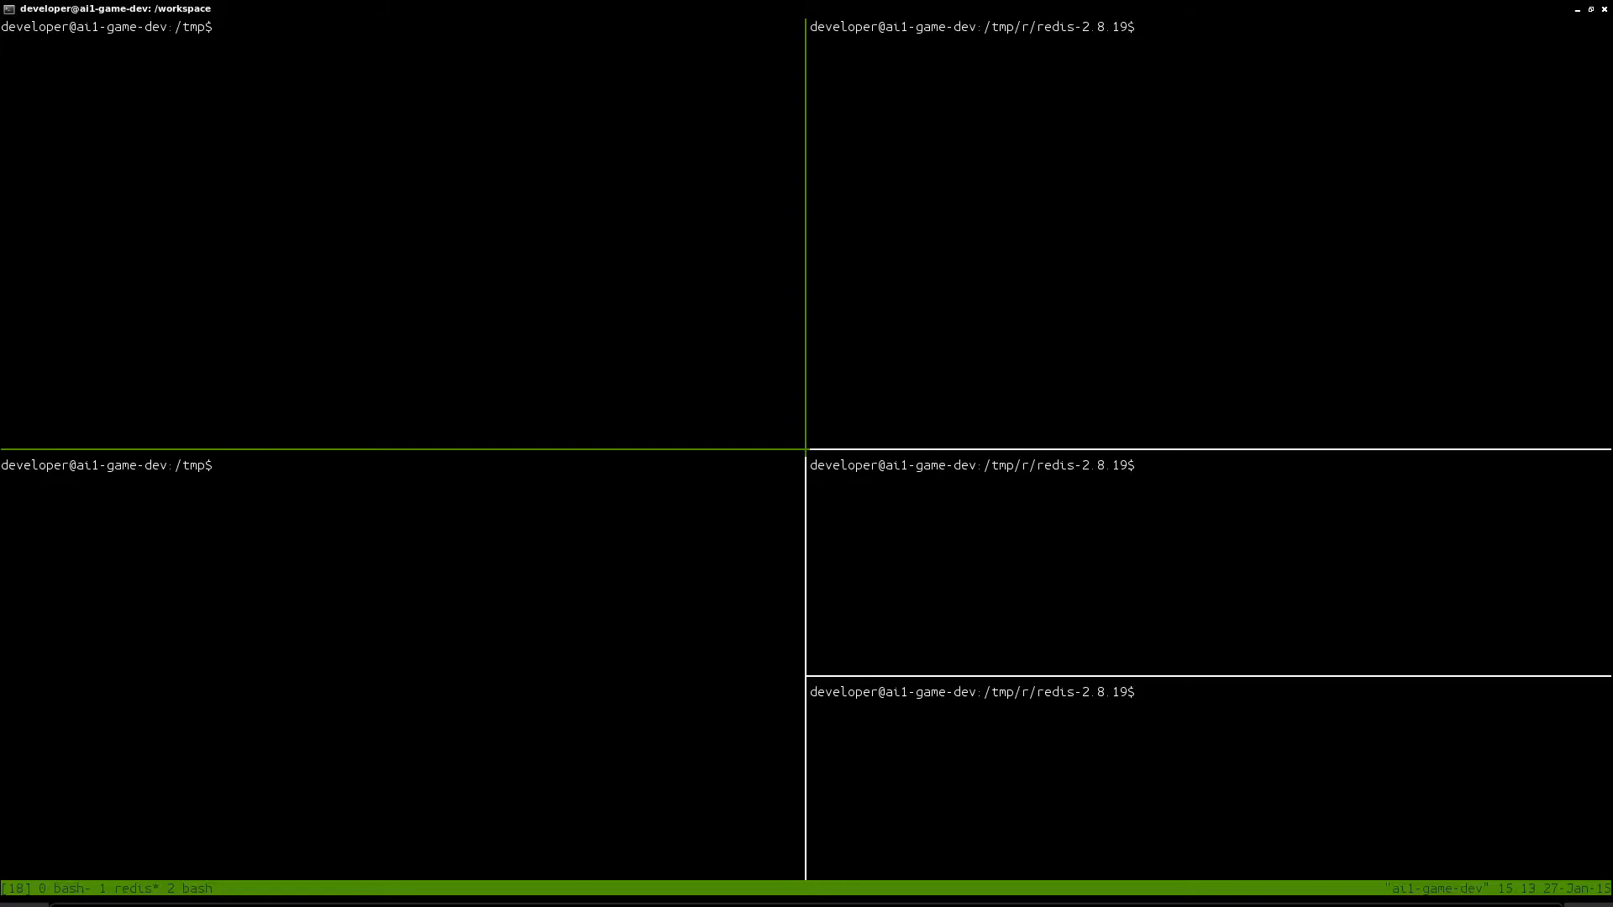
Step: Search Google for 'download redis' and load the official Redis download page
{"action": "type", "text": "download redis"}
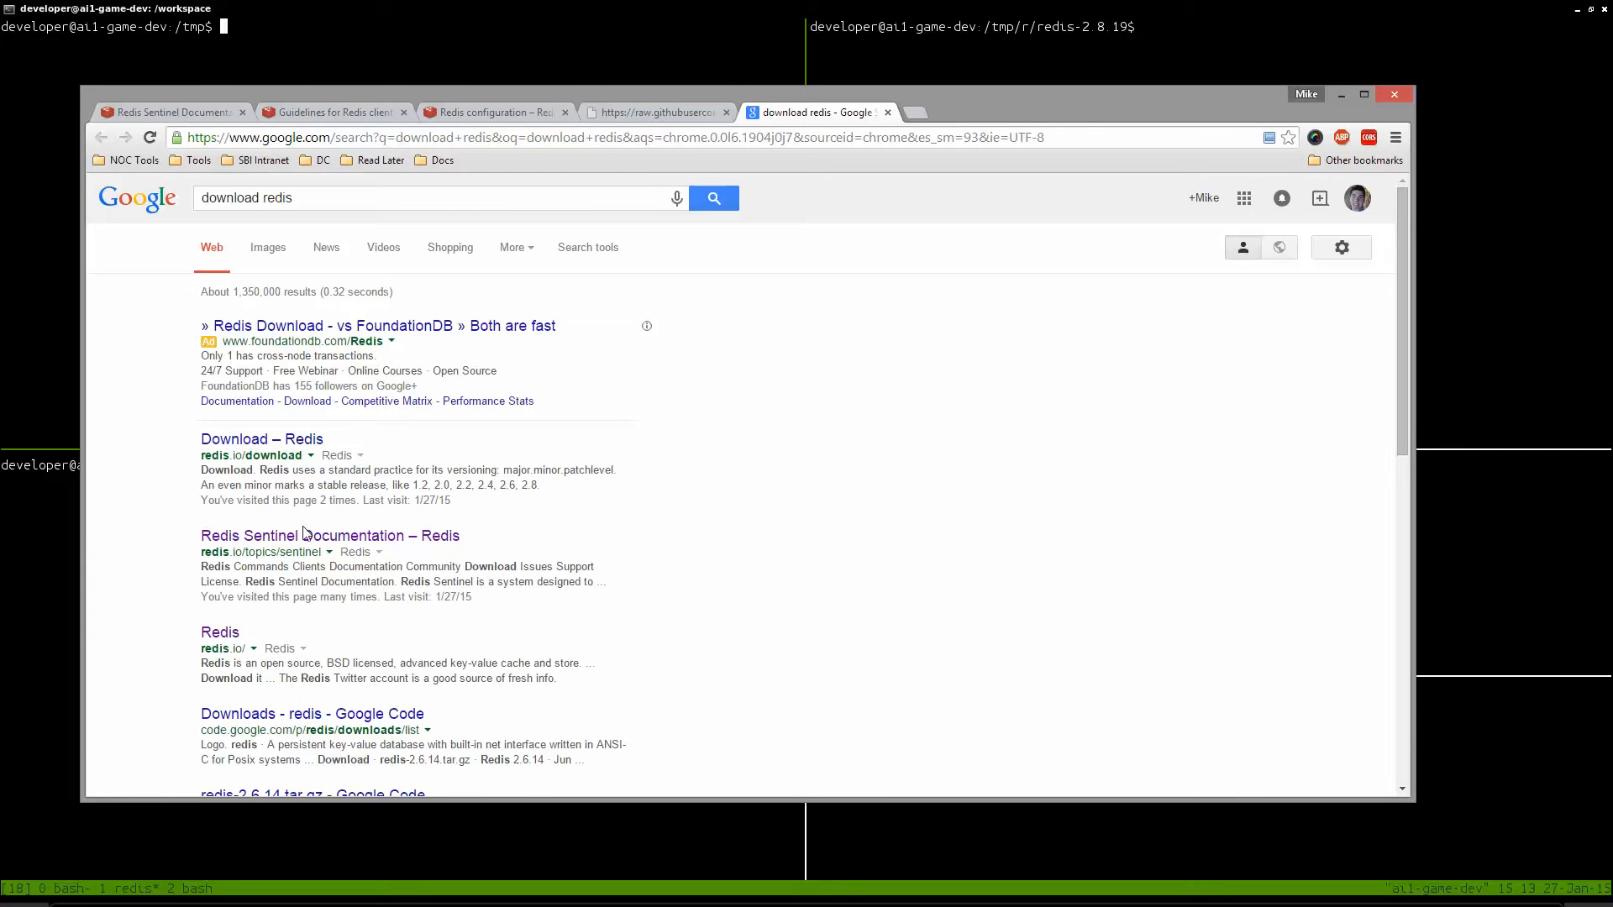
{"action": "mouse_move", "coordinate": [262, 439]}
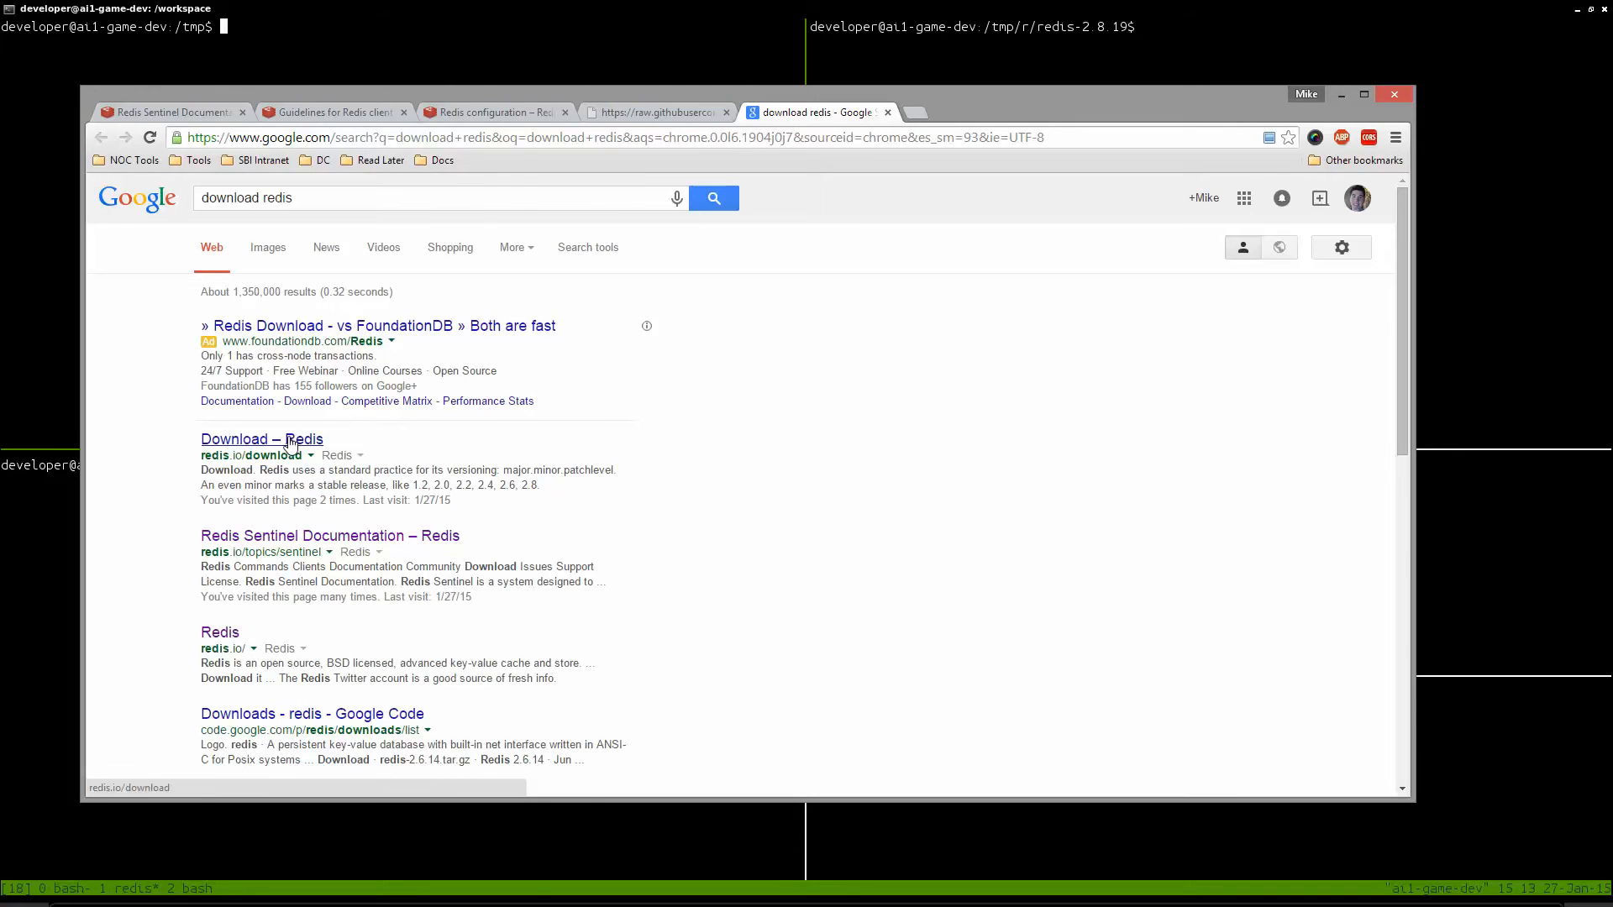
{"action": "left_click", "coordinate": [262, 438]}
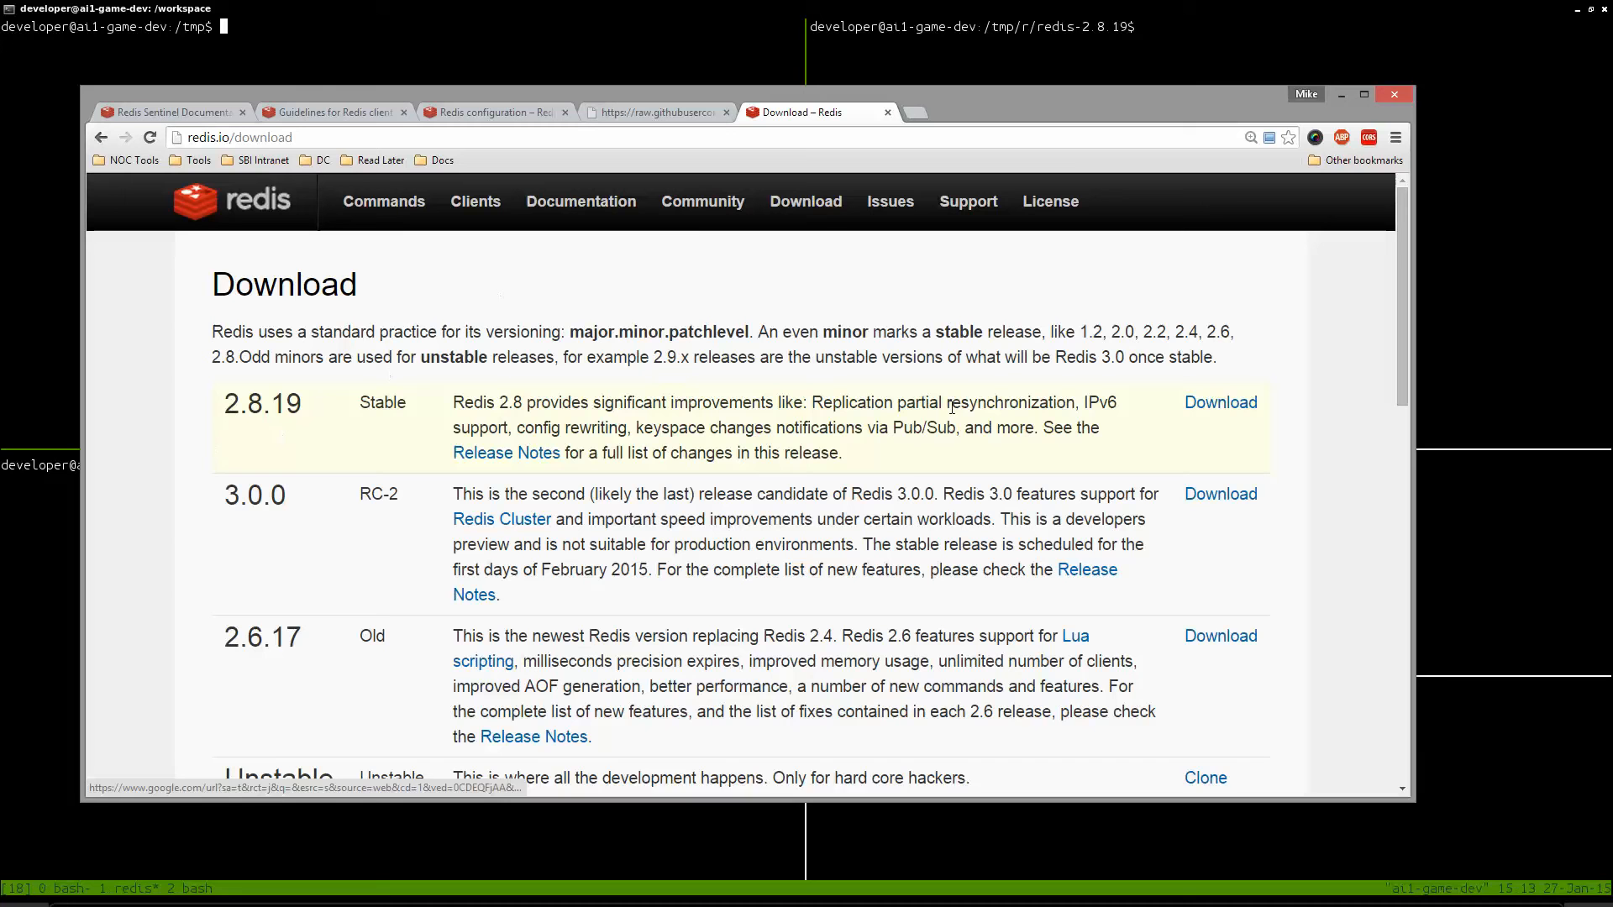
{"action": "mouse_move", "coordinate": [1221, 402]}
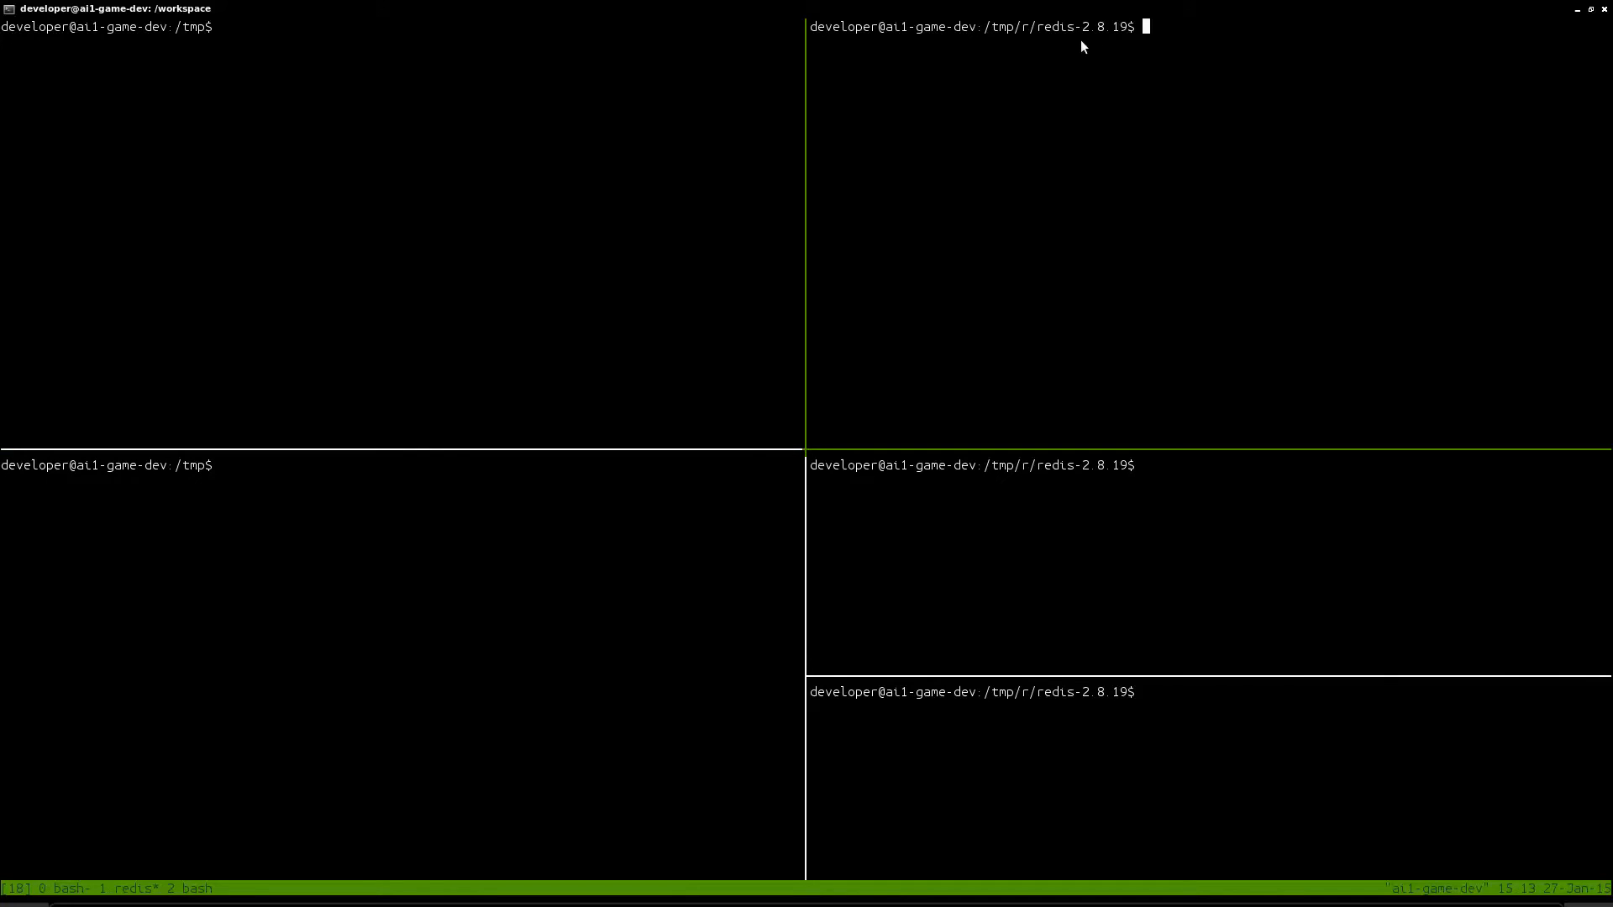
{"action": "mouse_move", "coordinate": [1051, 58]}
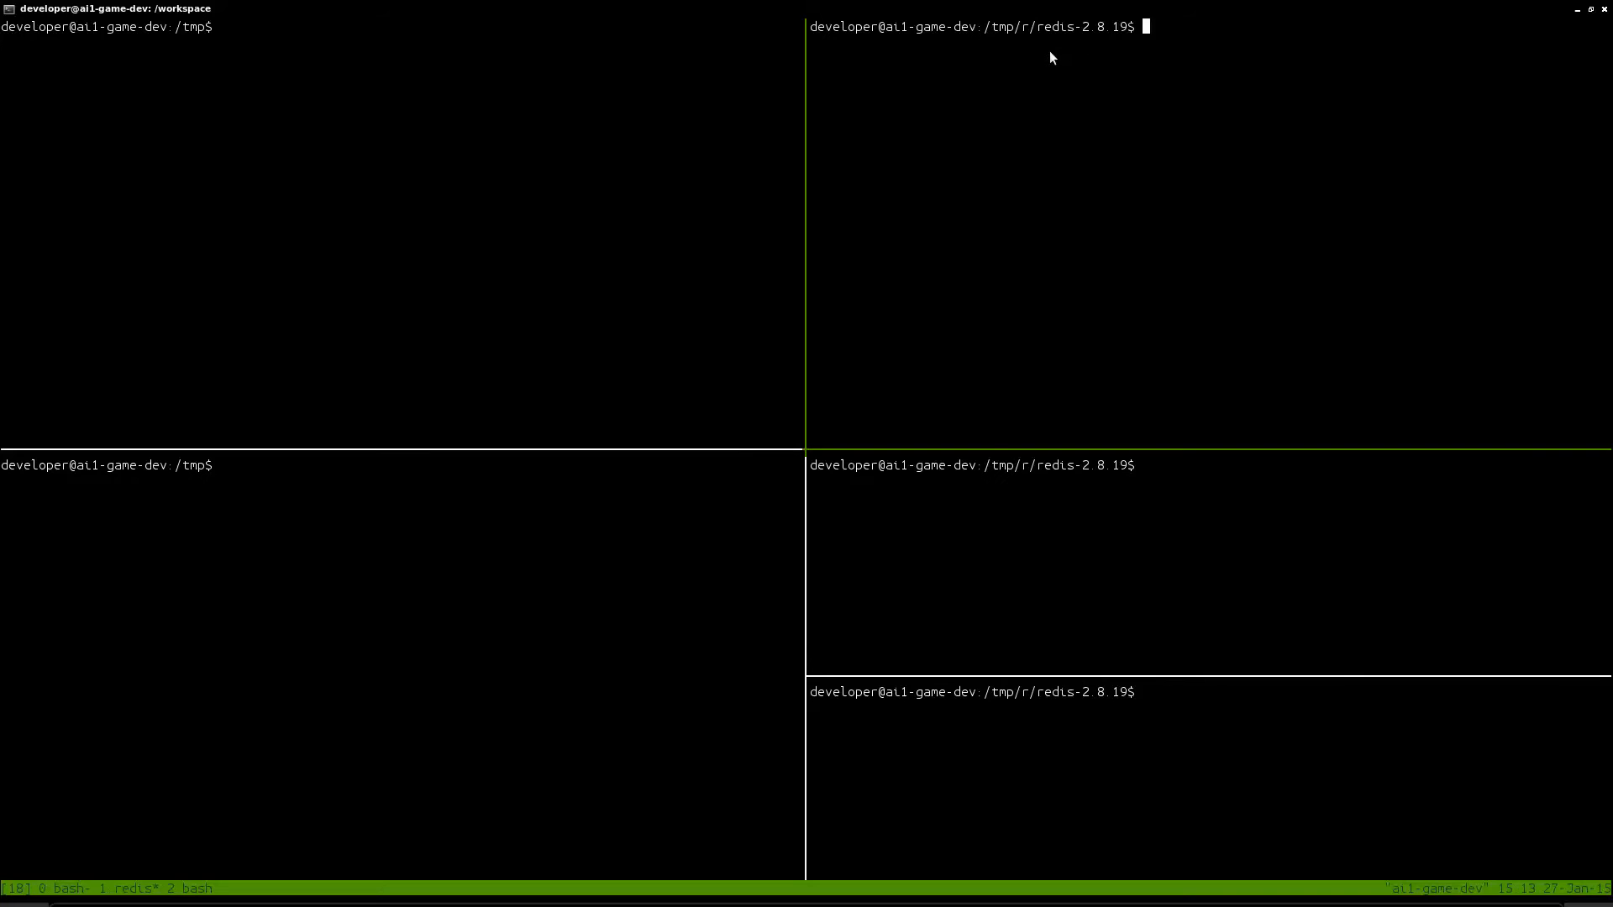
Step: Run 'which redis-cli' and 'which redis-server' to confirm they live in /usr/local/bin
{"action": "type", "text": "which"}
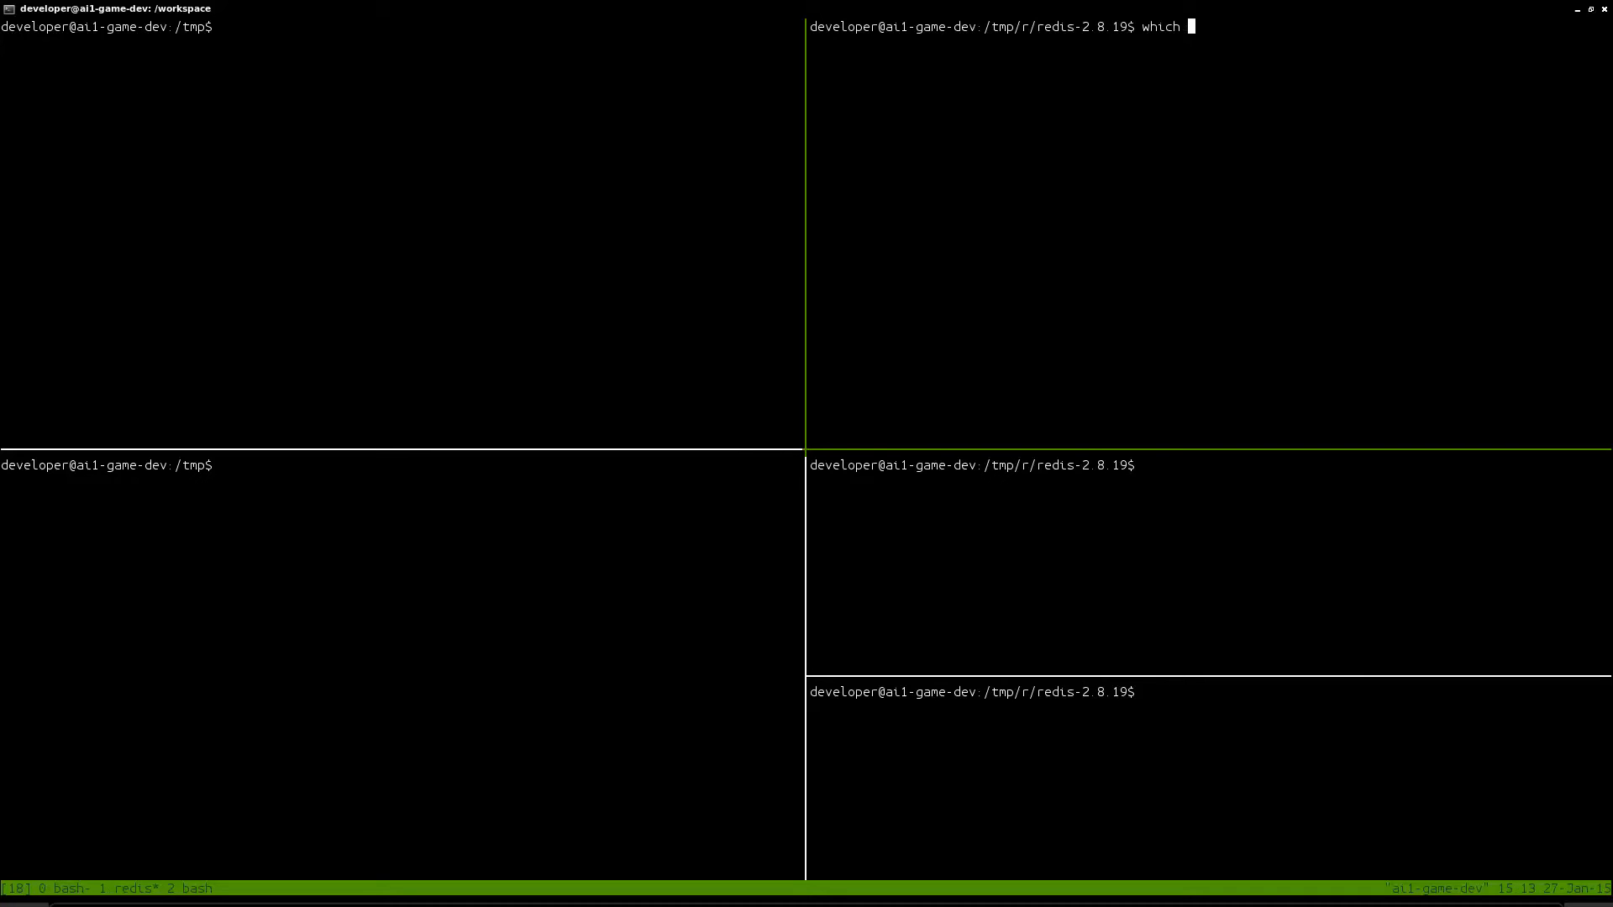
{"action": "type", "text": "redis-cli"}
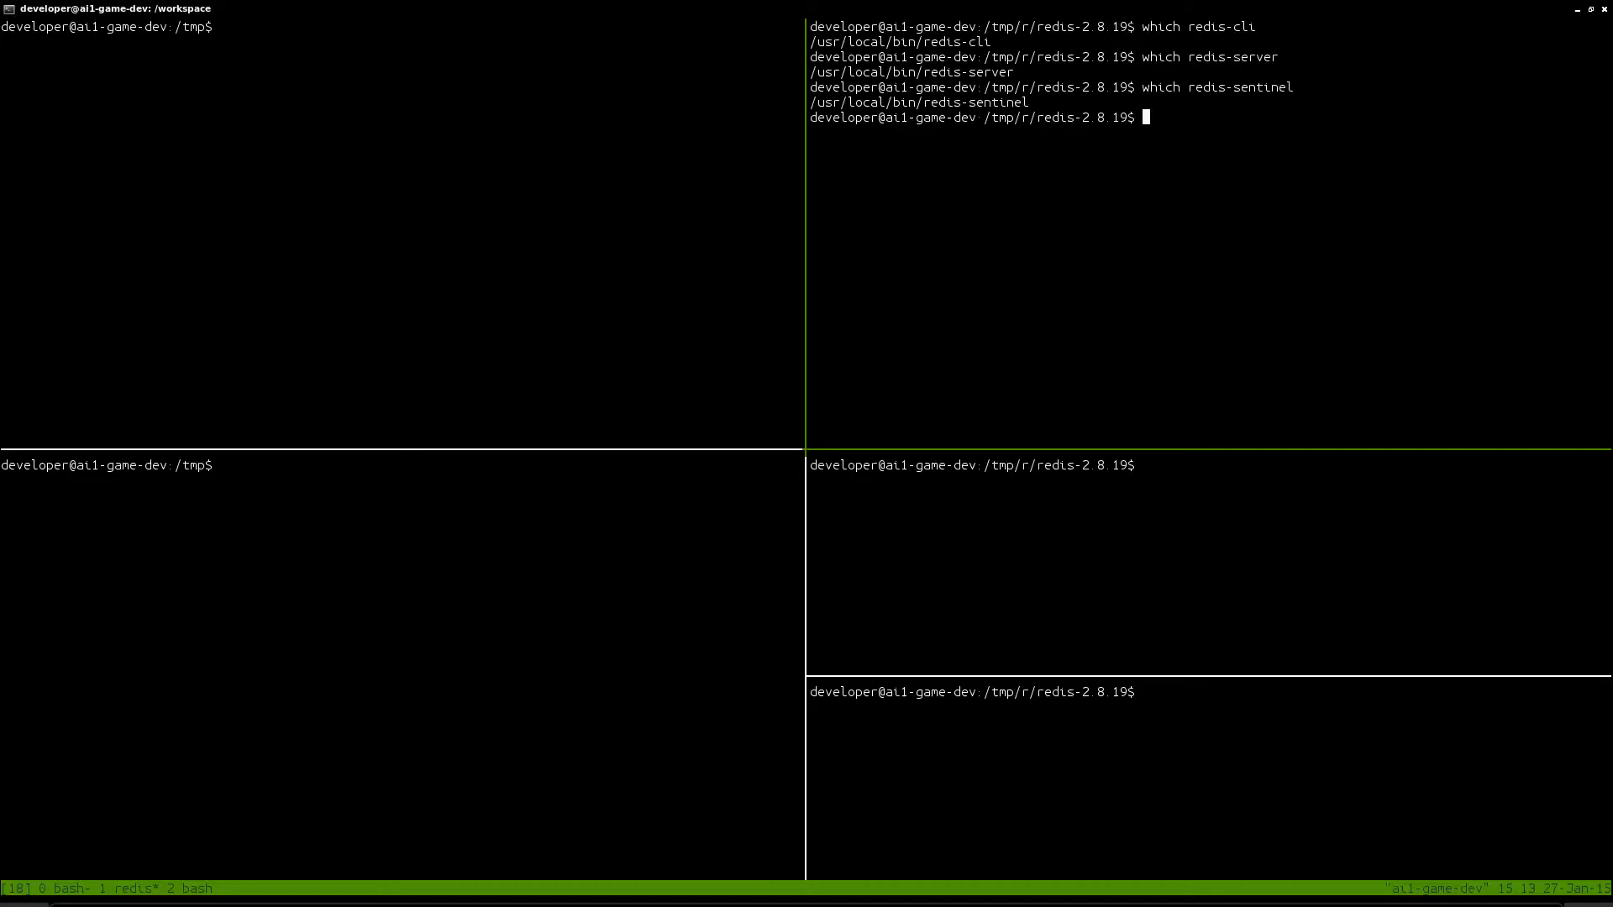
{"action": "double_click", "coordinate": [909, 72]}
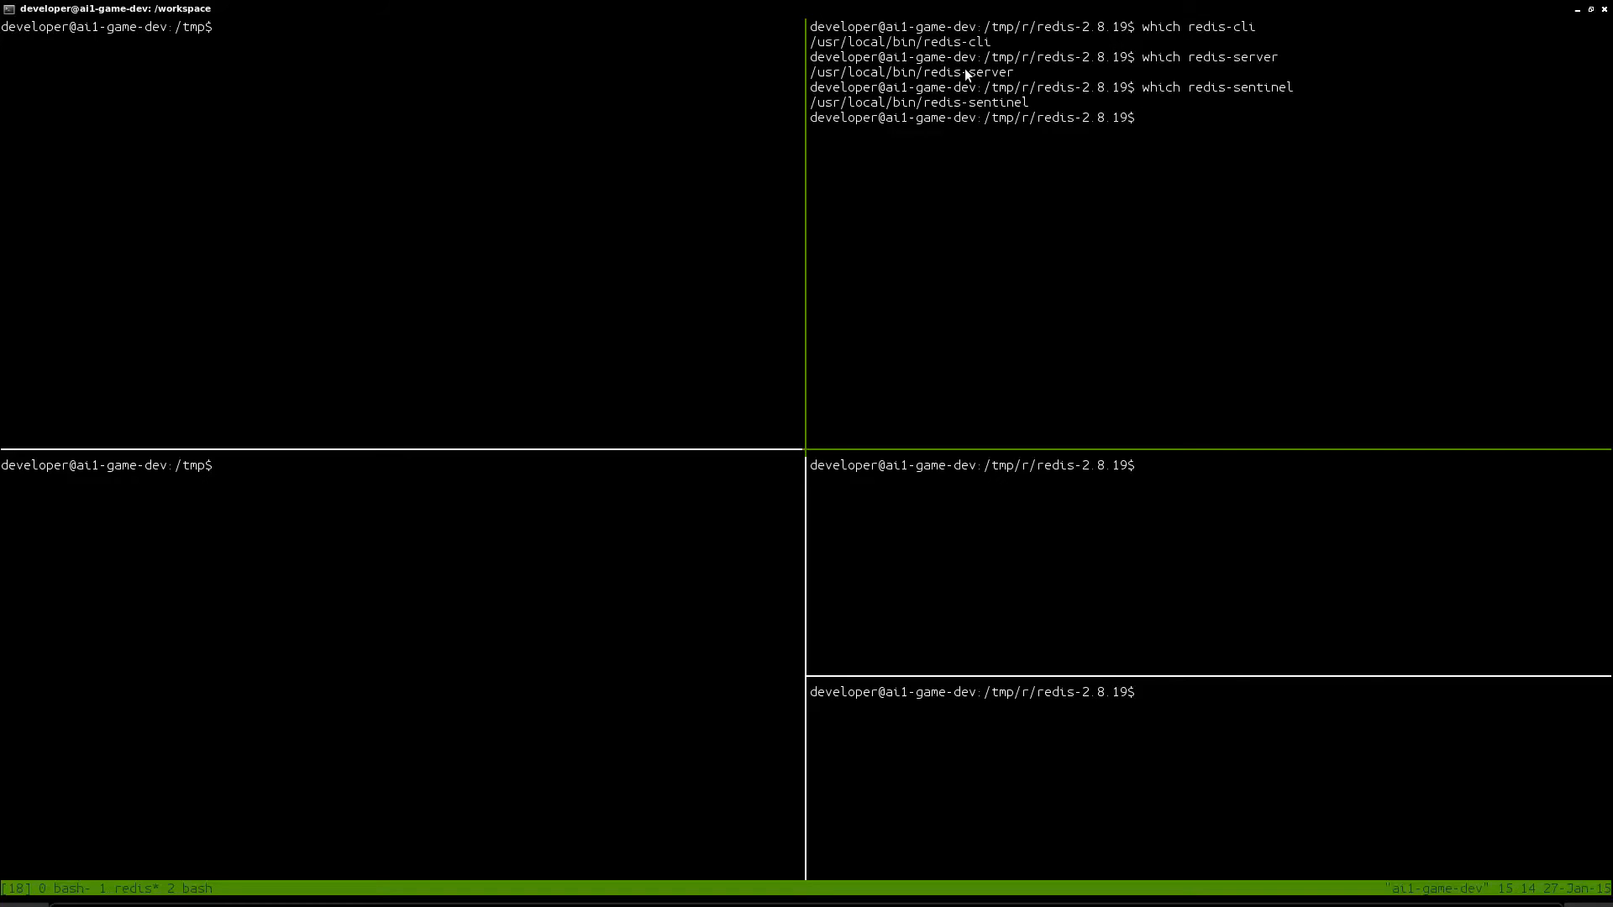
{"action": "type", "text": "redis-server /etc/redis/6380.conf"}
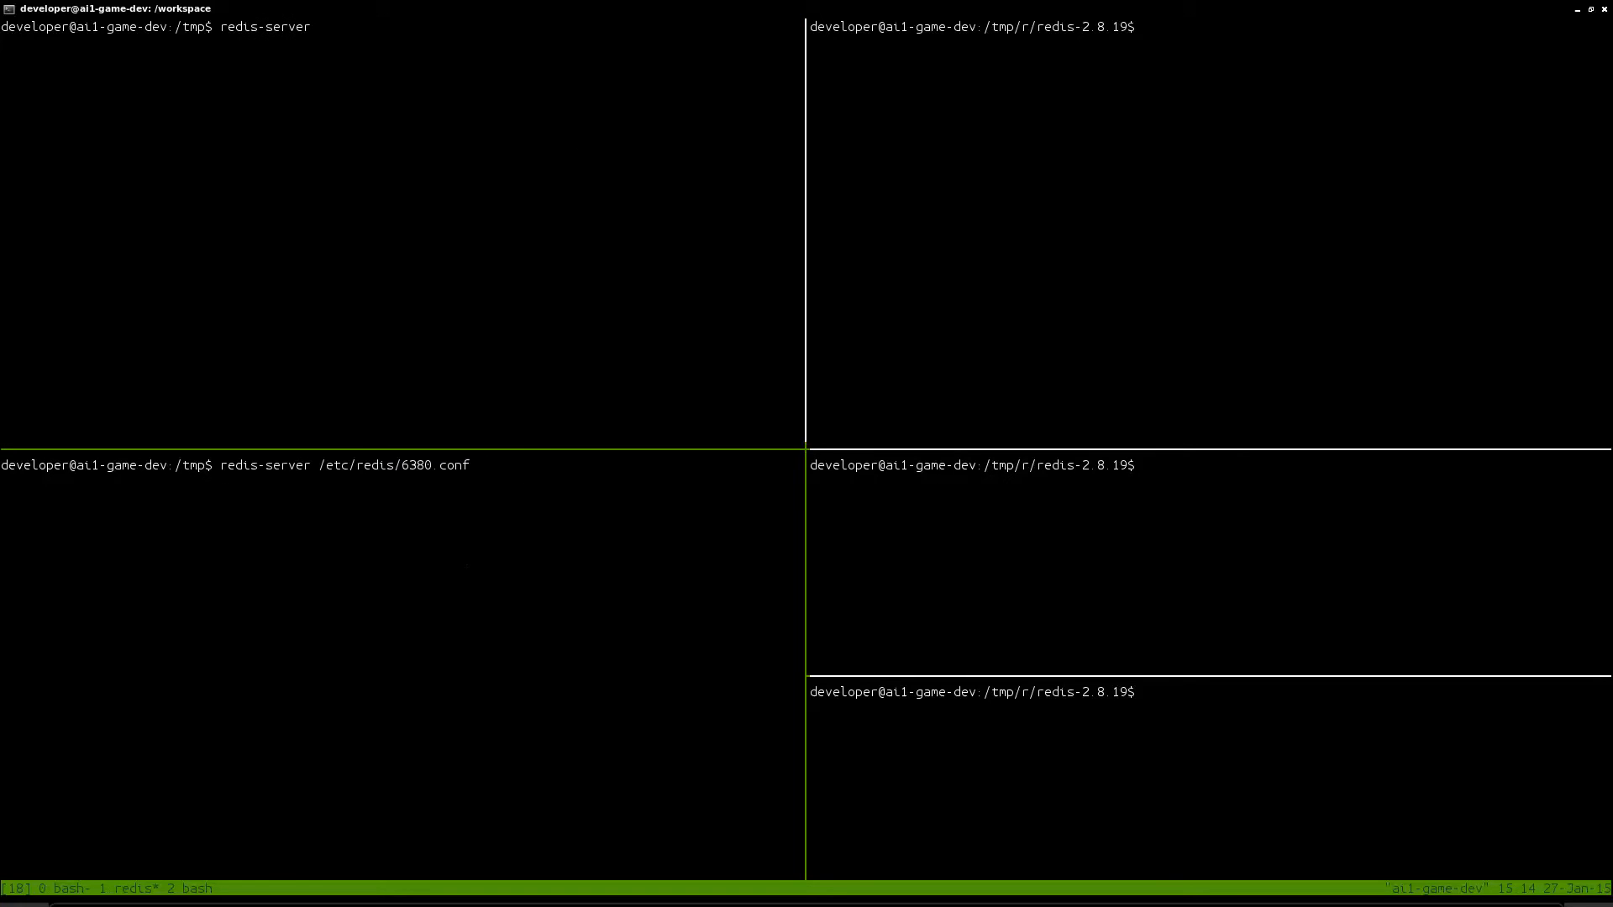
Step: Check which redis-sentinel, then line up sentinel commands for port 26379 and /etc/redis/26380.conf
{"action": "type", "text": "which redis-sentinel"}
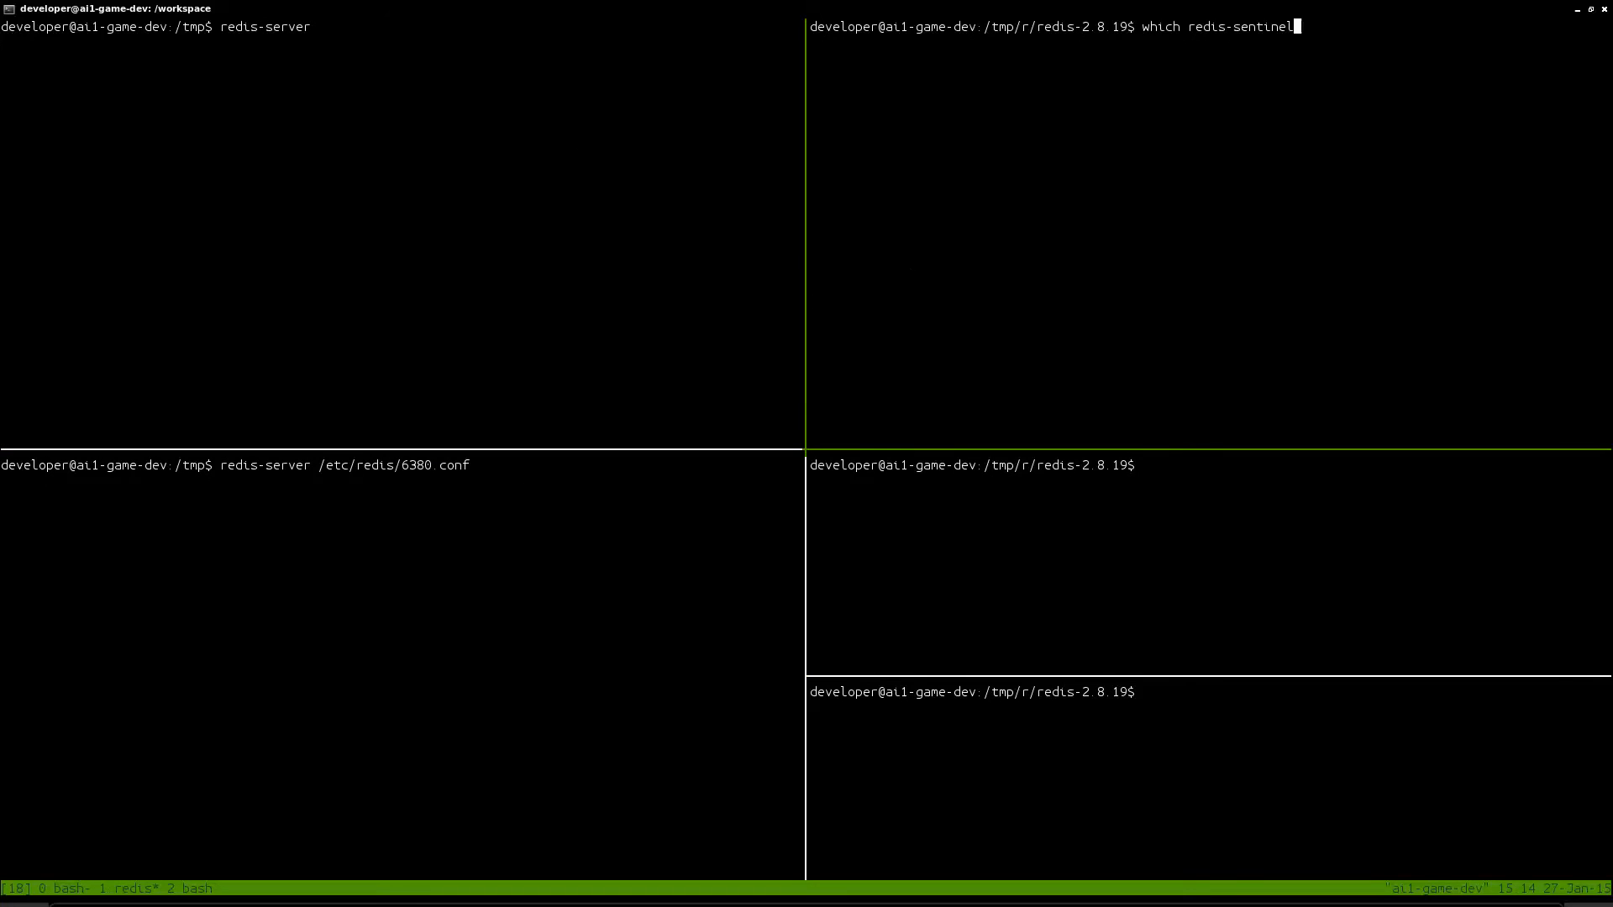
{"action": "type", "text": "redis-sentinel --port 26379"}
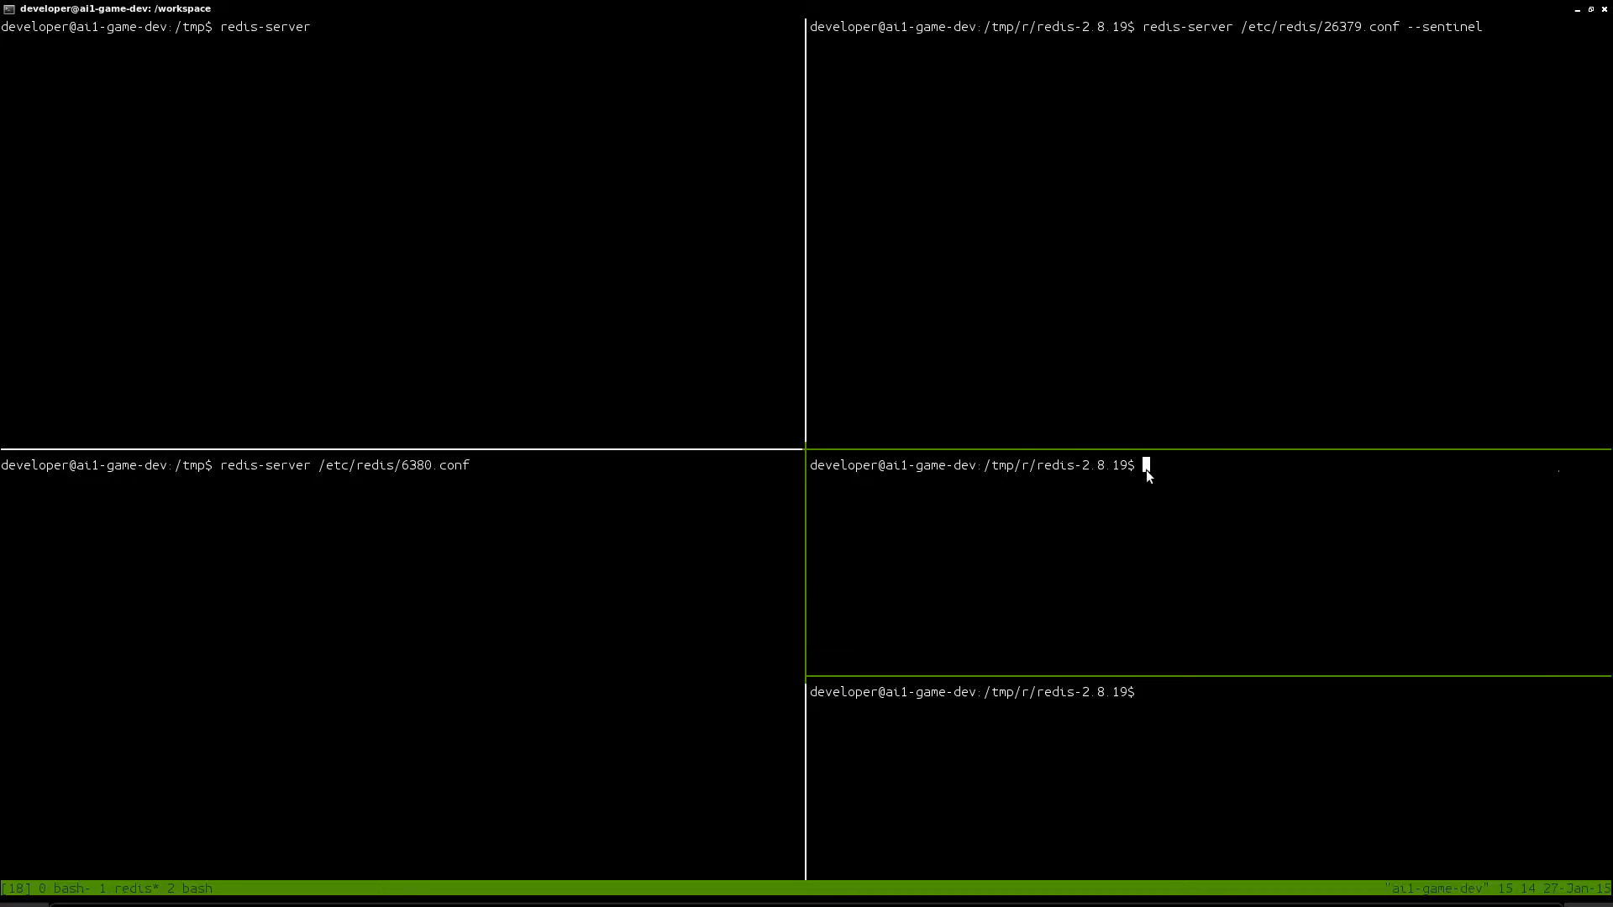
{"action": "type", "text": "redis-sentinel /etc/redis/26380.conf"}
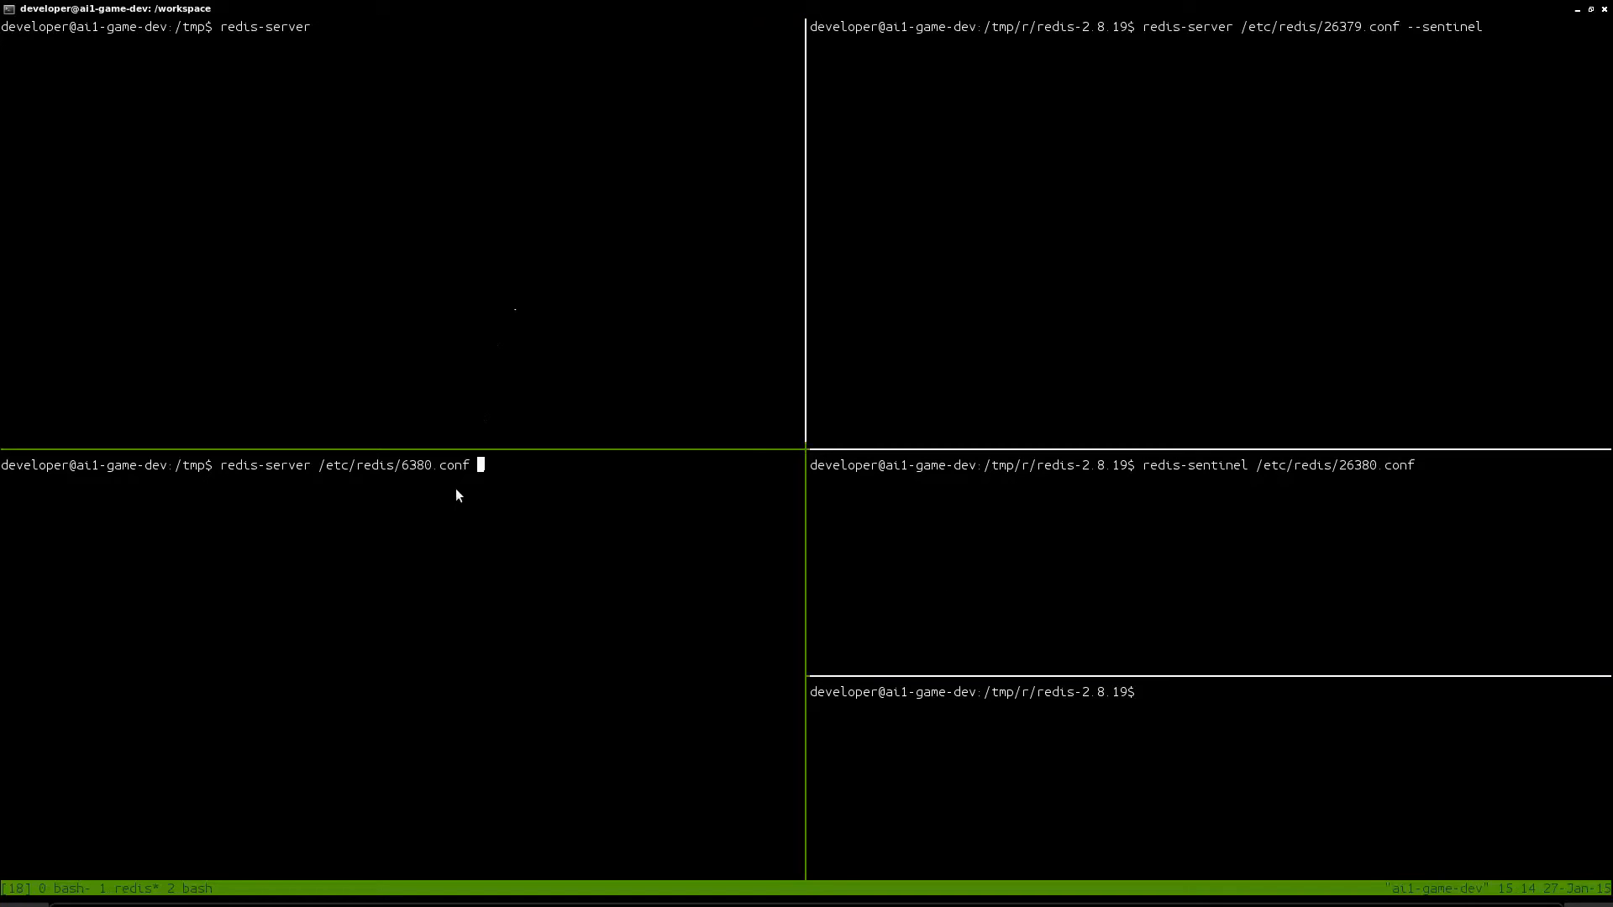
{"action": "mouse_move", "coordinate": [390, 562]}
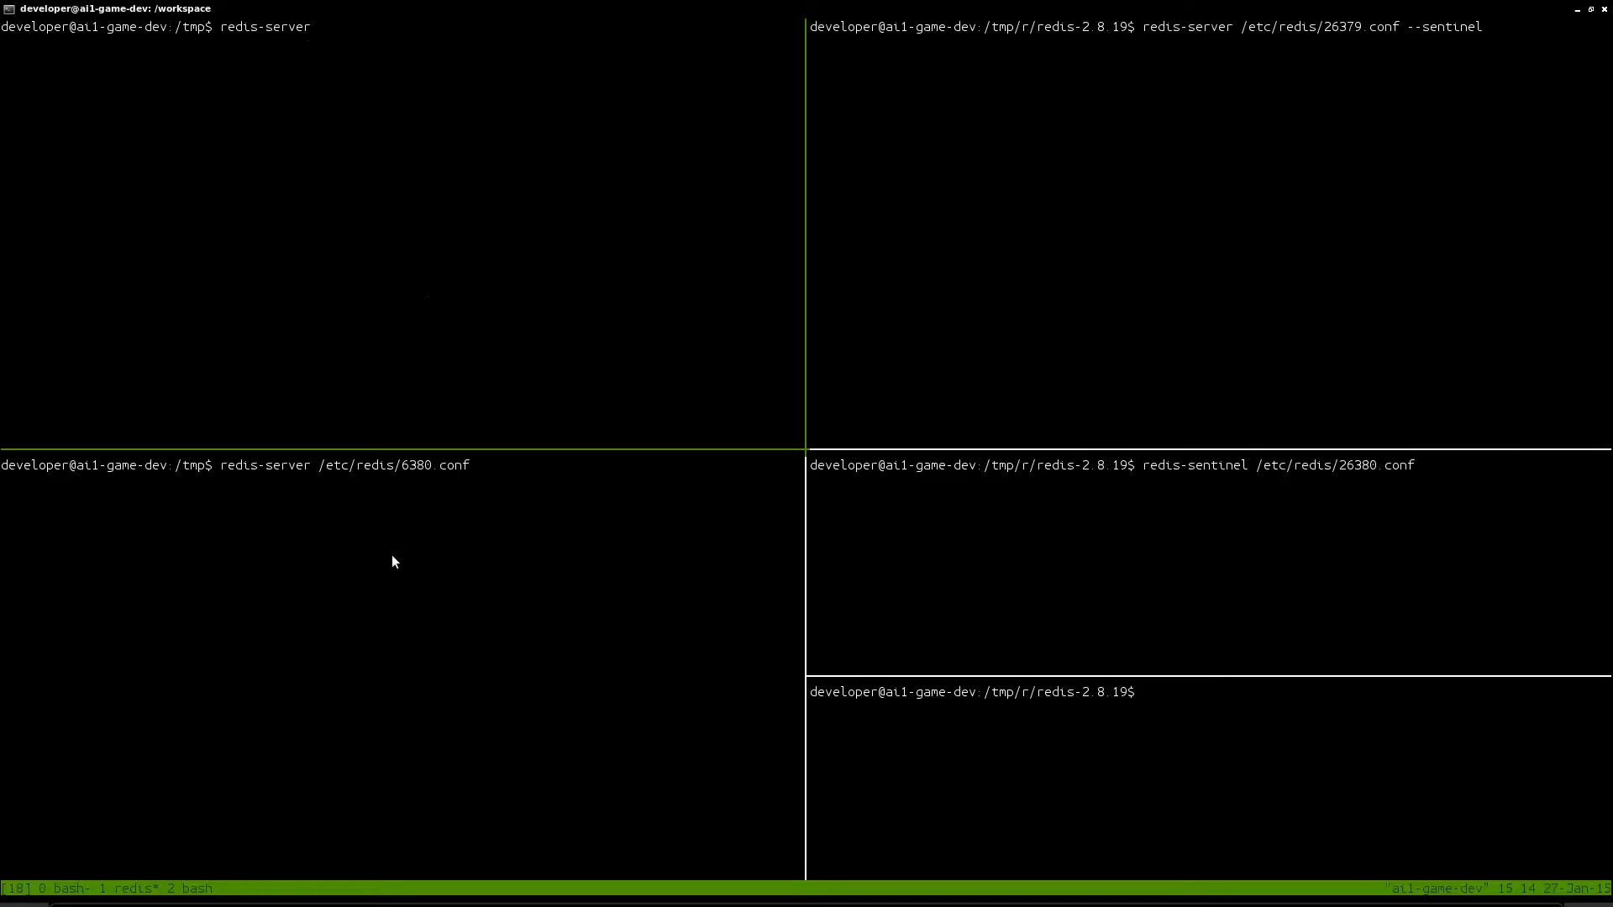
{"action": "mouse_move", "coordinate": [508, 516]}
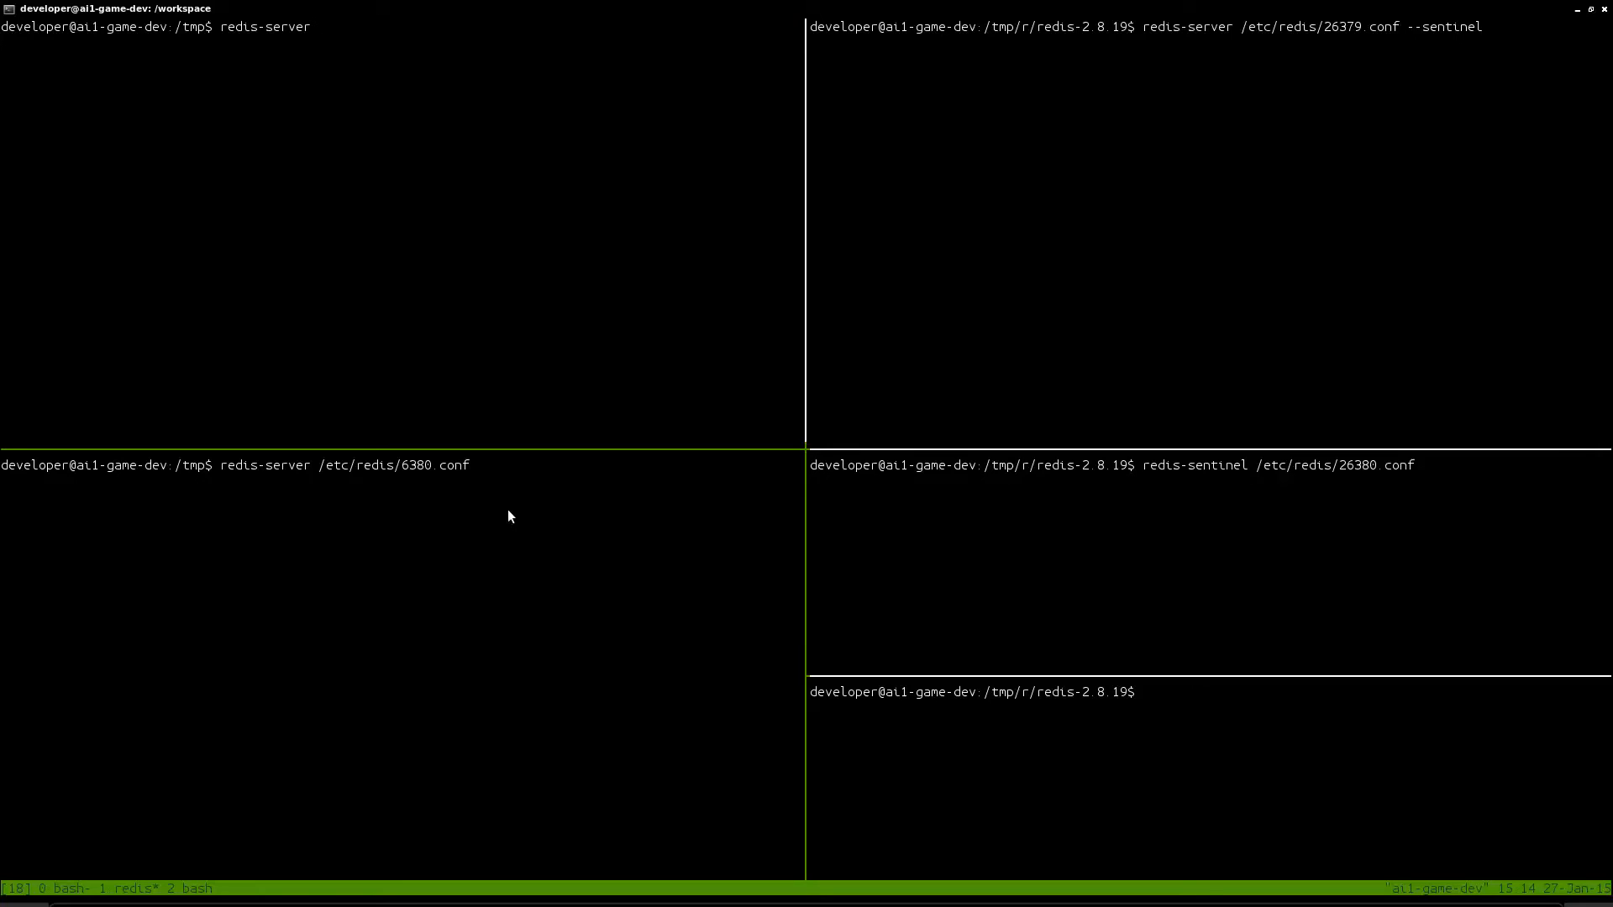
{"action": "mouse_move", "coordinate": [1032, 360]}
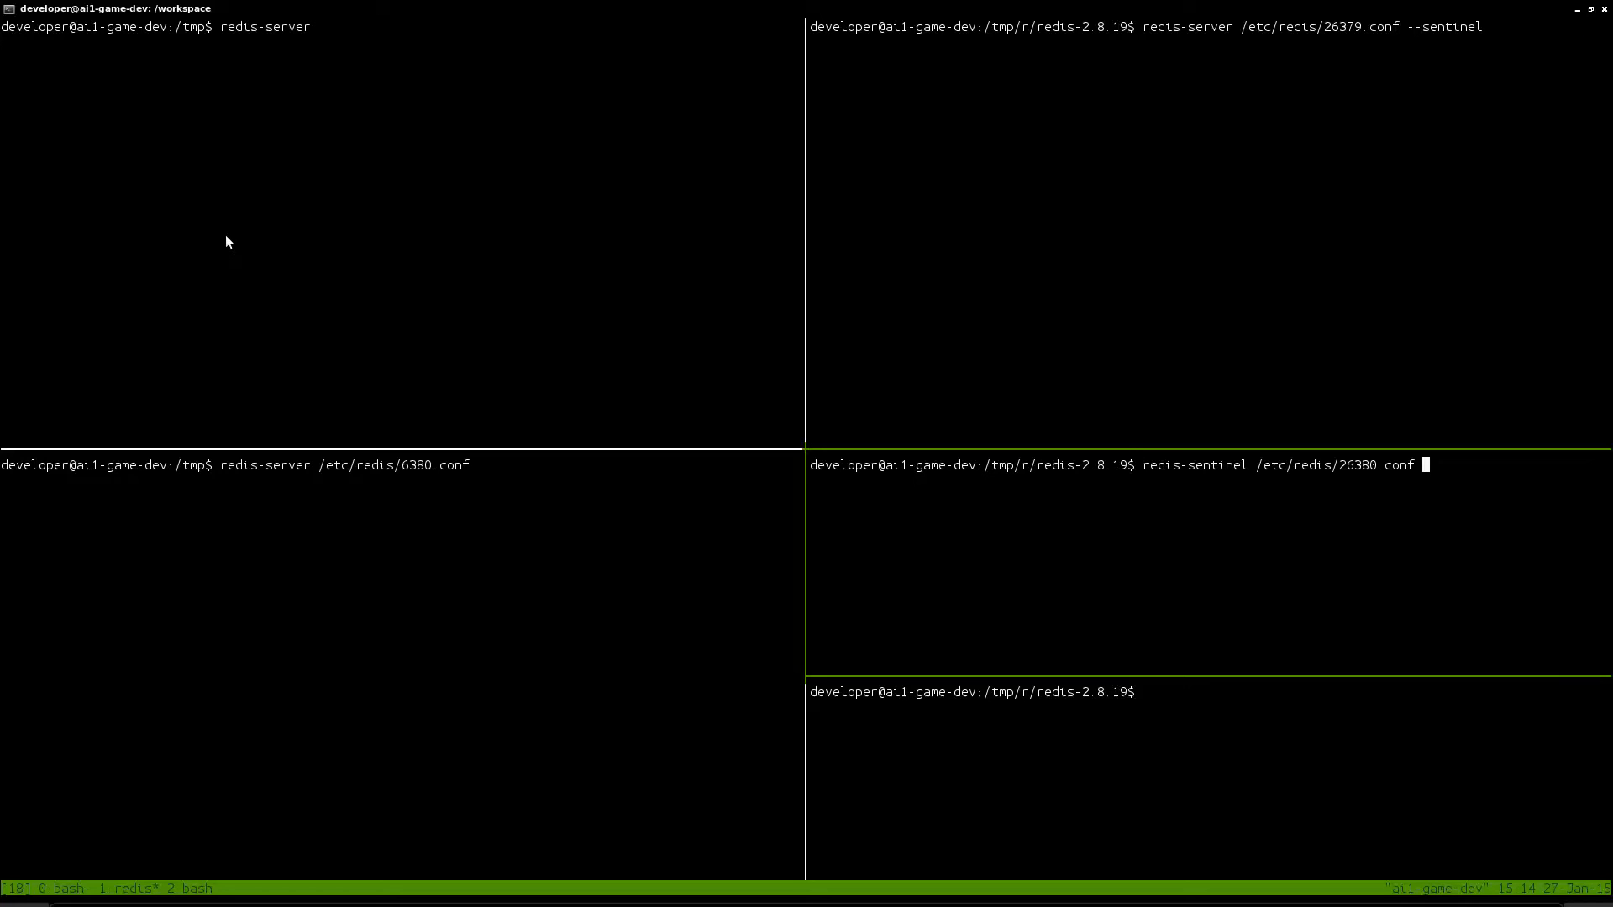
{"action": "mouse_move", "coordinate": [183, 888]}
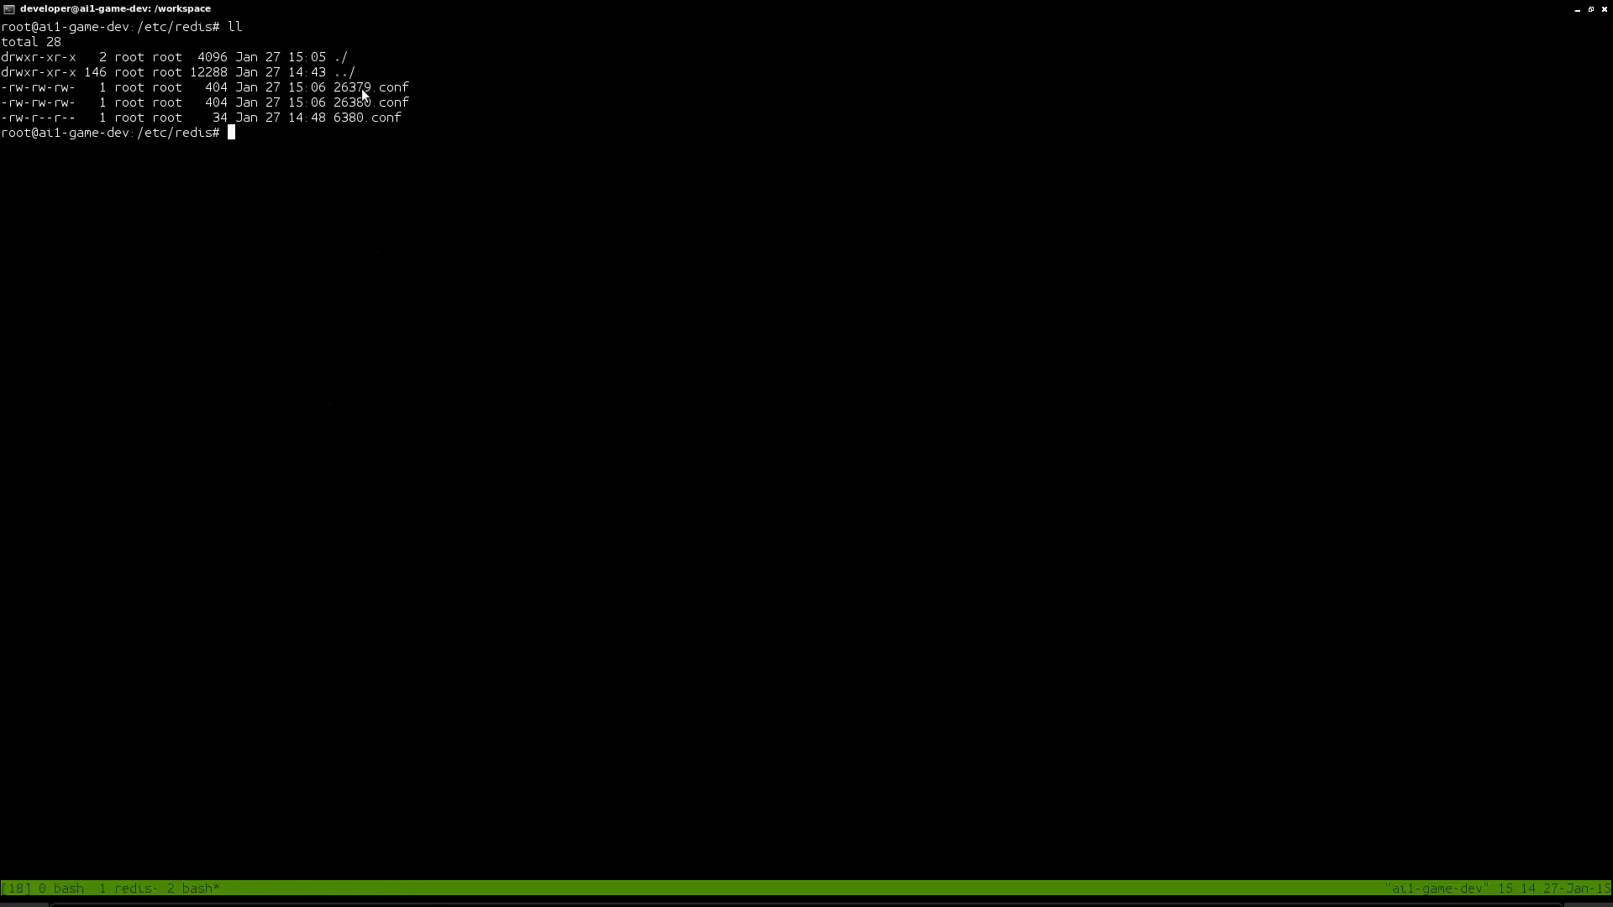
Step: Print 26379.conf, 26380.conf and 6380.conf in /etc/redis and highlight the port 6380 slave setting
{"action": "double_click", "coordinate": [366, 117]}
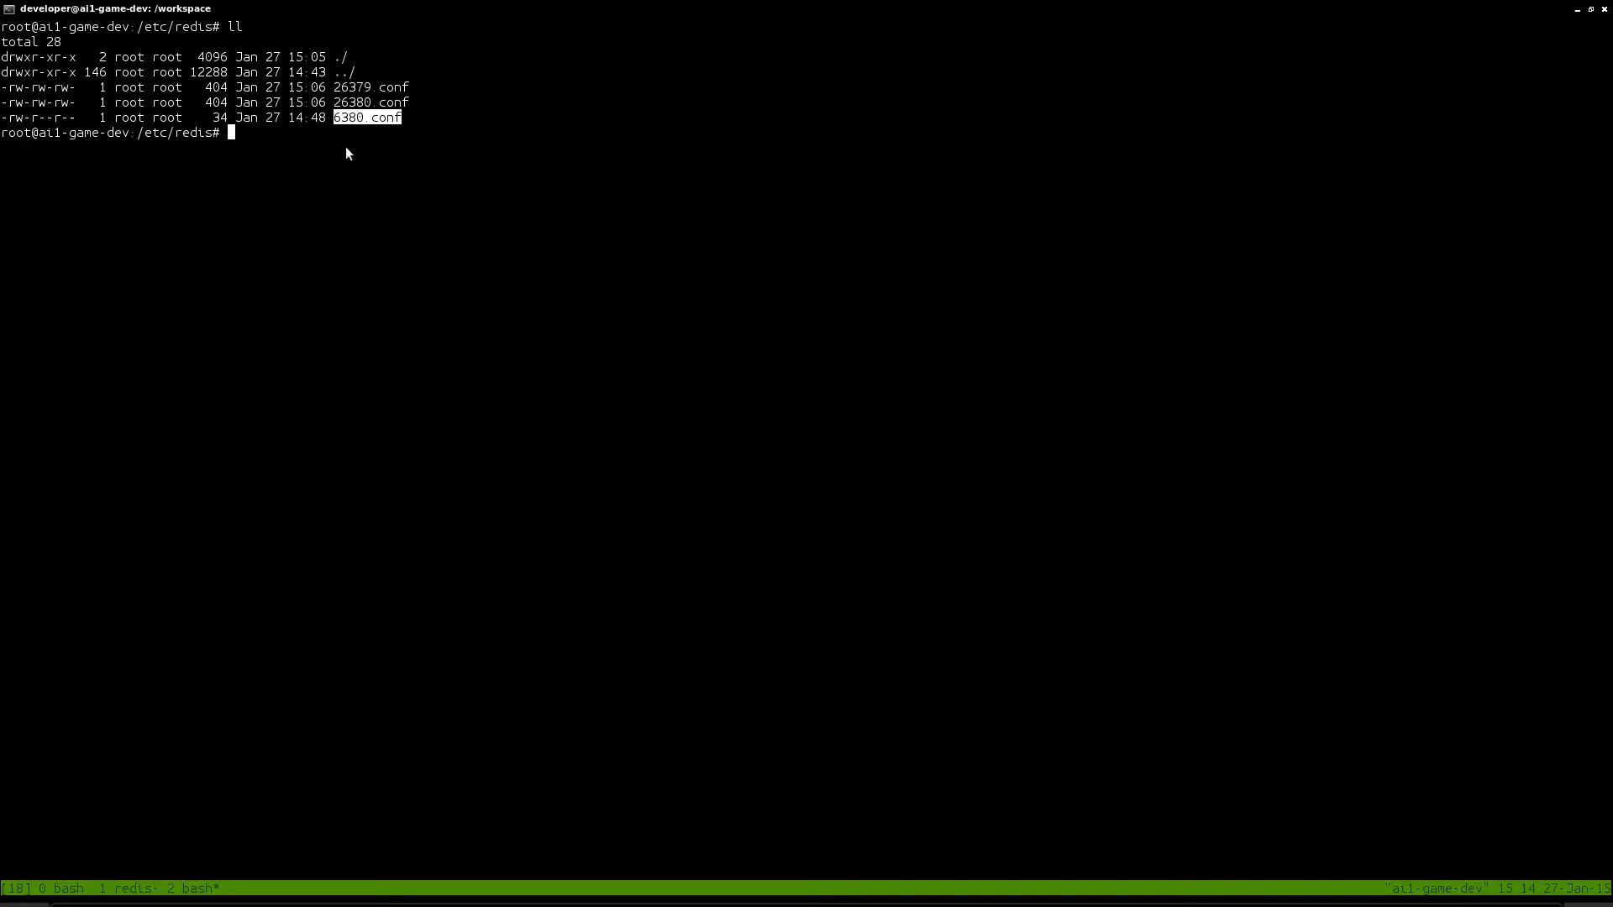
{"action": "type", "text": "cat 26379.conf"}
{"action": "type", "text": "cat 6380.conf"}
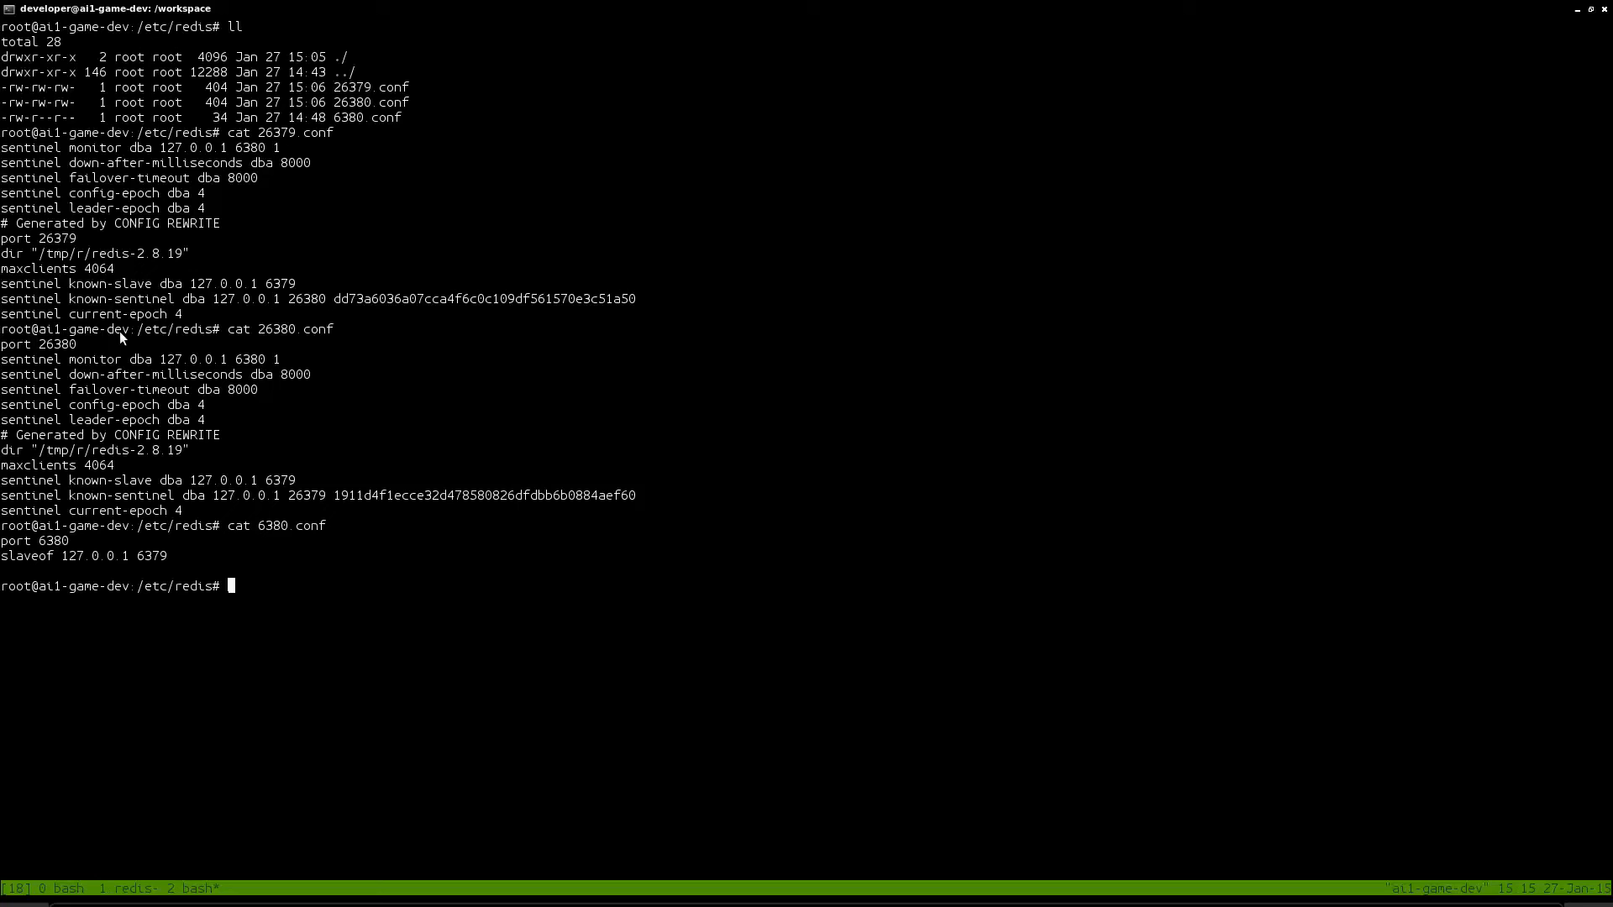
{"action": "double_click", "coordinate": [54, 237]}
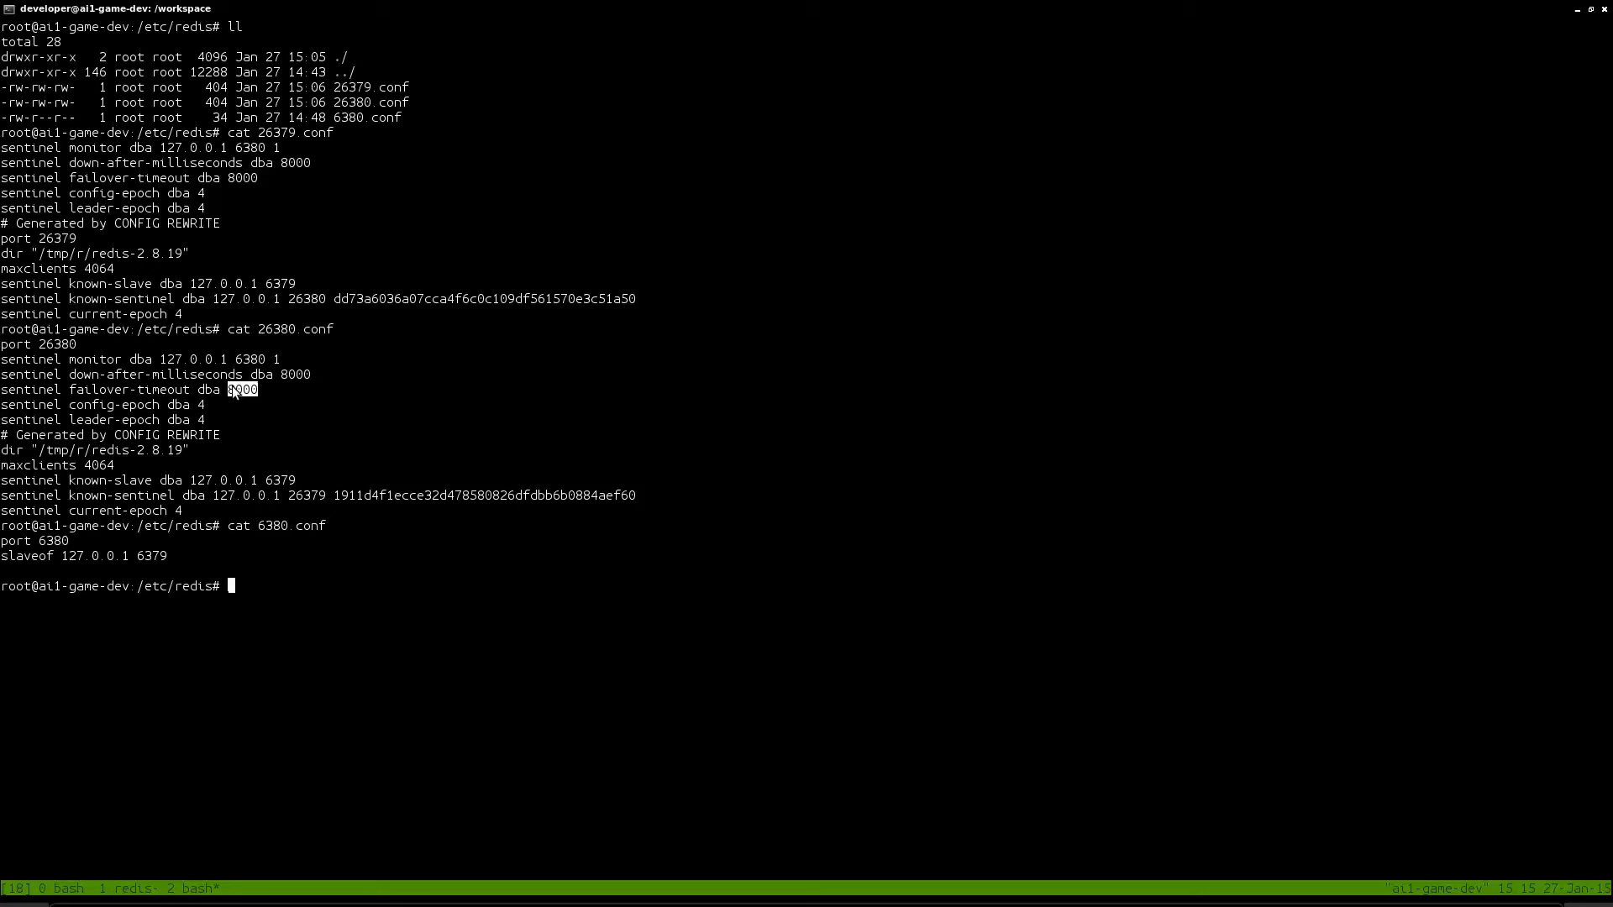
{"action": "mouse_move", "coordinate": [284, 431]}
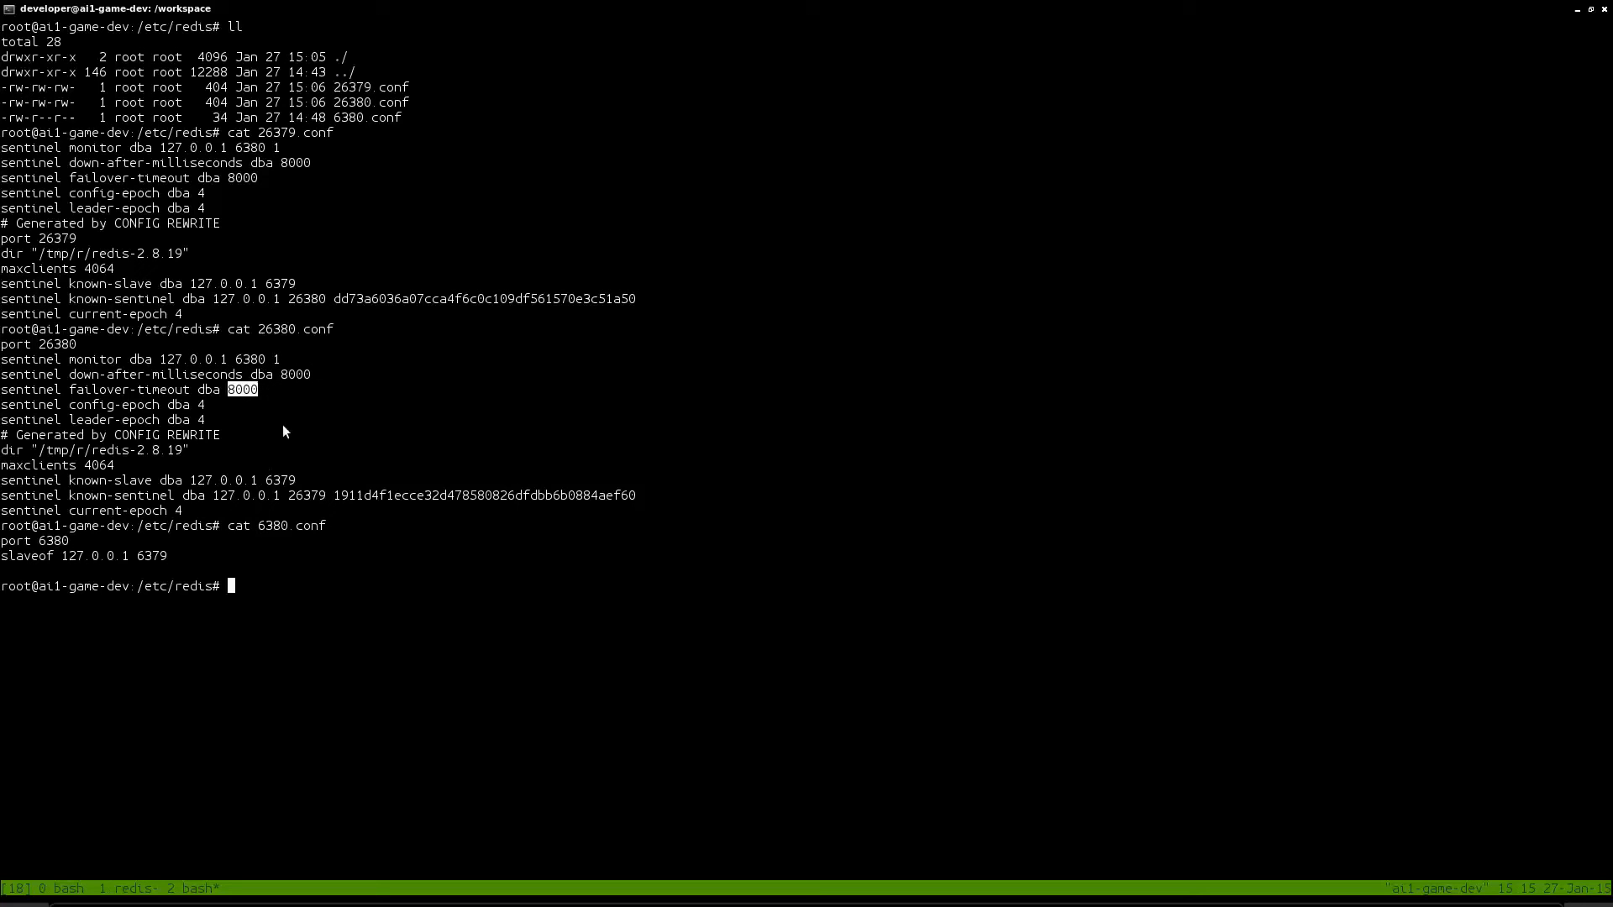
{"action": "mouse_move", "coordinate": [298, 384]}
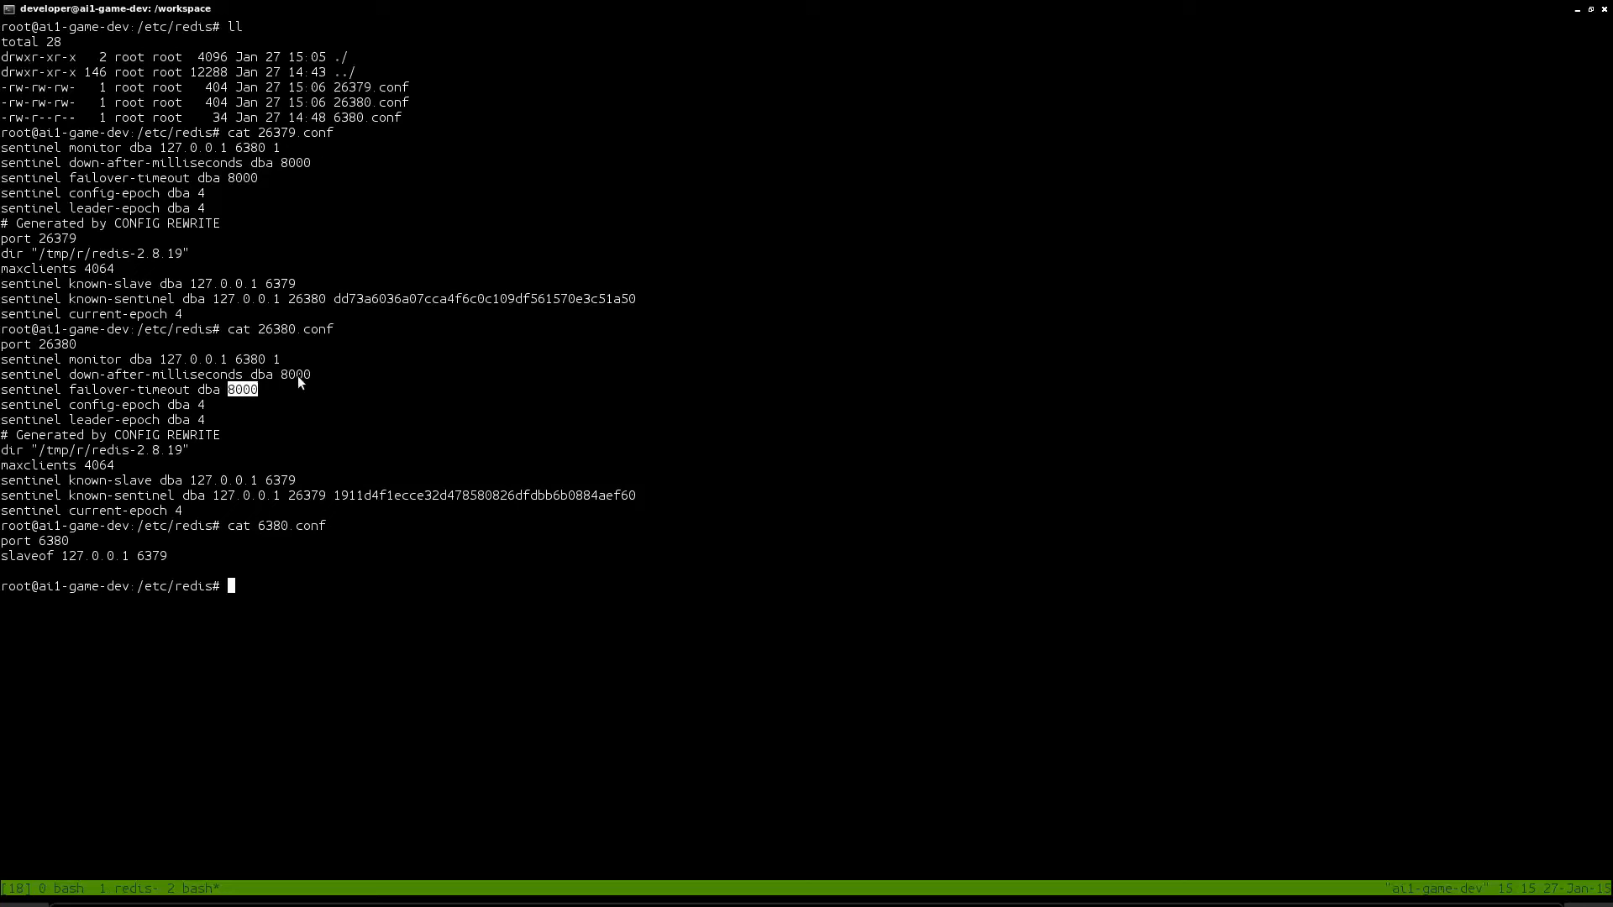
{"action": "mouse_move", "coordinate": [247, 391]}
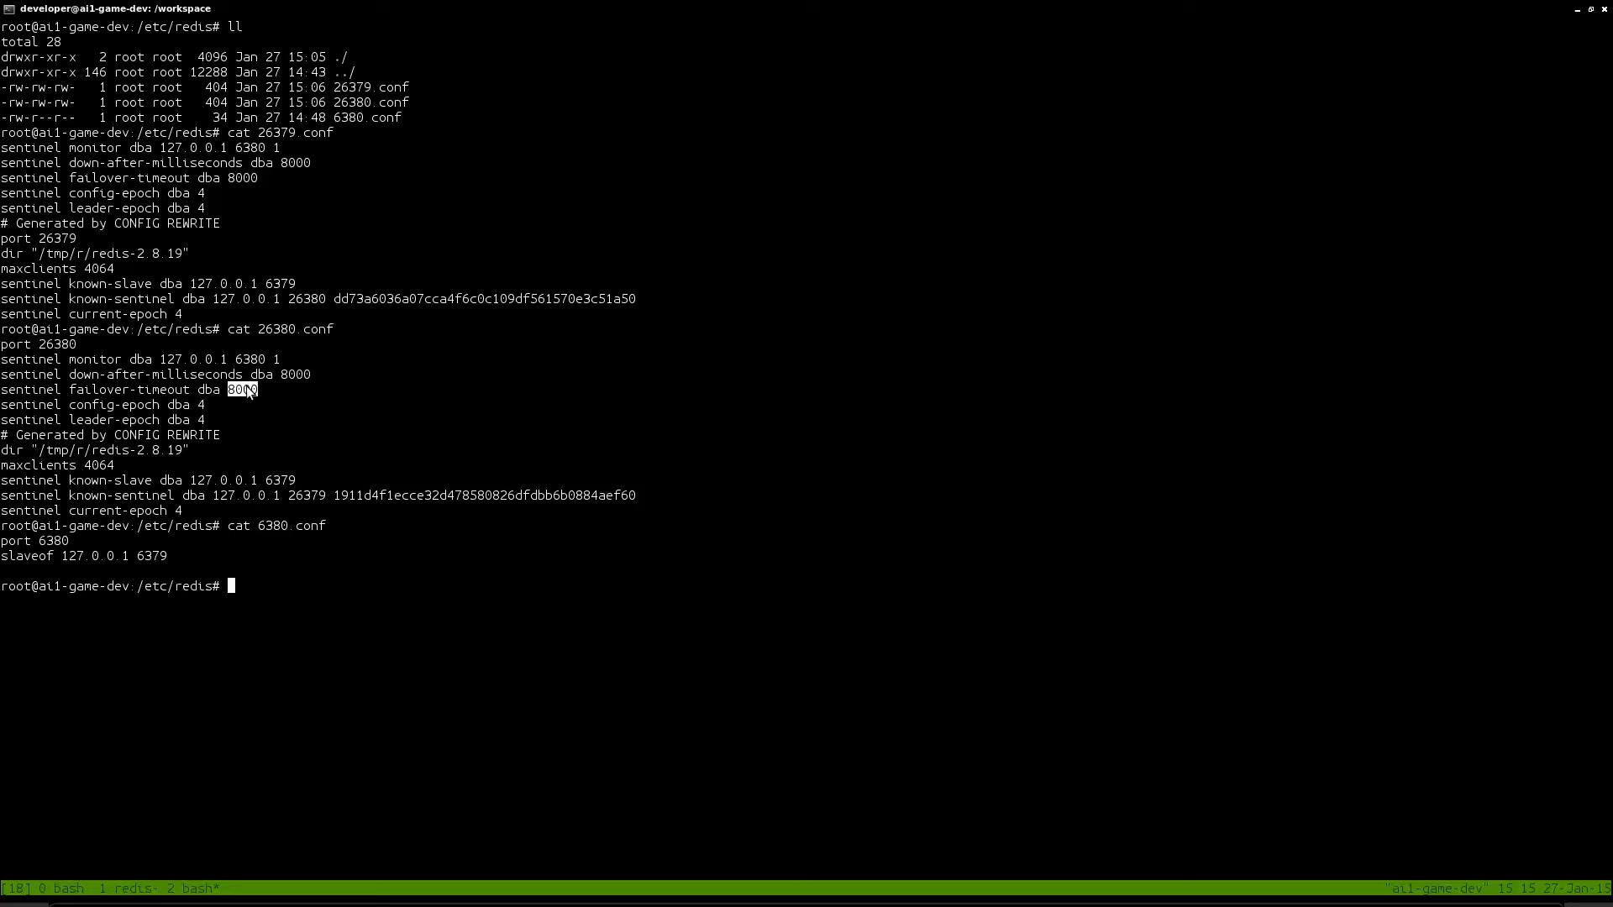
{"action": "mouse_move", "coordinate": [106, 507]}
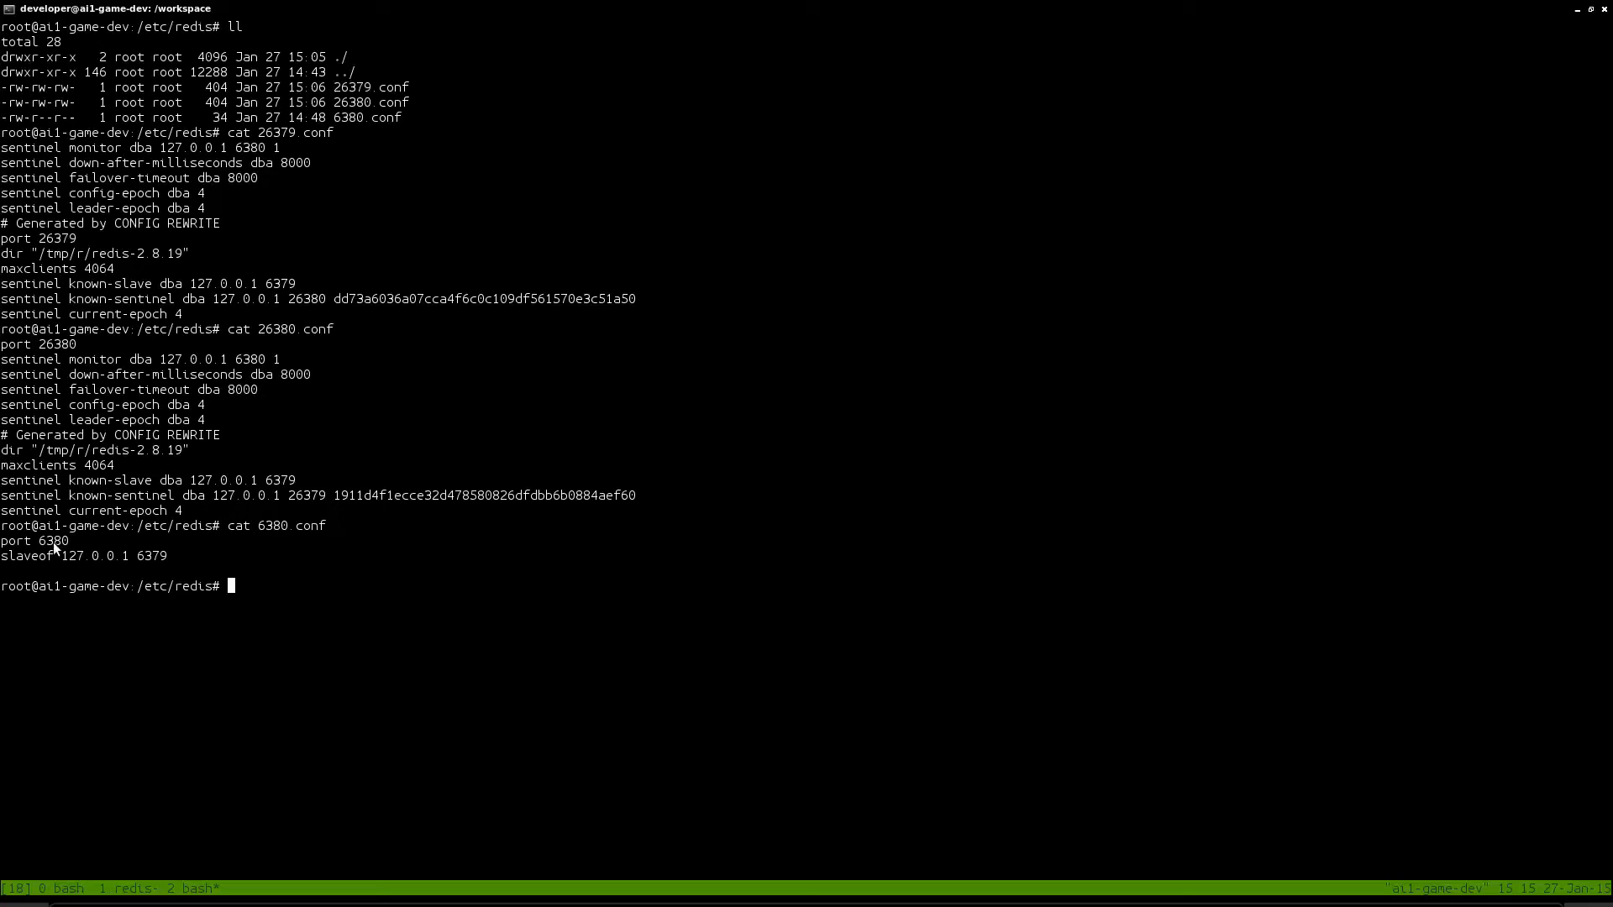
{"action": "double_click", "coordinate": [47, 541]}
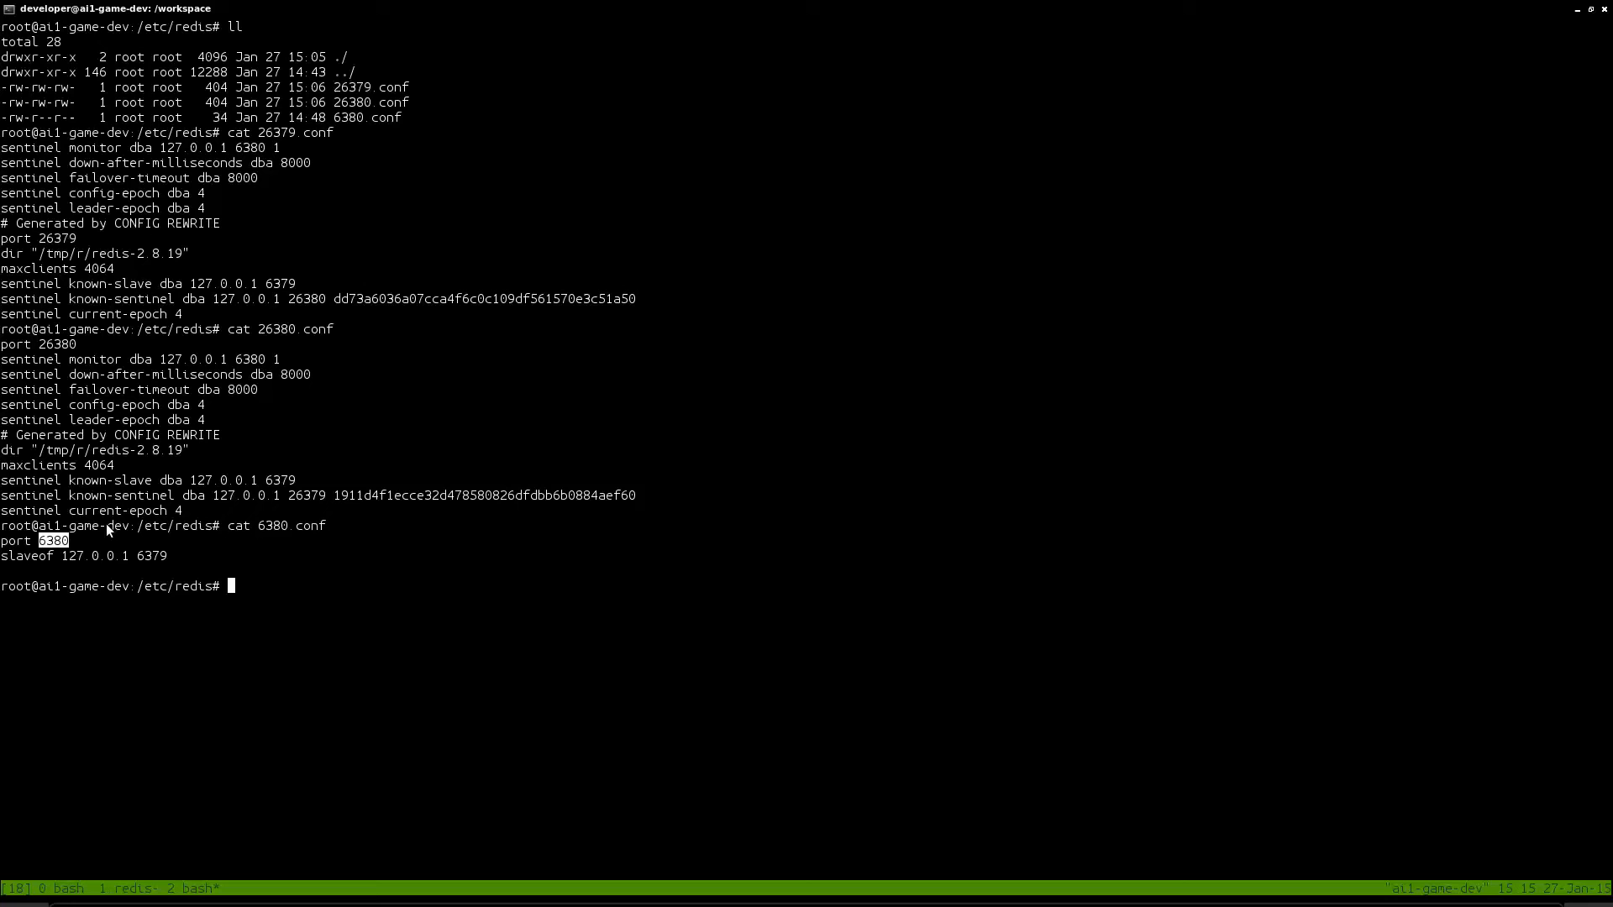
{"action": "mouse_move", "coordinate": [99, 513]}
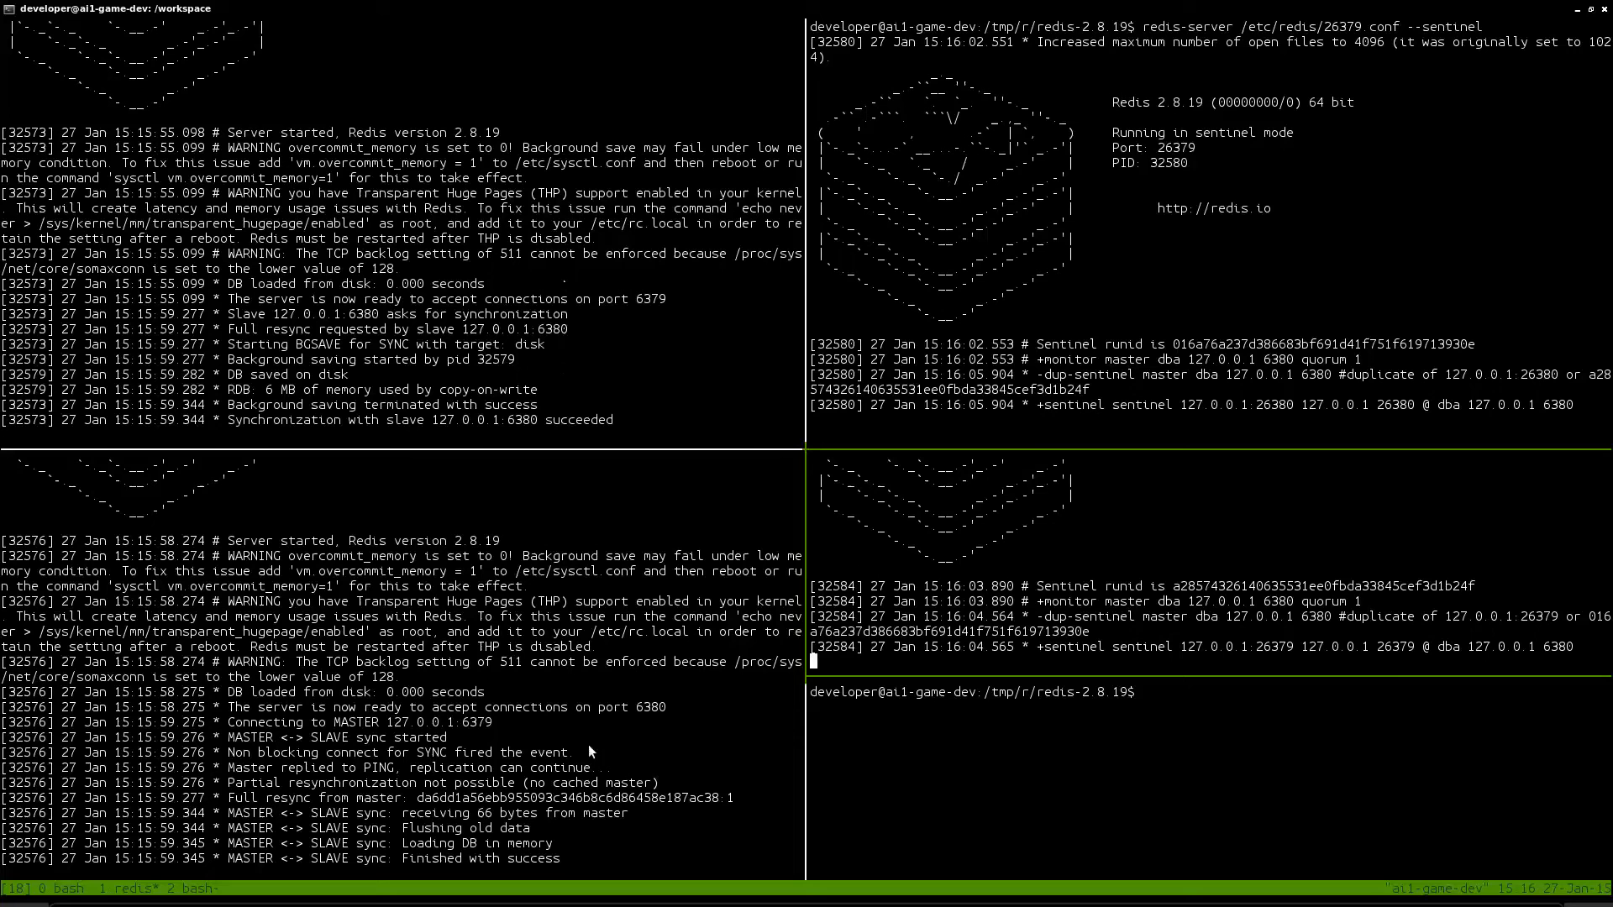
{"action": "mouse_move", "coordinate": [1220, 505]}
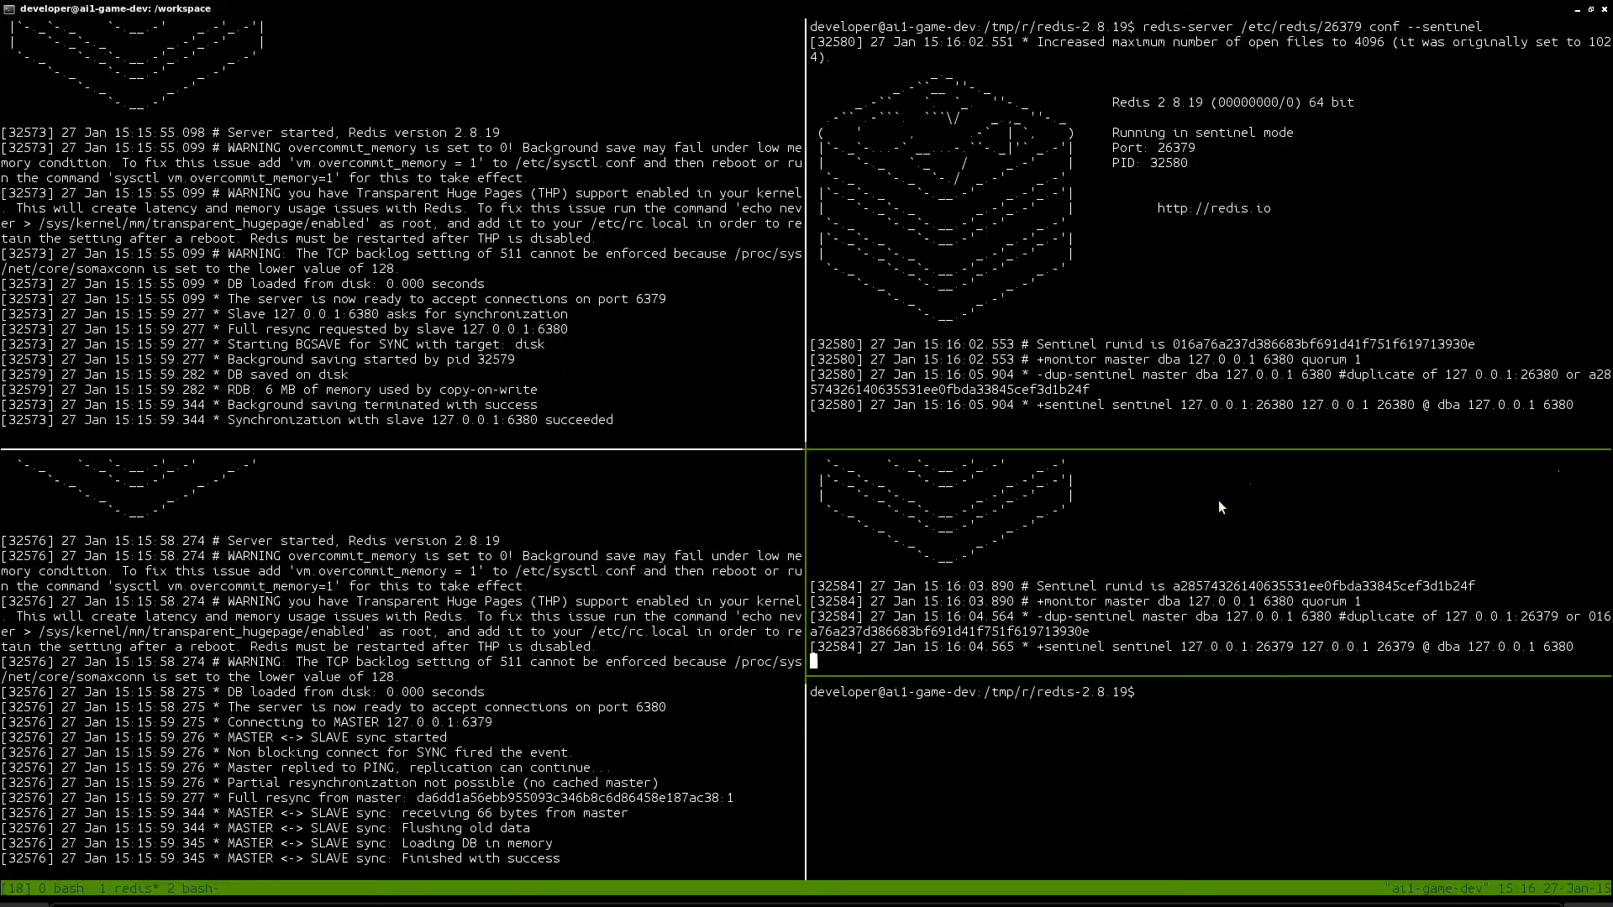
Step: Start a redis-cli session in the spare pane
{"action": "type", "text": "redis-cli -p 6380"}
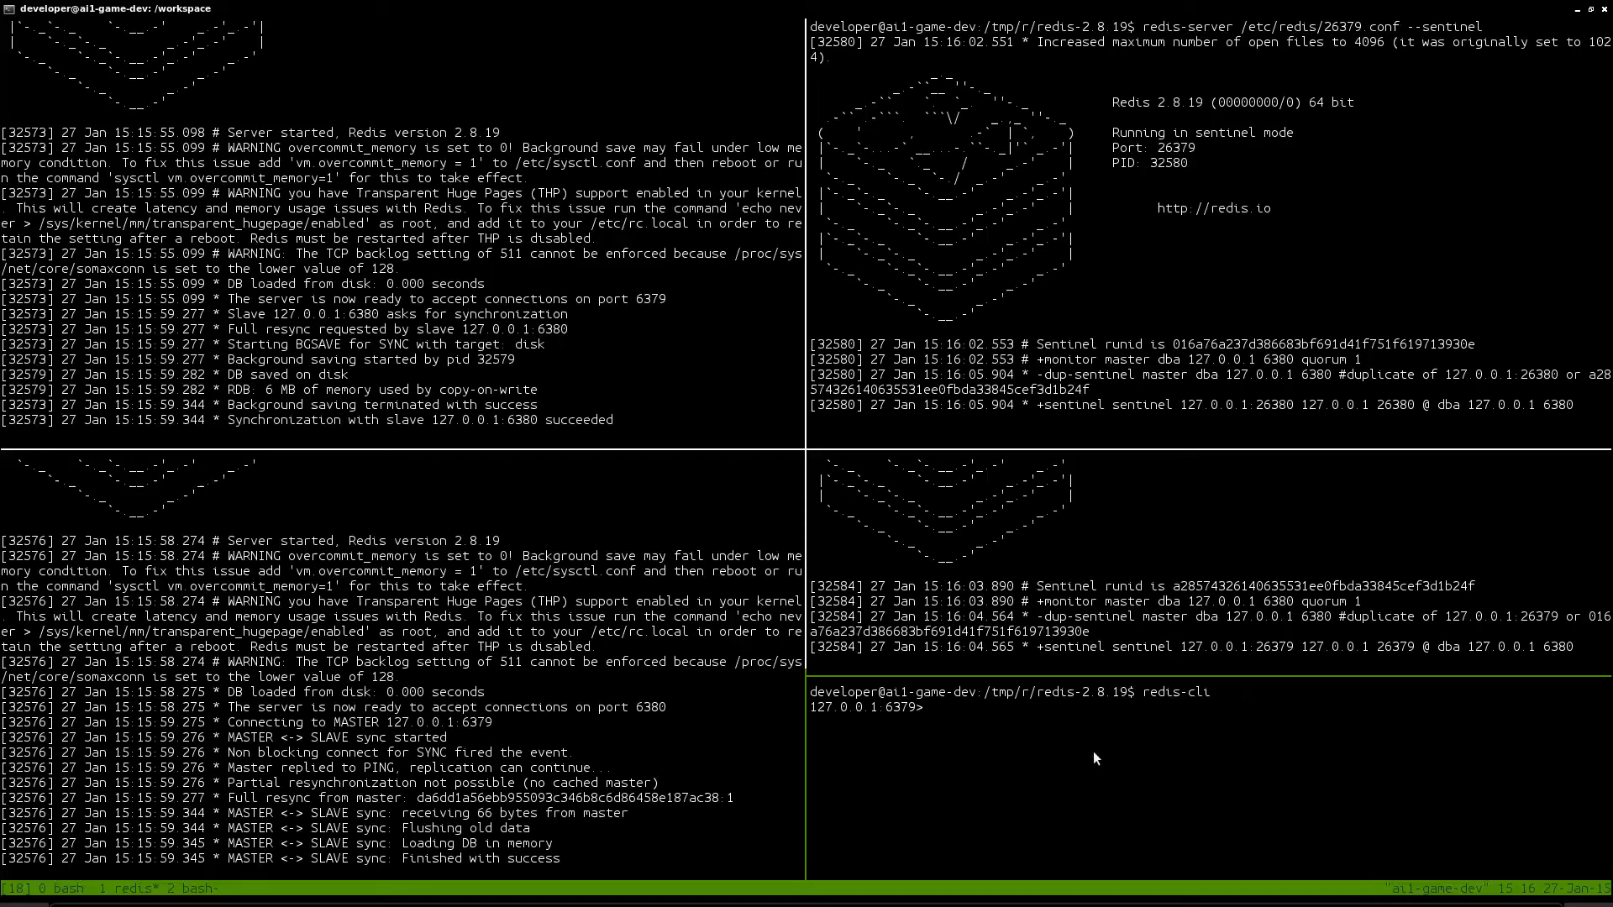
{"action": "mouse_move", "coordinate": [939, 719]}
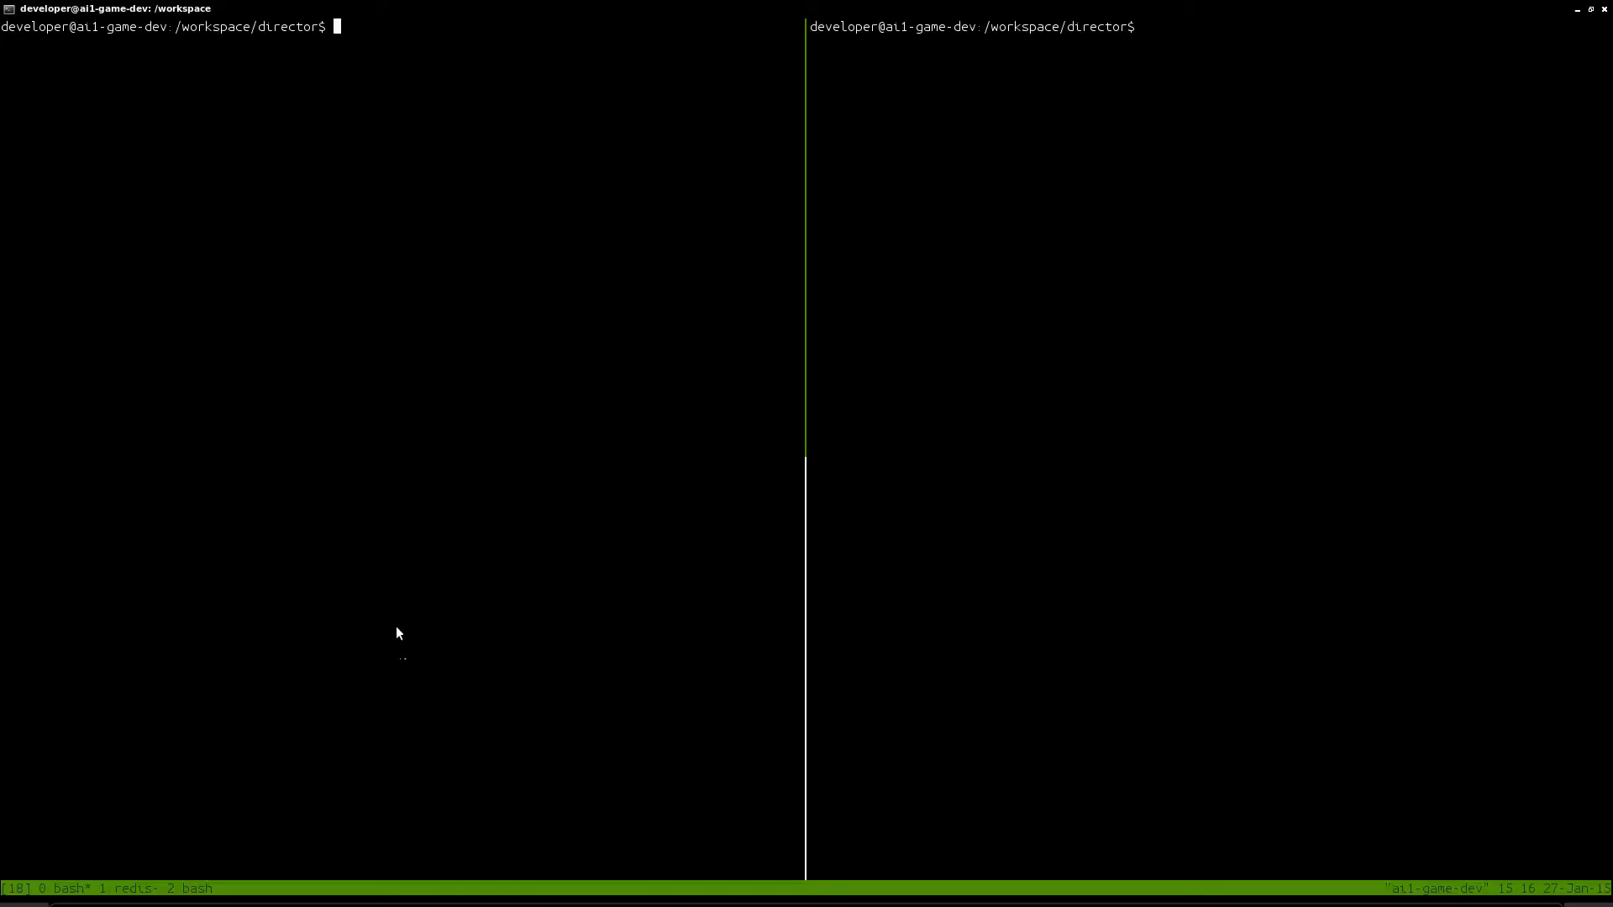
Step: Run npm start for the director Node app in /workspace/director
{"action": "type", "text": "npm start"}
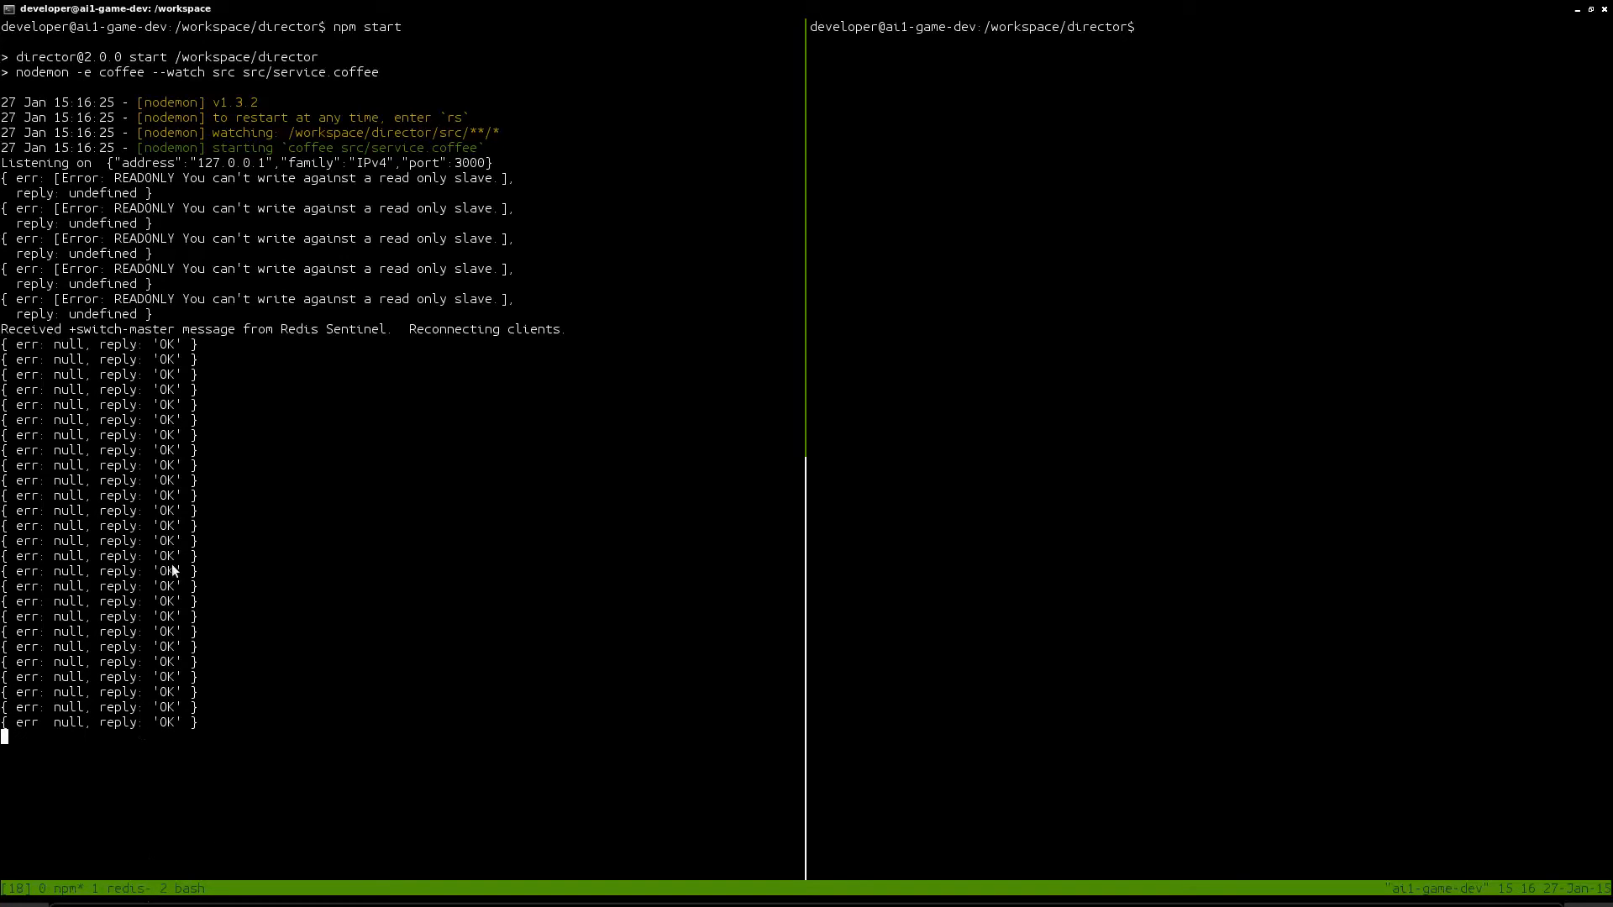
{"action": "mouse_move", "coordinate": [211, 311]}
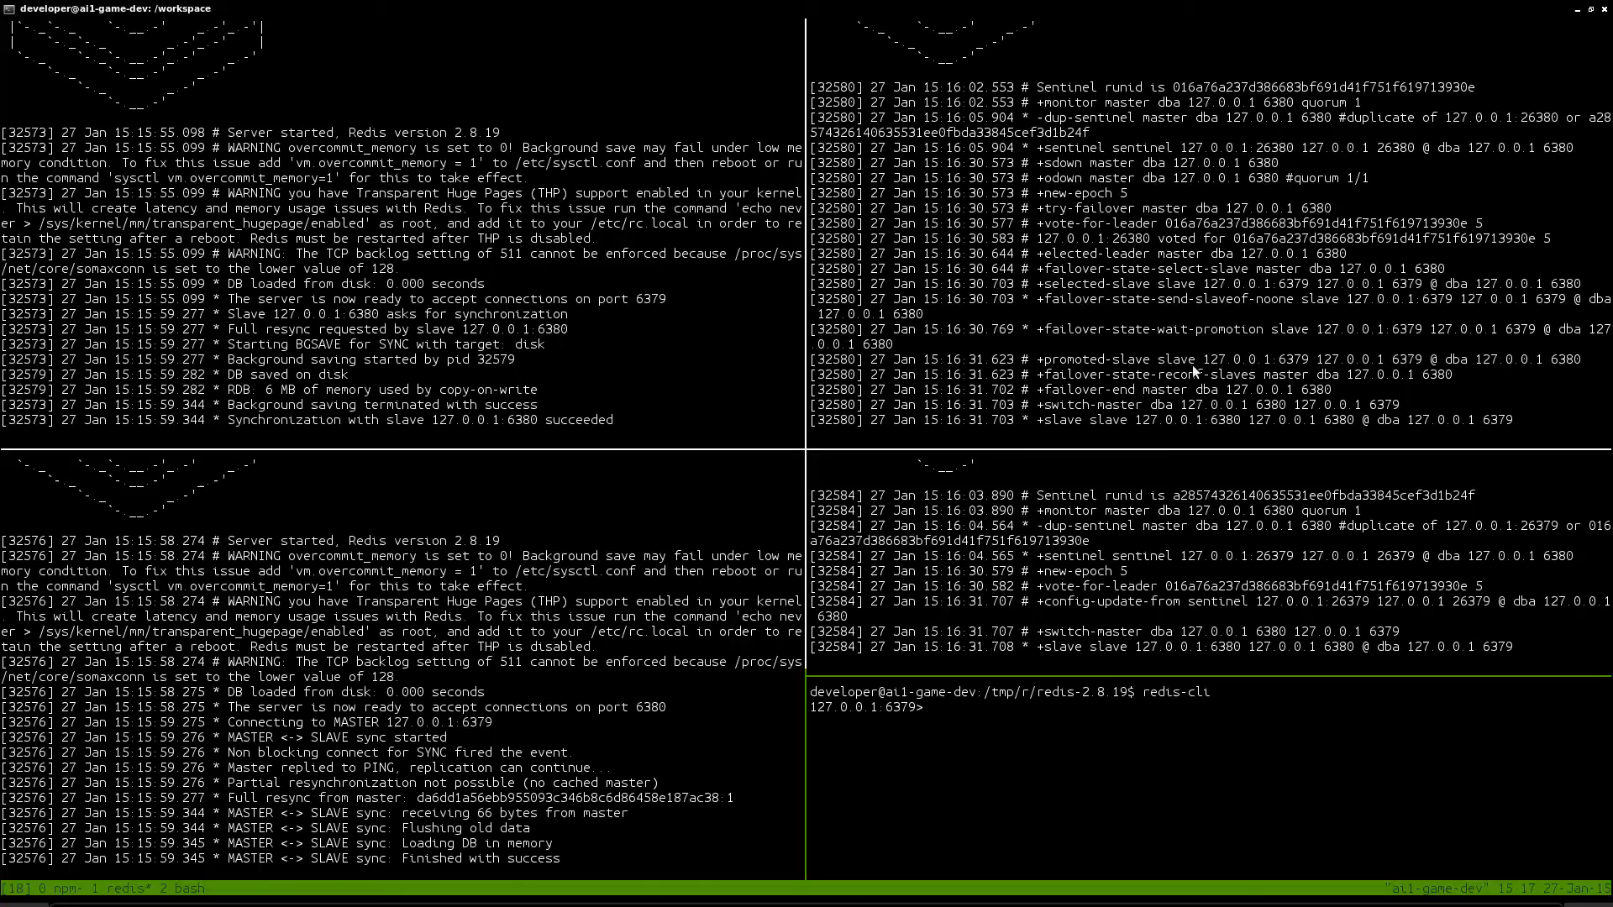
{"action": "mouse_move", "coordinate": [994, 738]}
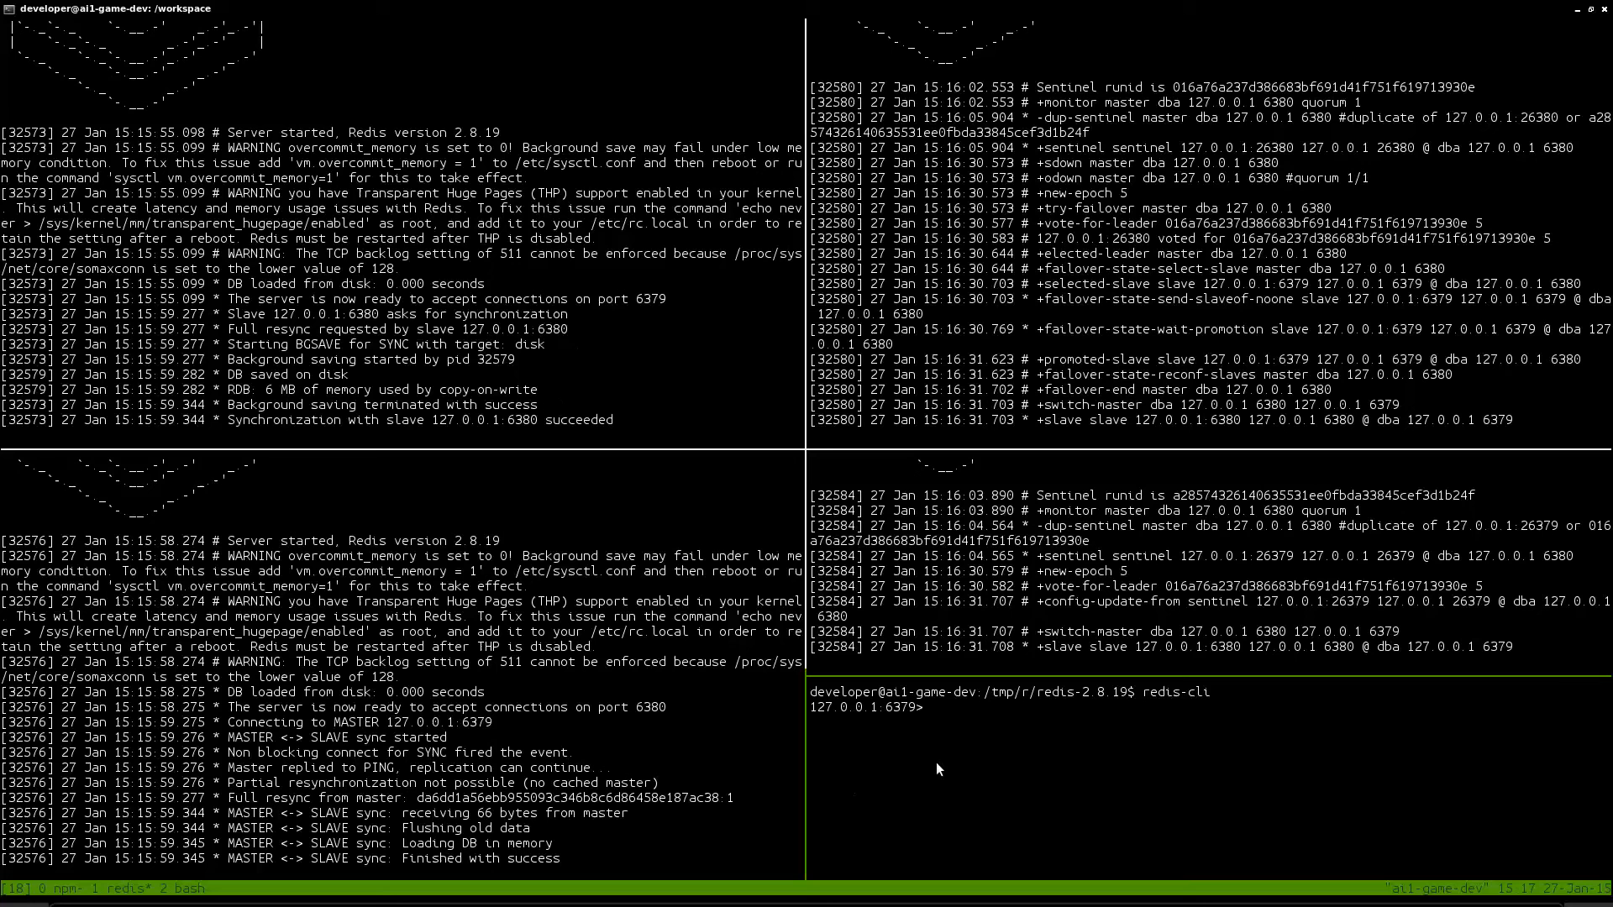
{"action": "mouse_move", "coordinate": [825, 505]}
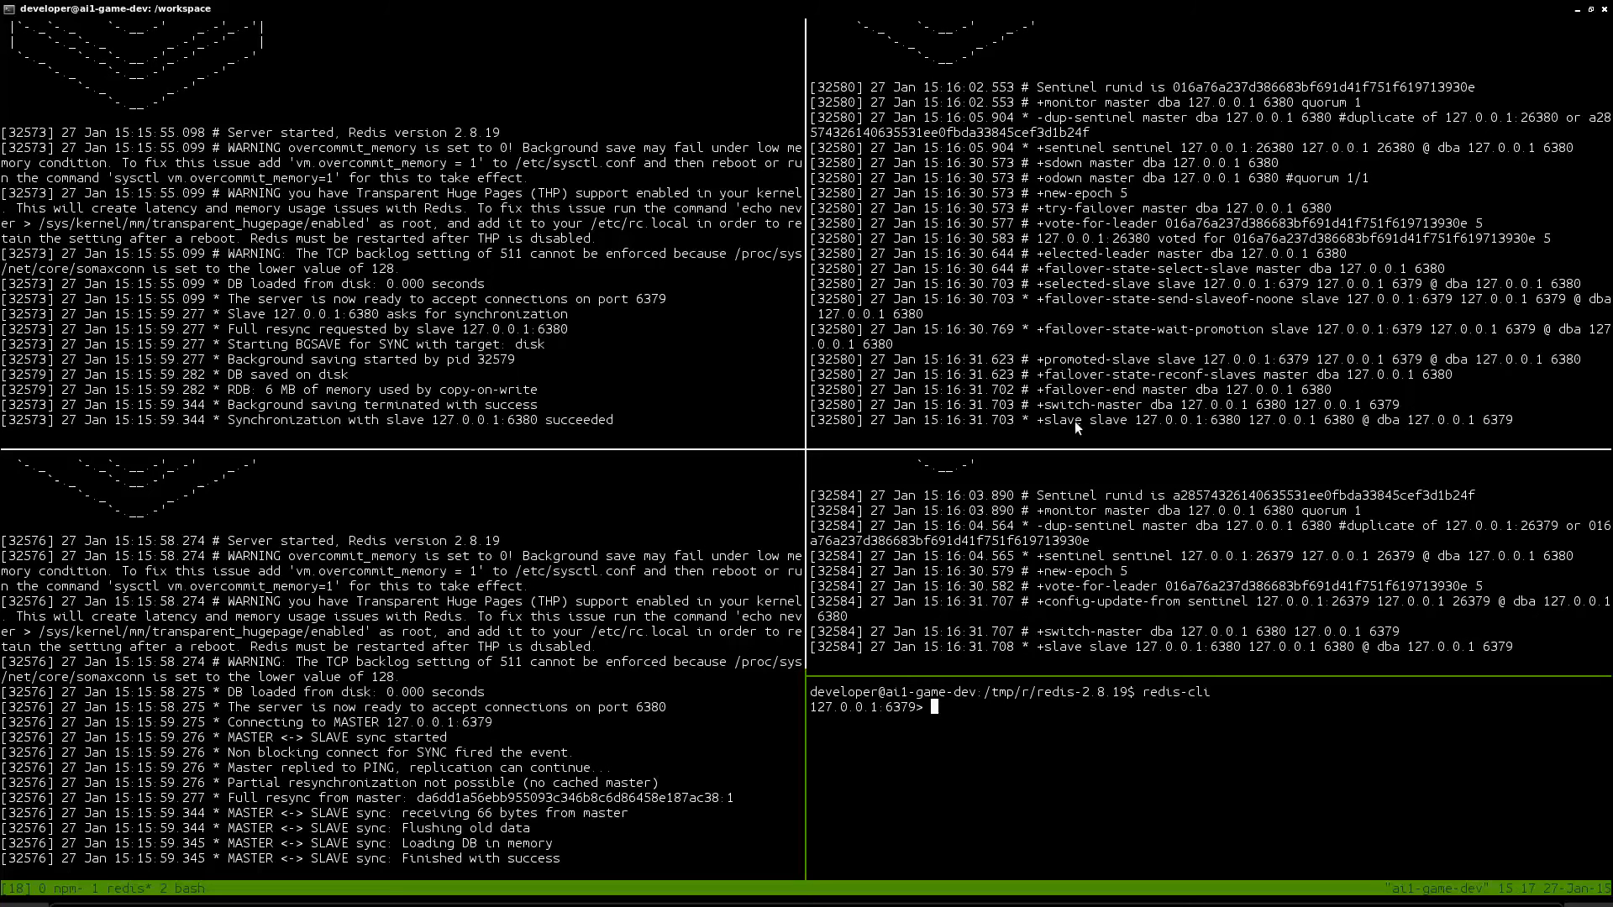
Step: Run GET mike twice and INFO replication to see role master with slave 6380 online
{"action": "type", "text": "GET mike"}
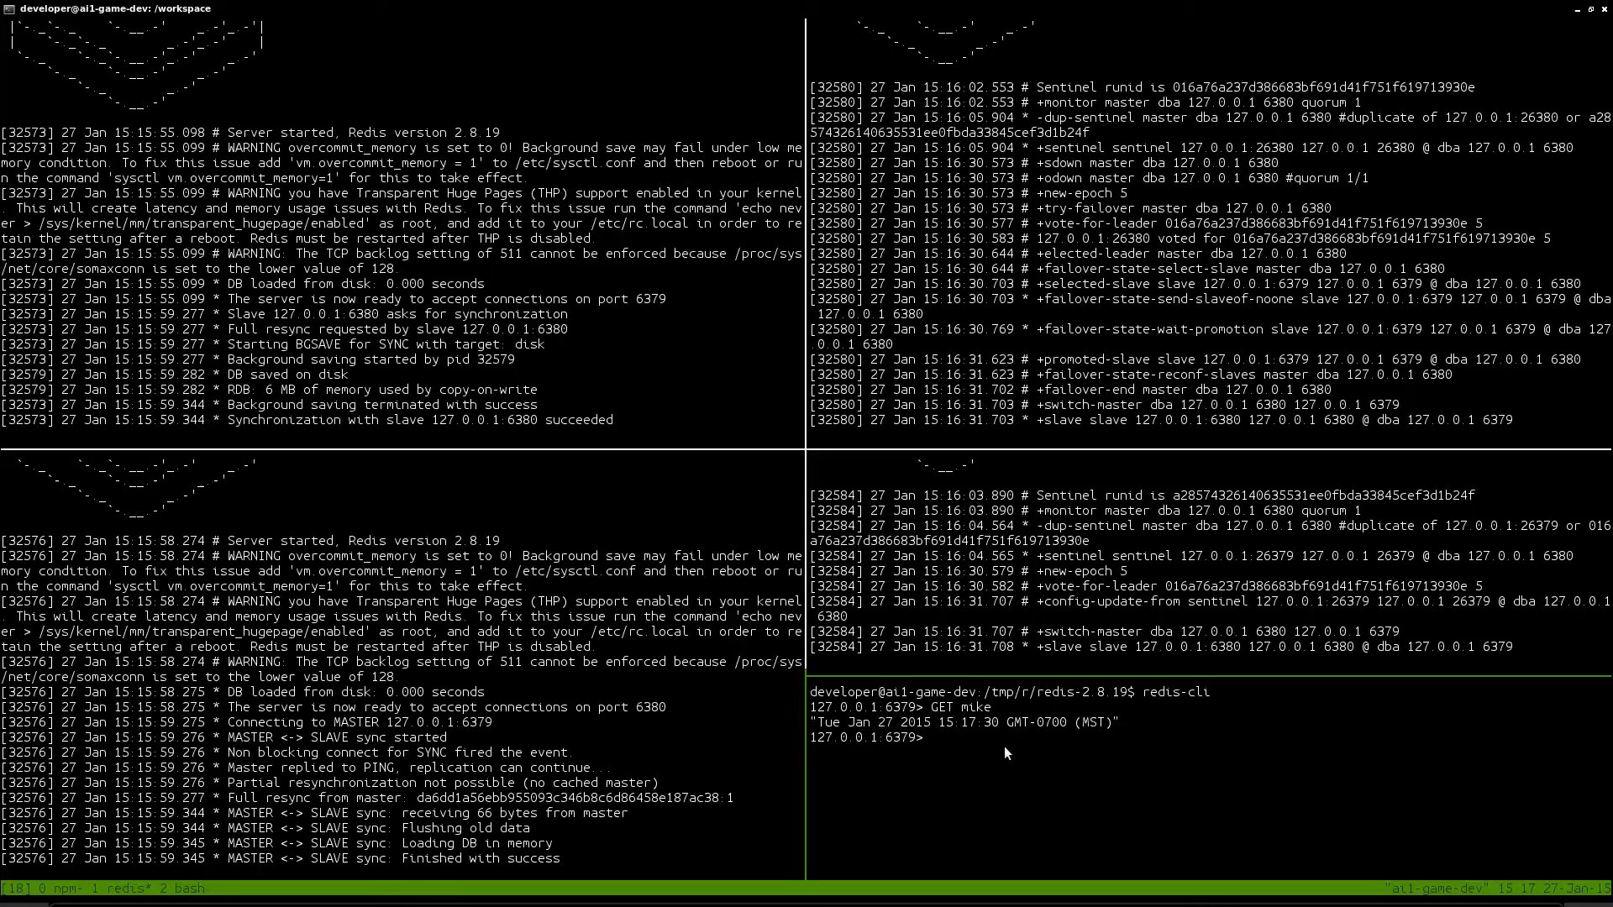
{"action": "type", "text": "GET mike"}
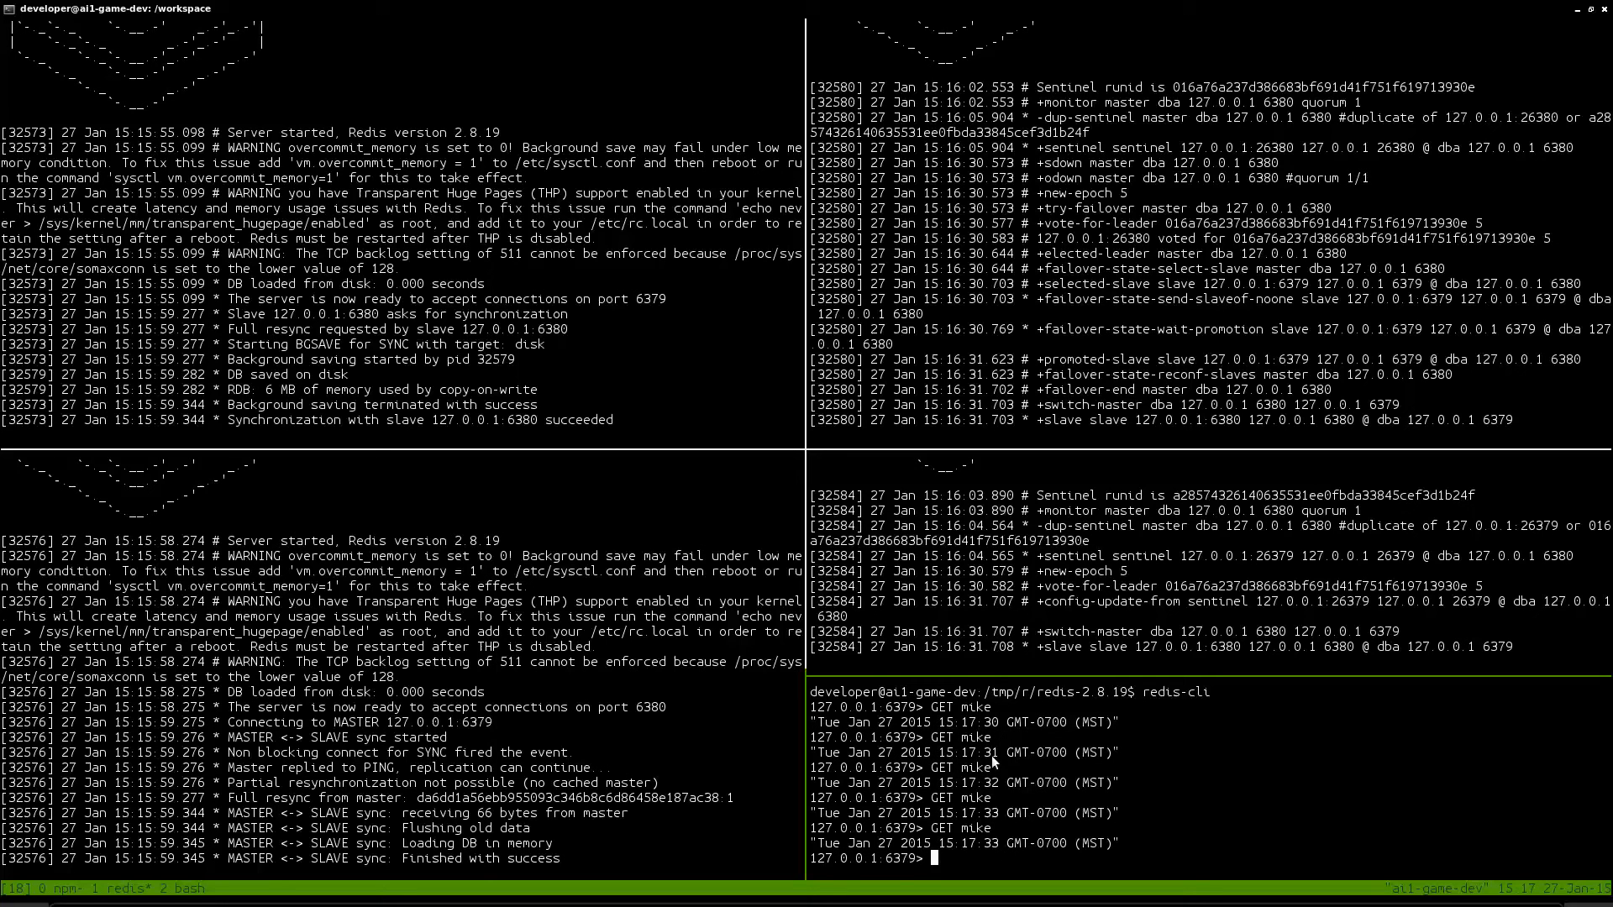
{"action": "mouse_move", "coordinate": [900, 812]}
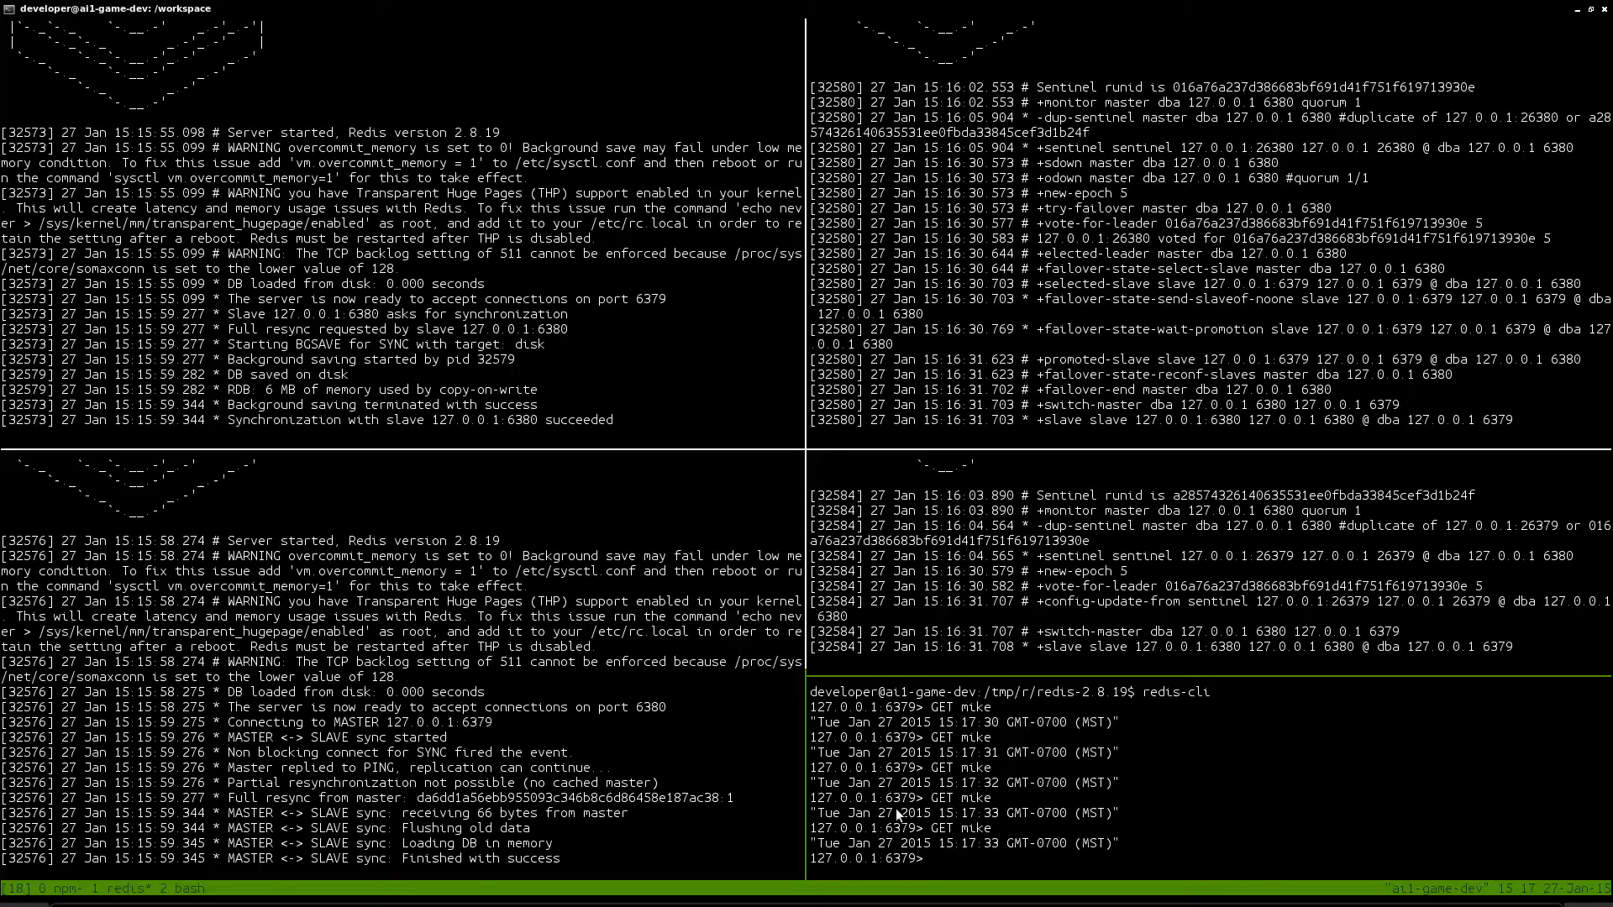
{"action": "type", "text": "INFO replication"}
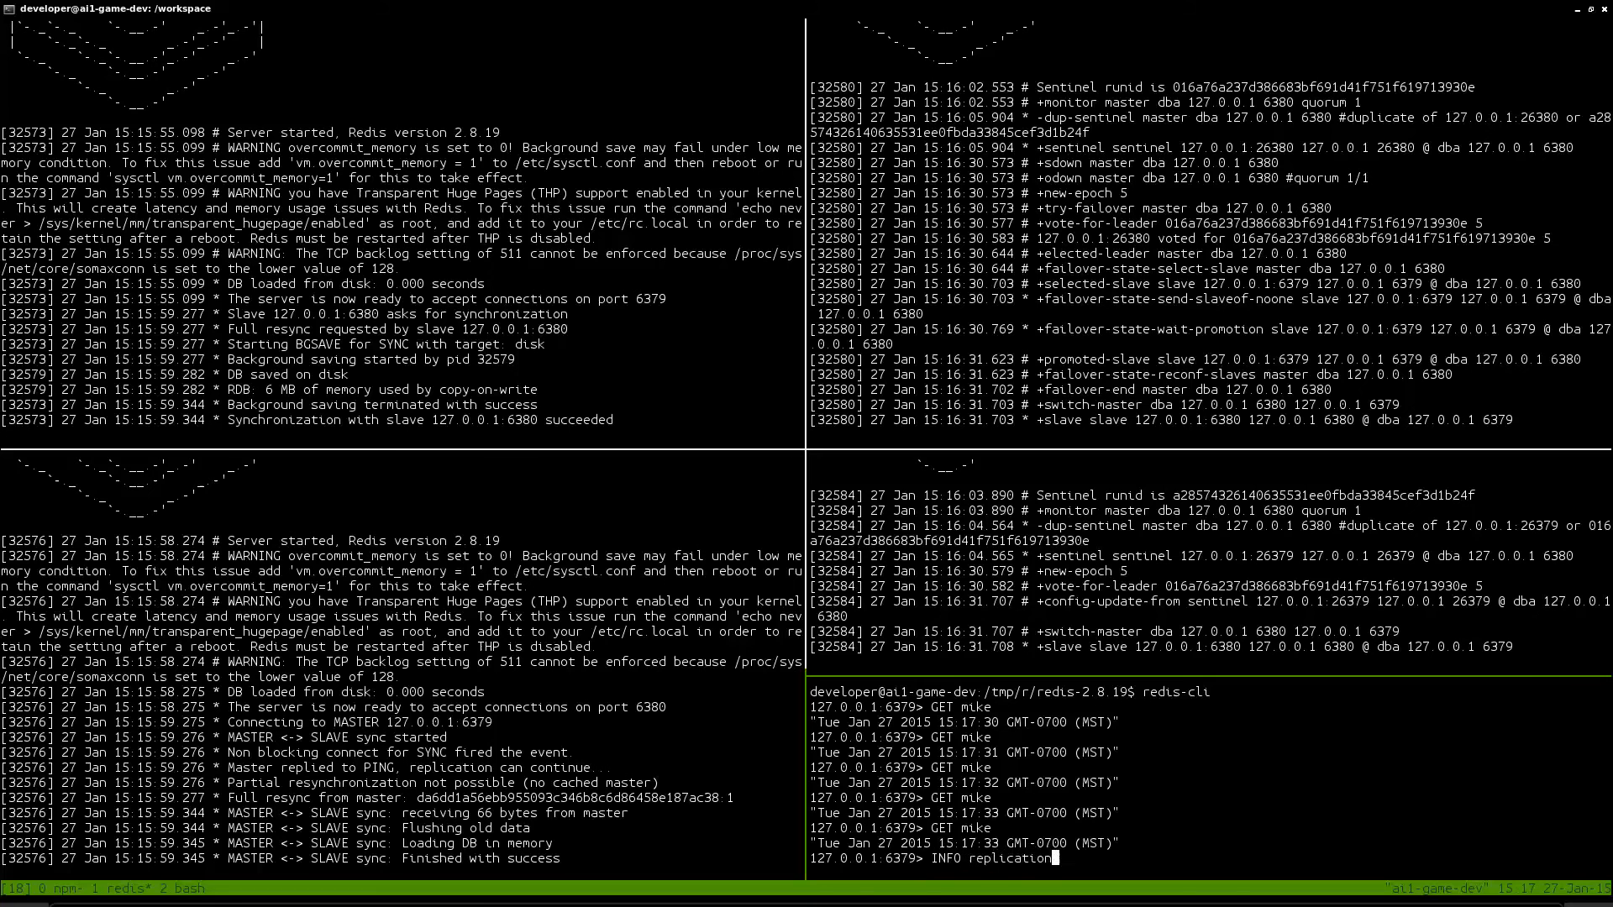
{"action": "key", "text": "Return"}
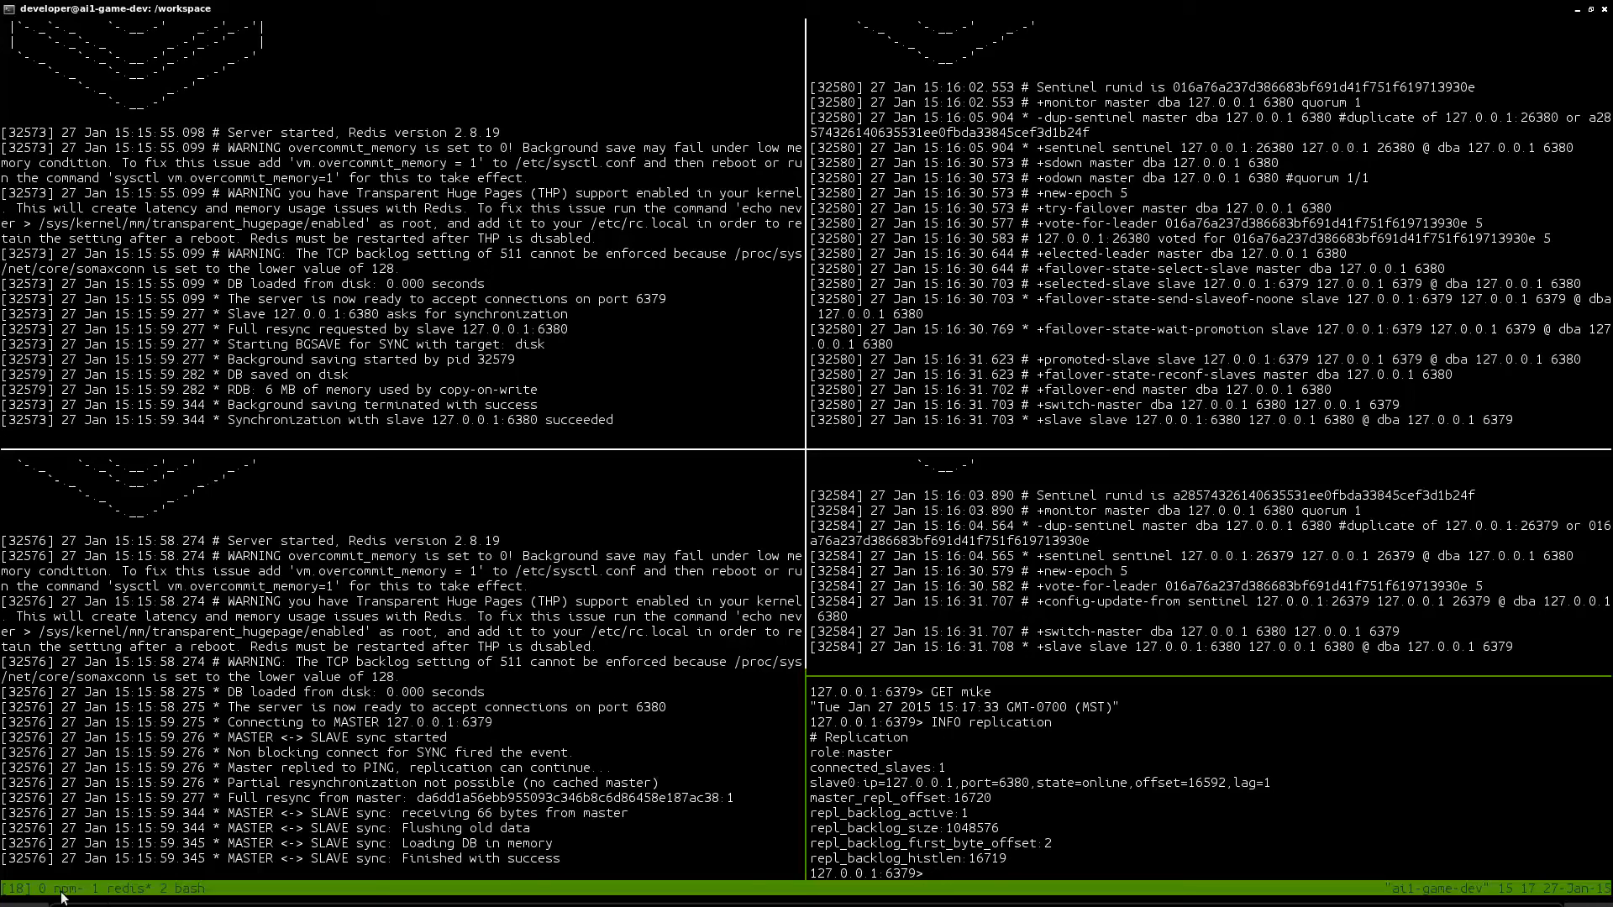
{"action": "mouse_move", "coordinate": [514, 615]}
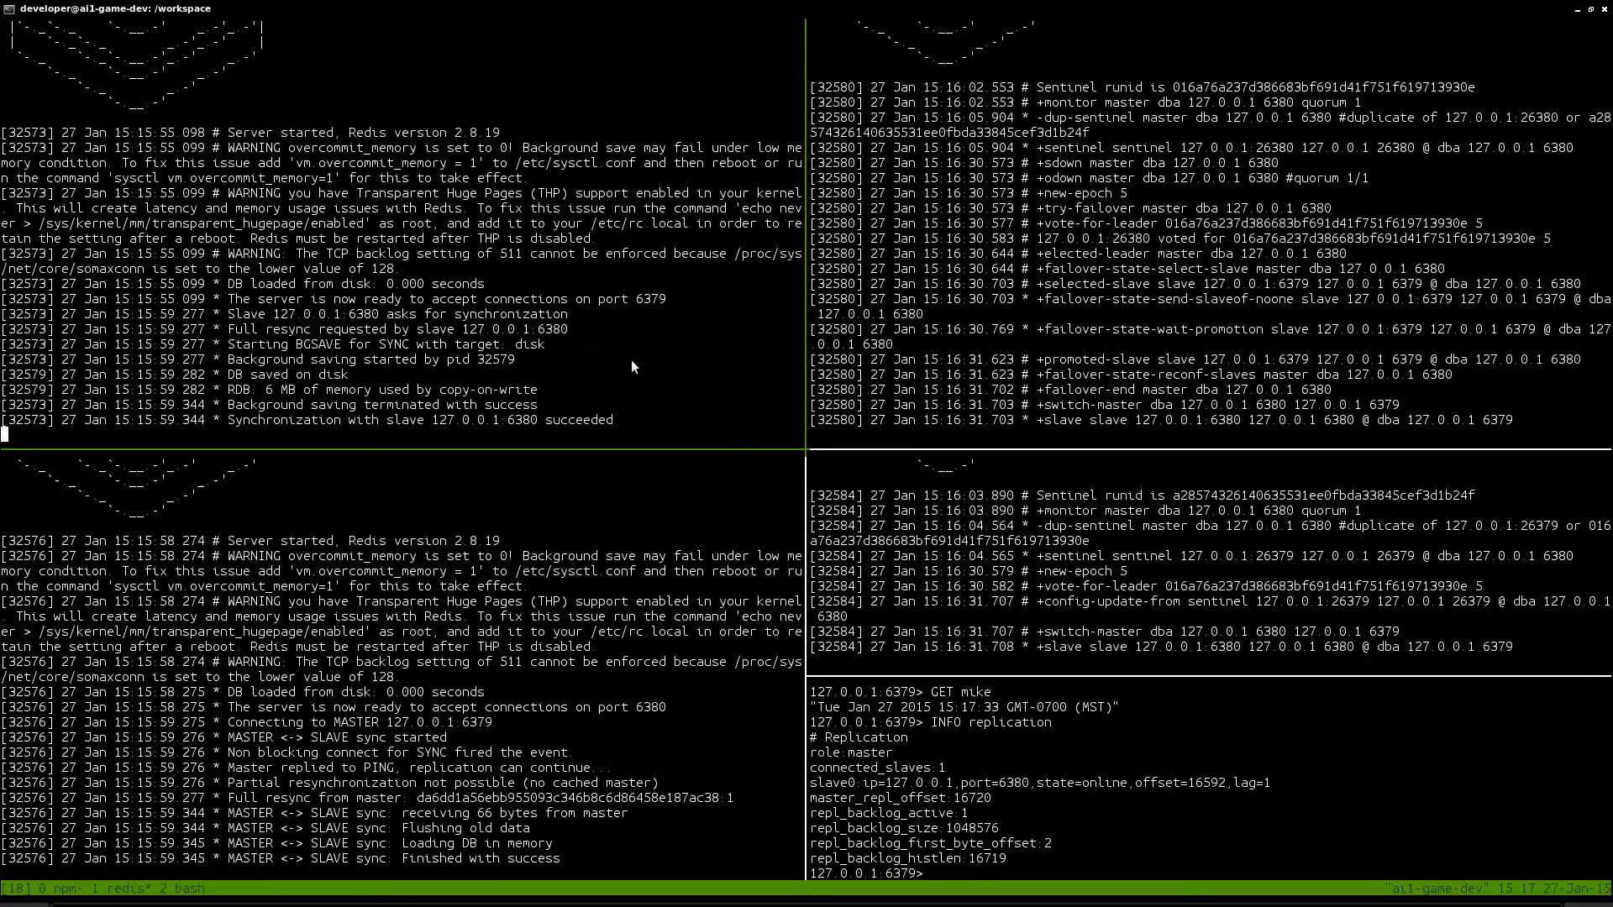
{"action": "mouse_move", "coordinate": [913, 428]}
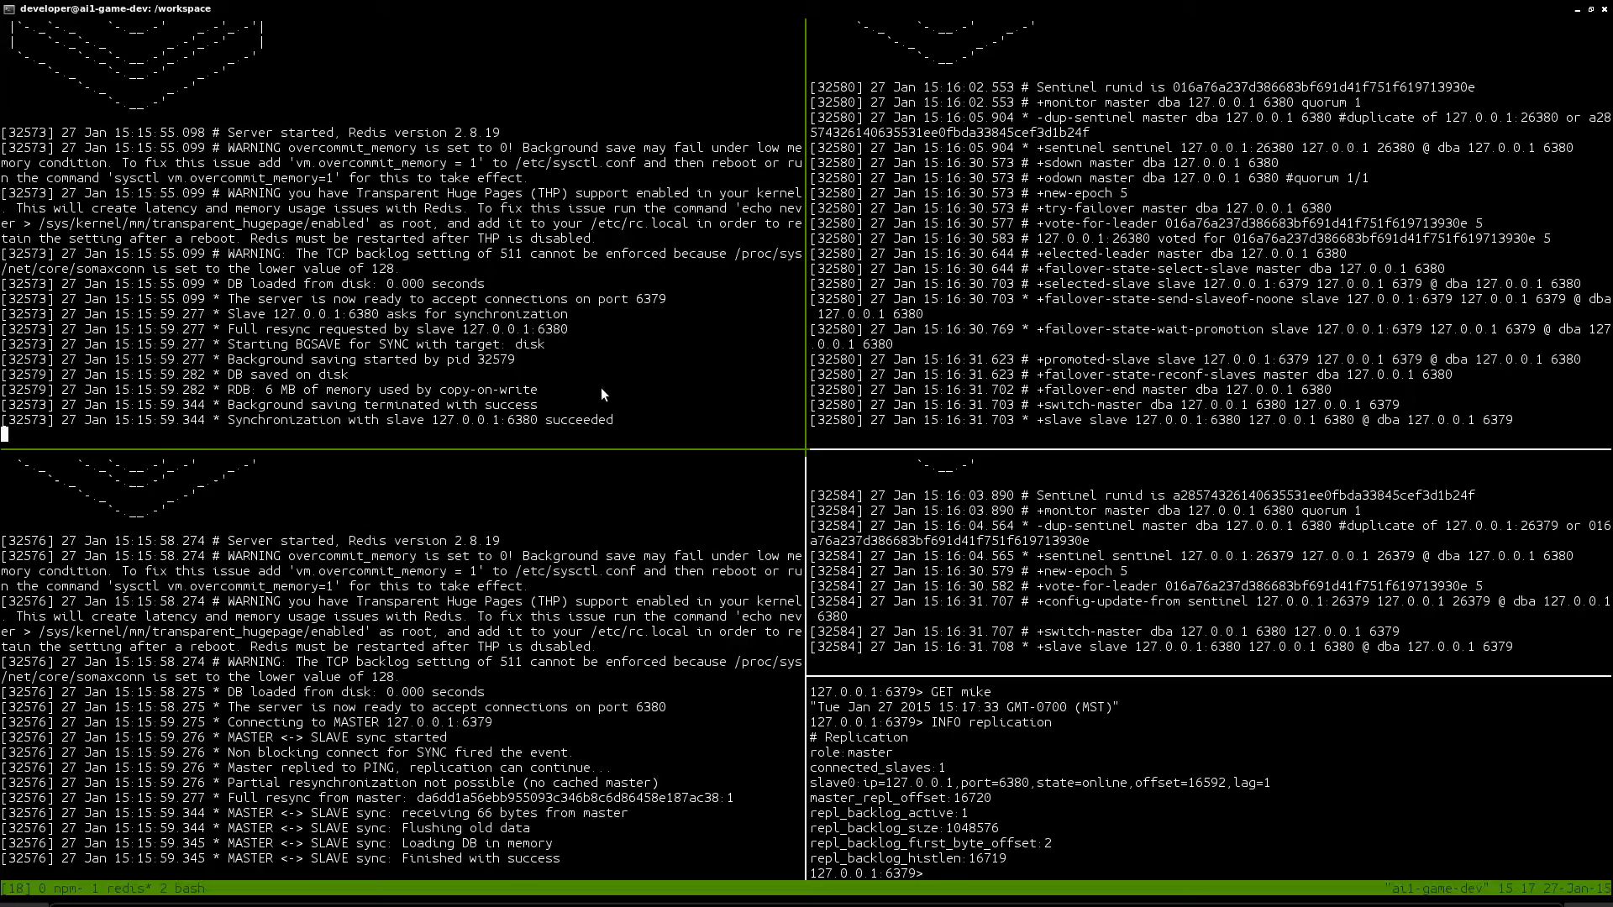
{"action": "mouse_move", "coordinate": [604, 373]}
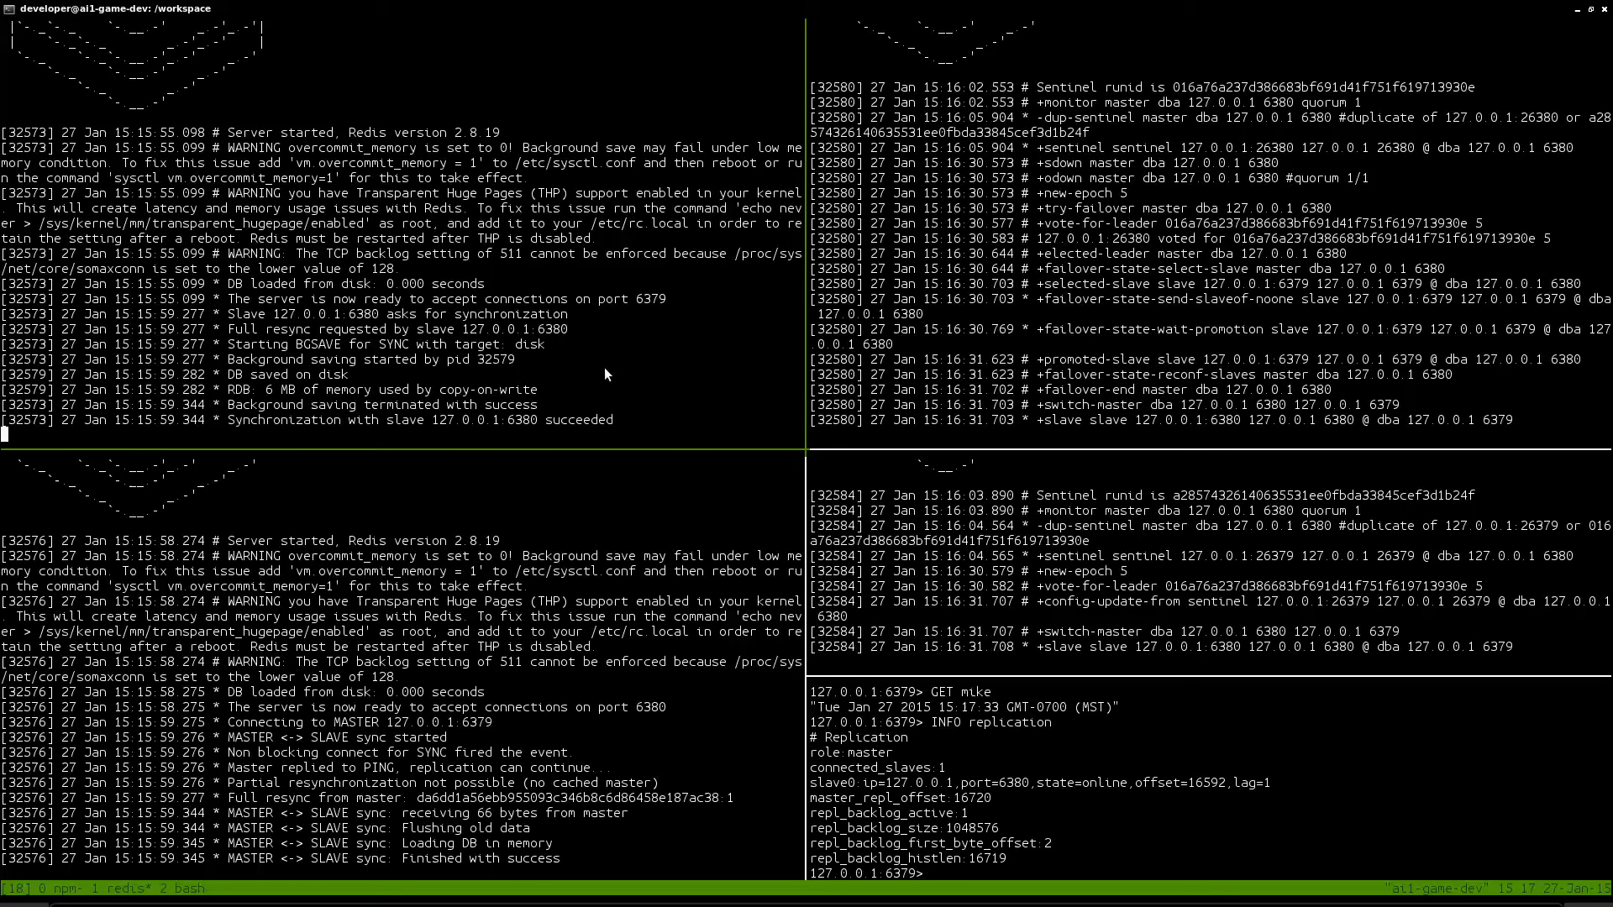
Step: Stop the redis-server on port 6379 with Ctrl+C so Sentinel fails over to 6380
{"action": "key", "text": "ctrl+c"}
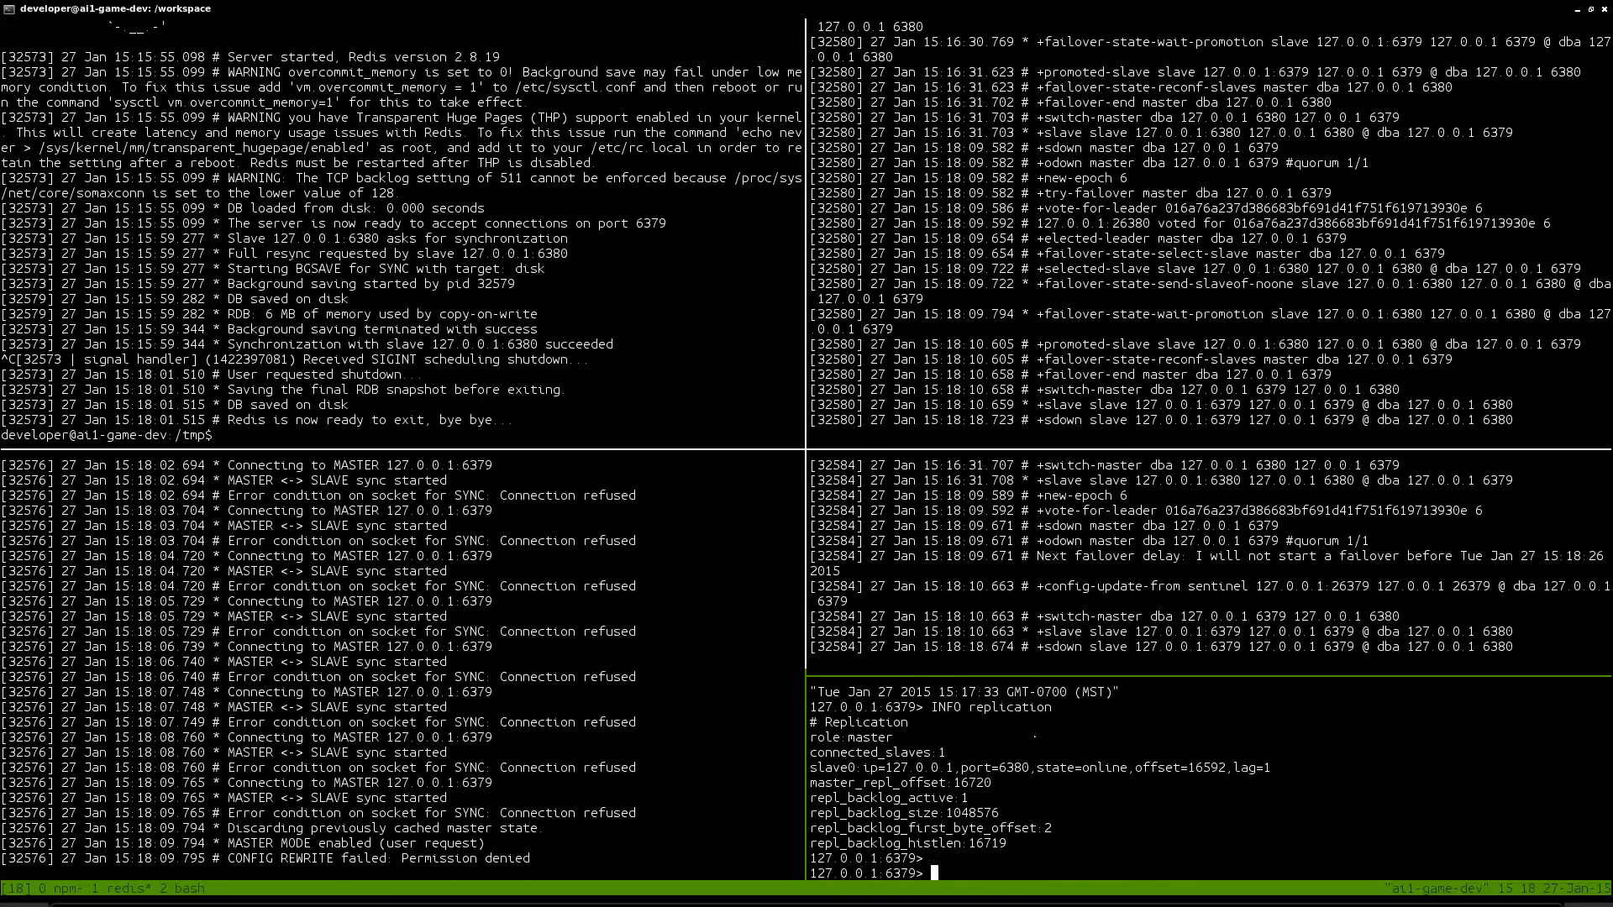
Step: GET mike on the 6380 master to watch timestamps update, then start redis-server in the top-left pane
{"action": "type", "text": "GET mike"}
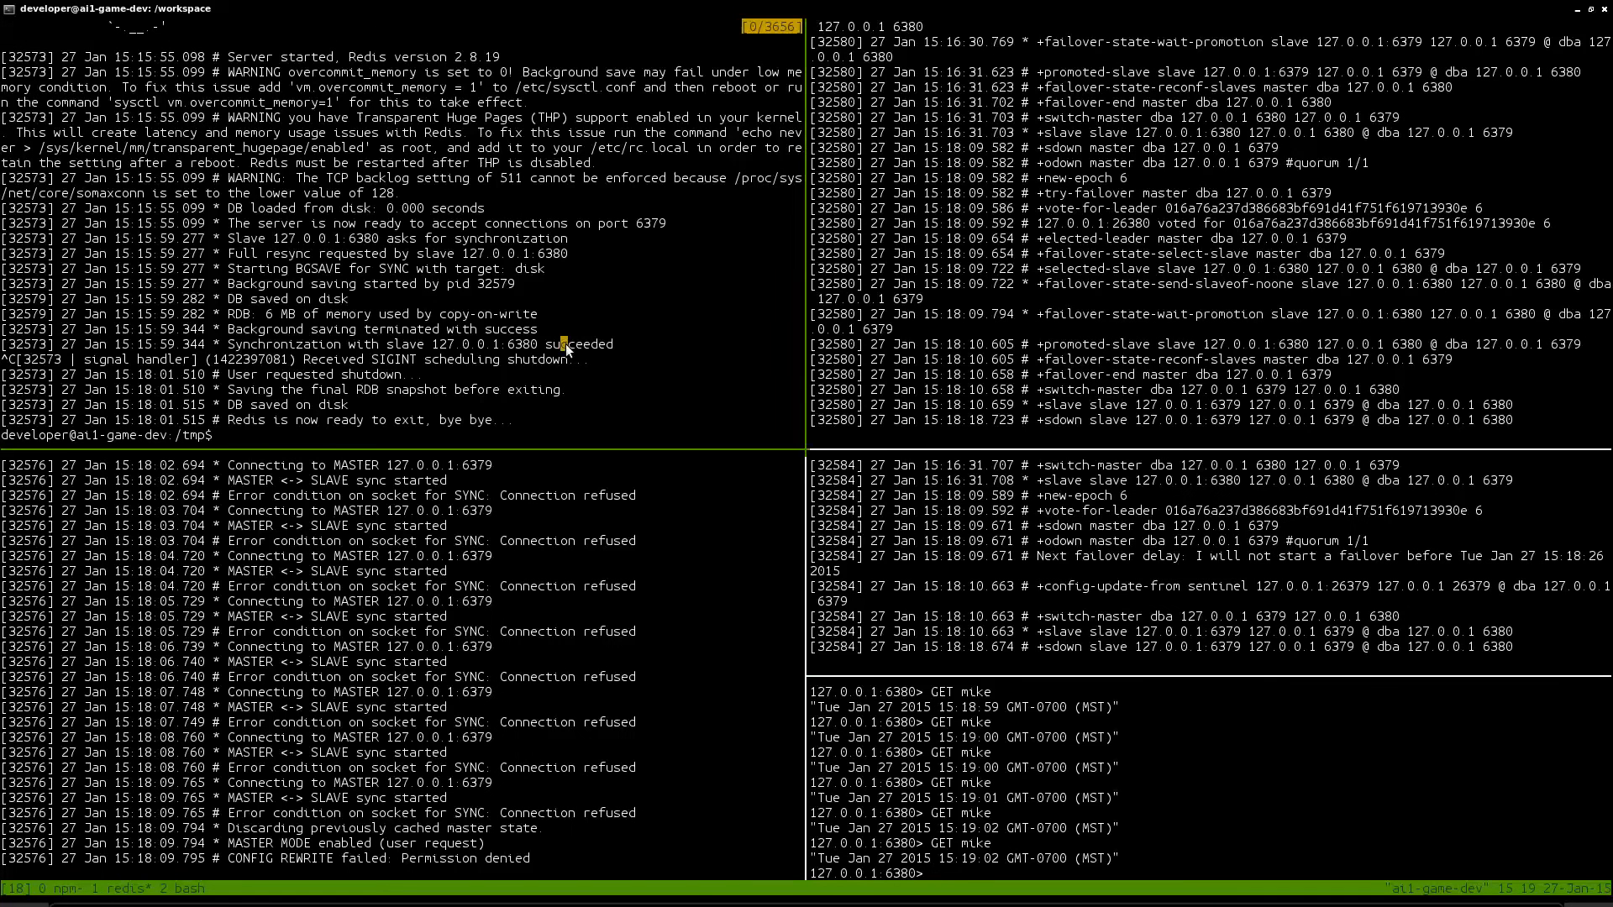
{"action": "type", "text": "redis-server"}
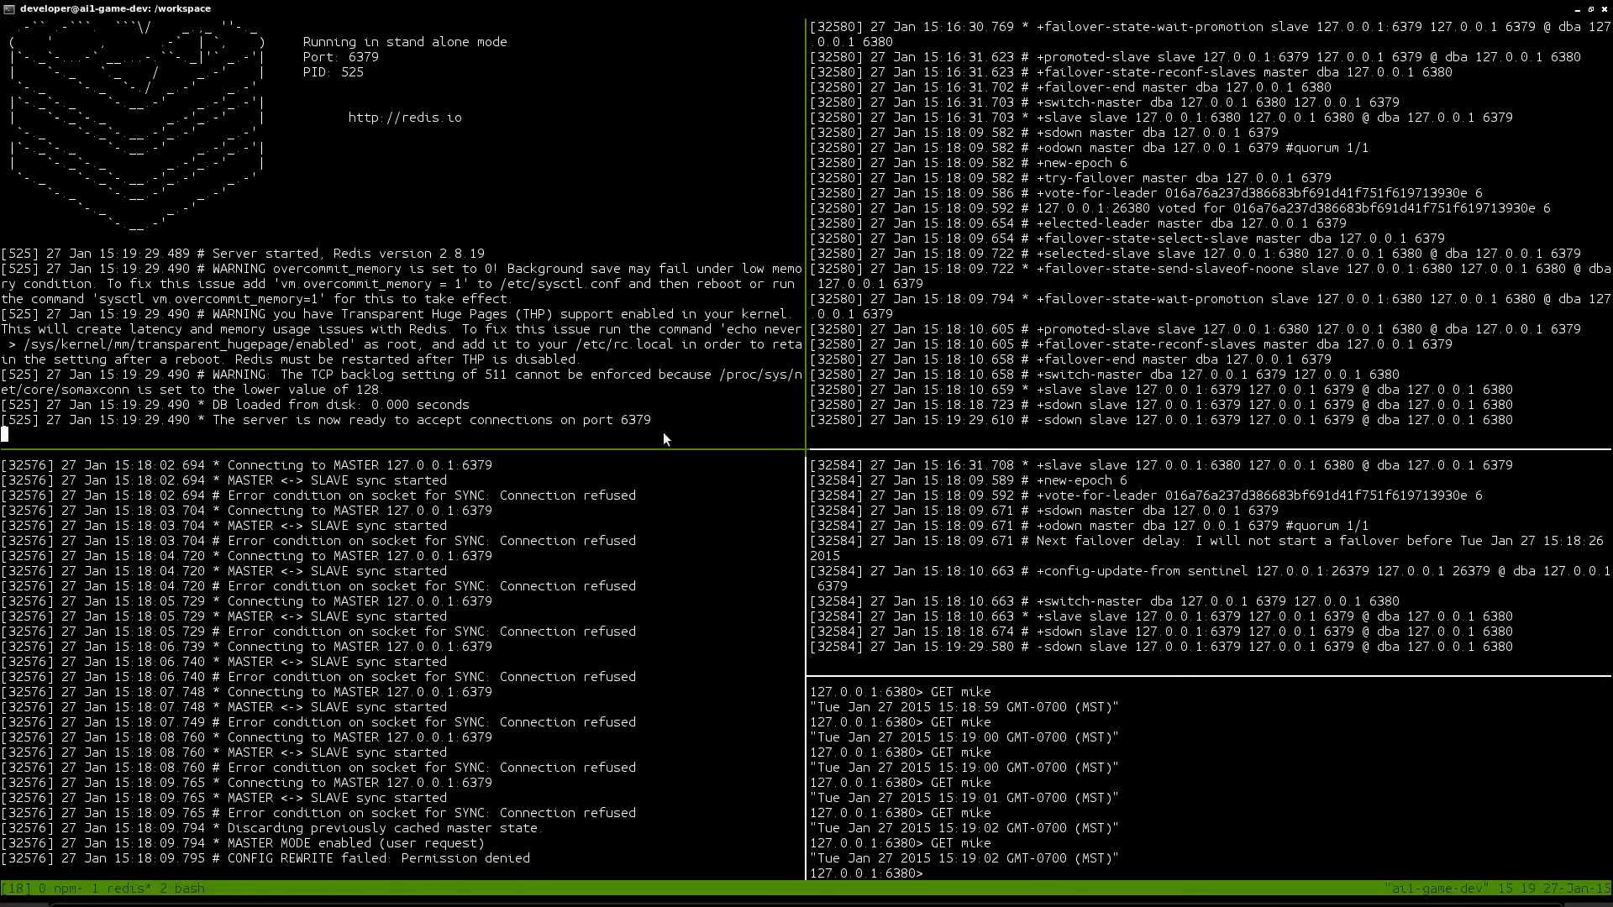
{"action": "mouse_move", "coordinate": [883, 377]}
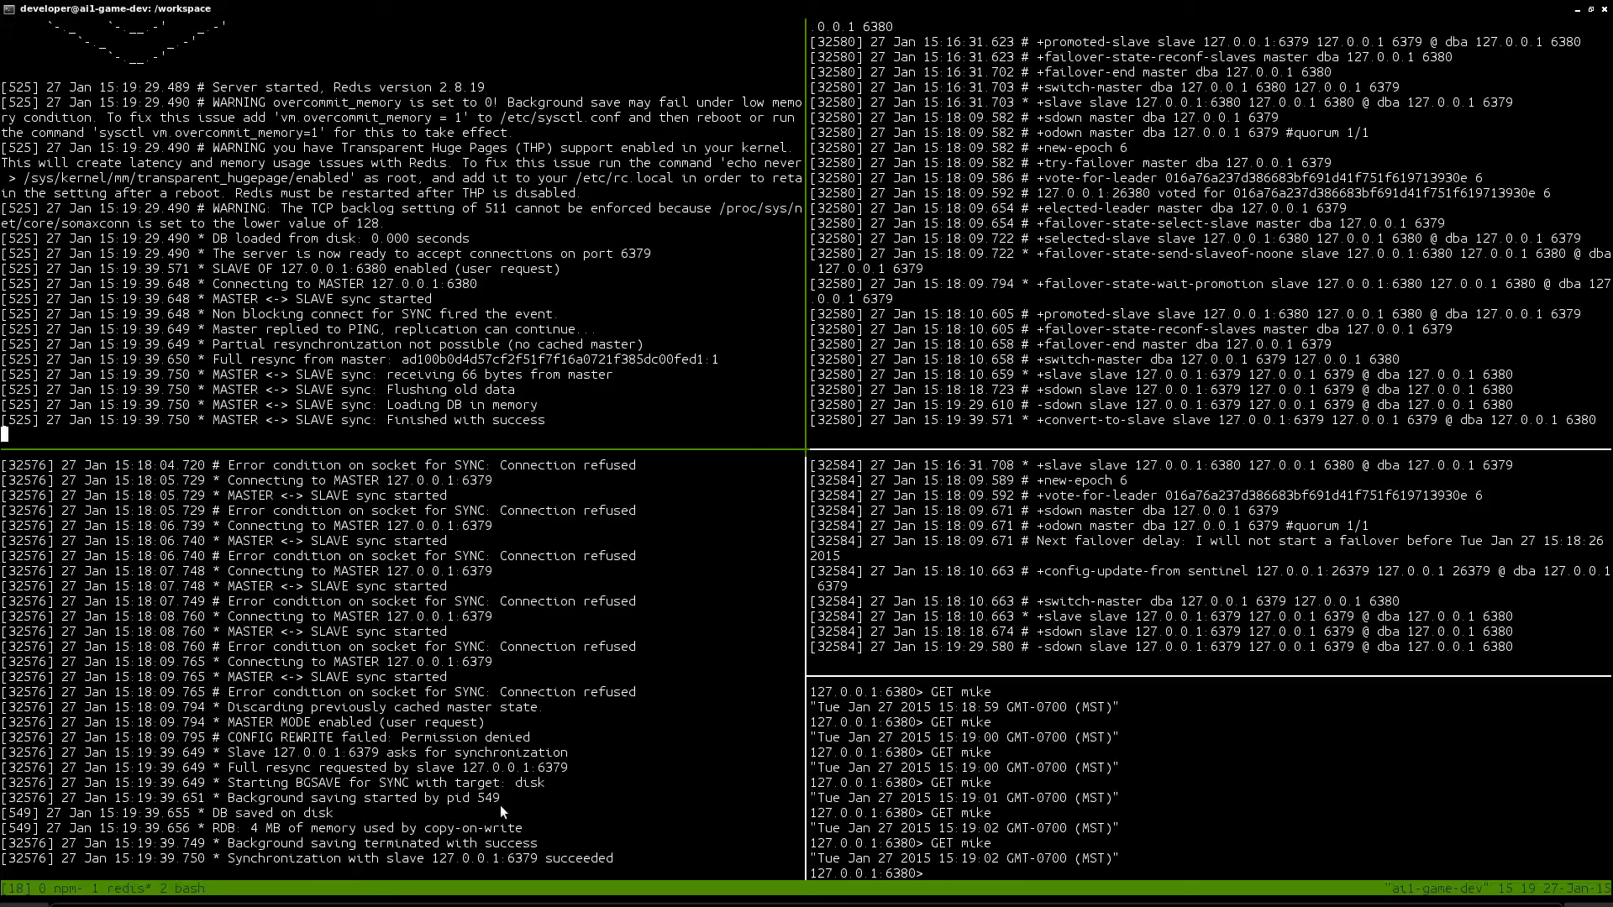
Step: Run INFO replication on 6380 to confirm it is master with 6379 as an online slave
{"action": "type", "text": "IN"}
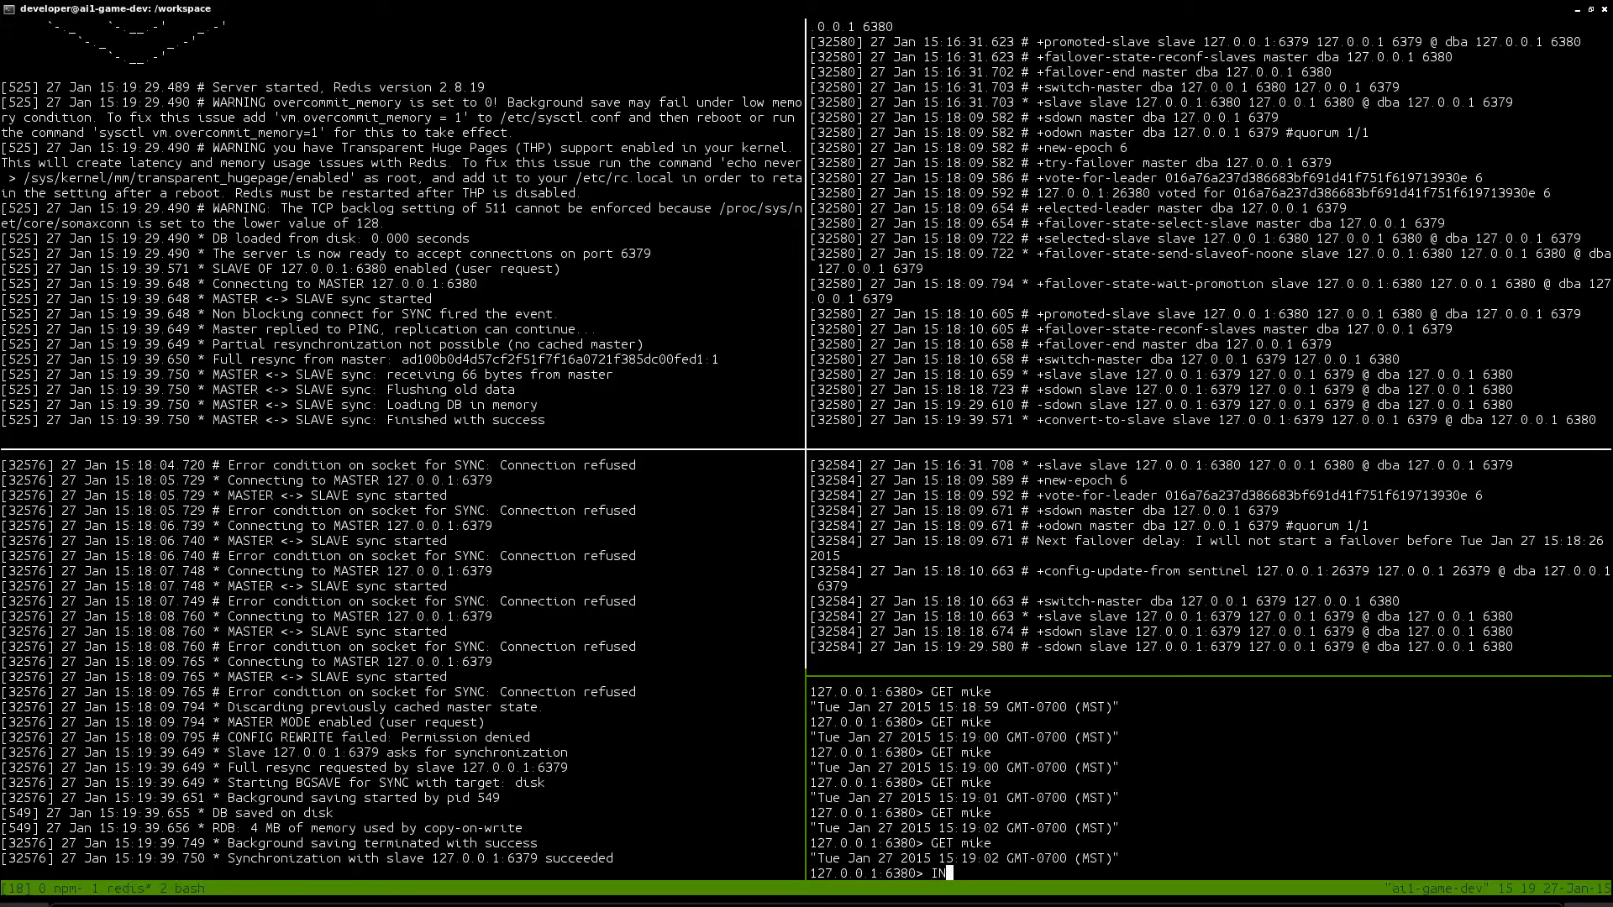
{"action": "type", "text": "INFO replication"}
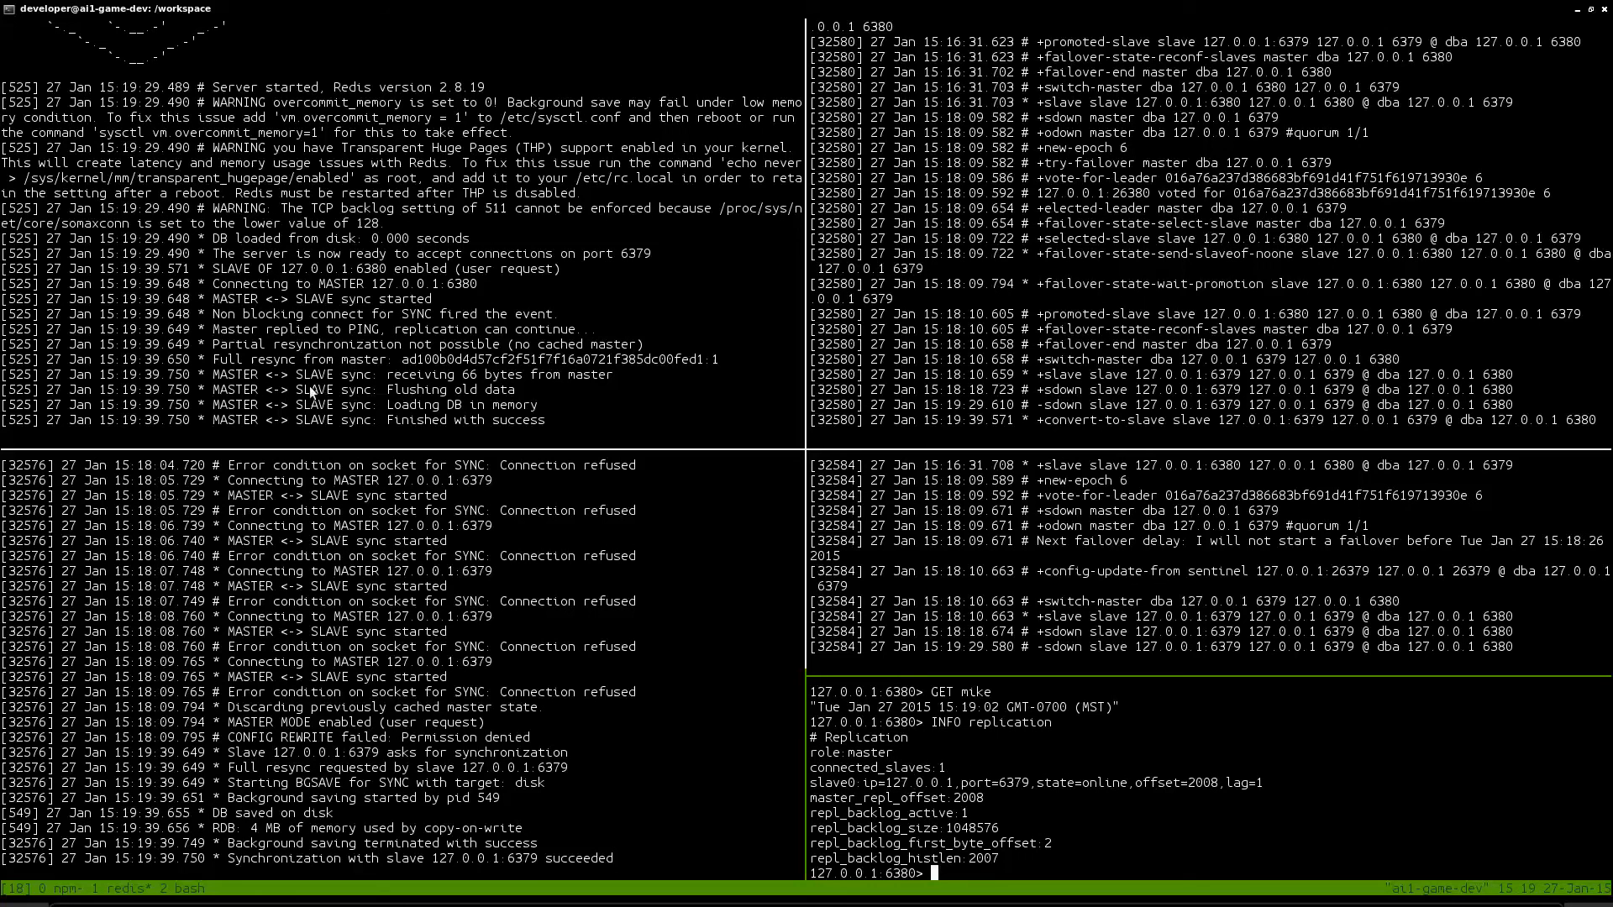
{"action": "mouse_move", "coordinate": [806, 700]}
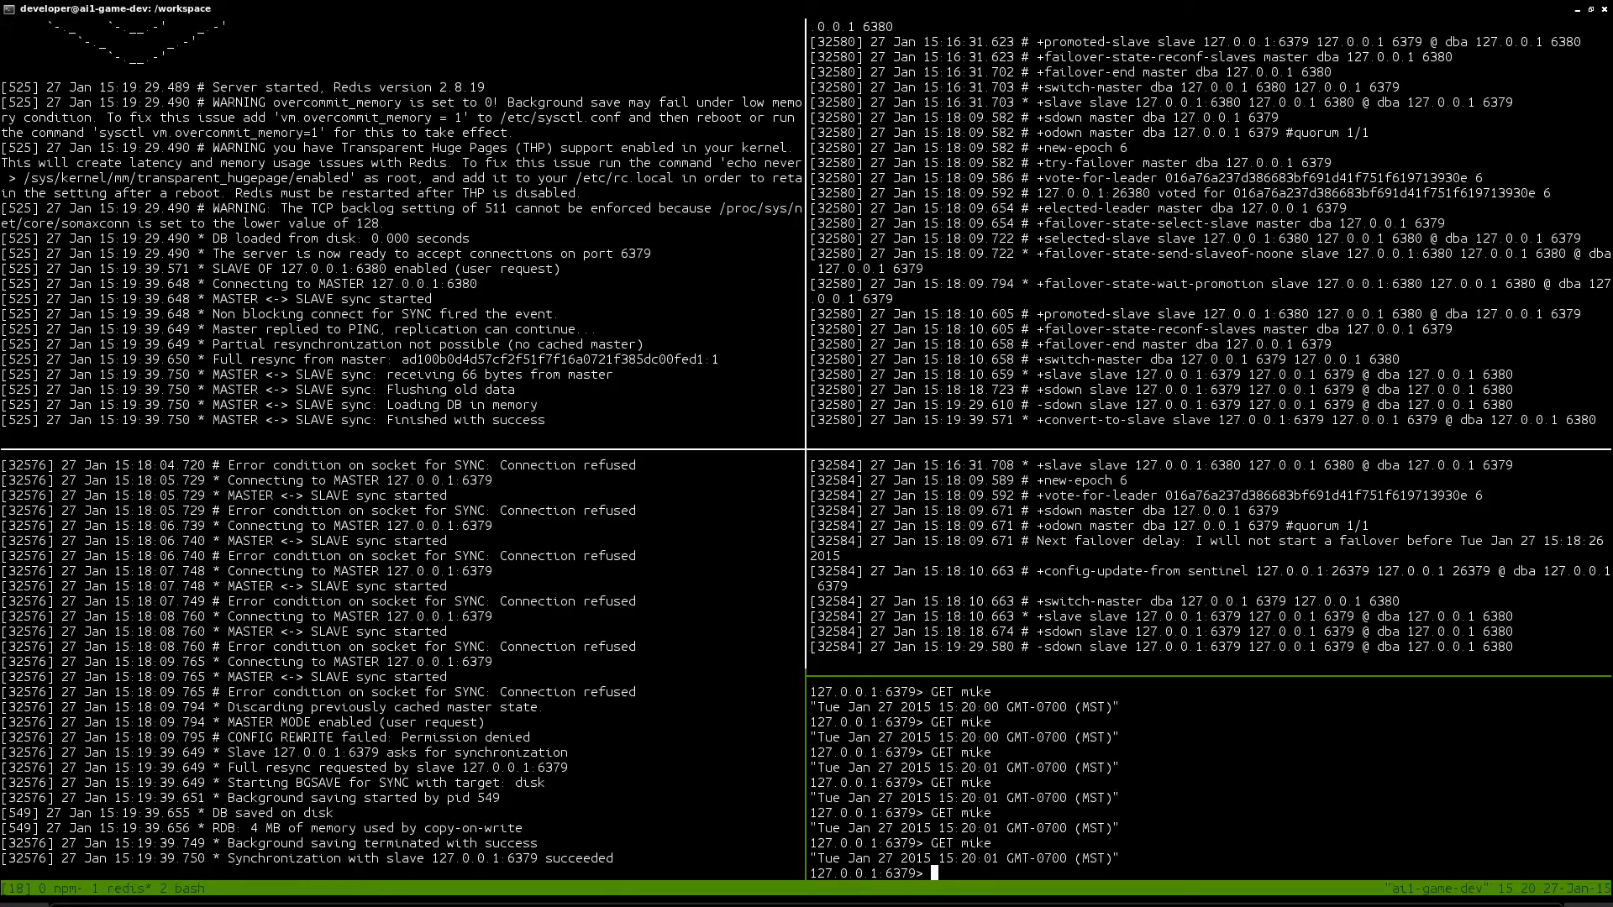
{"action": "mouse_move", "coordinate": [982, 445]}
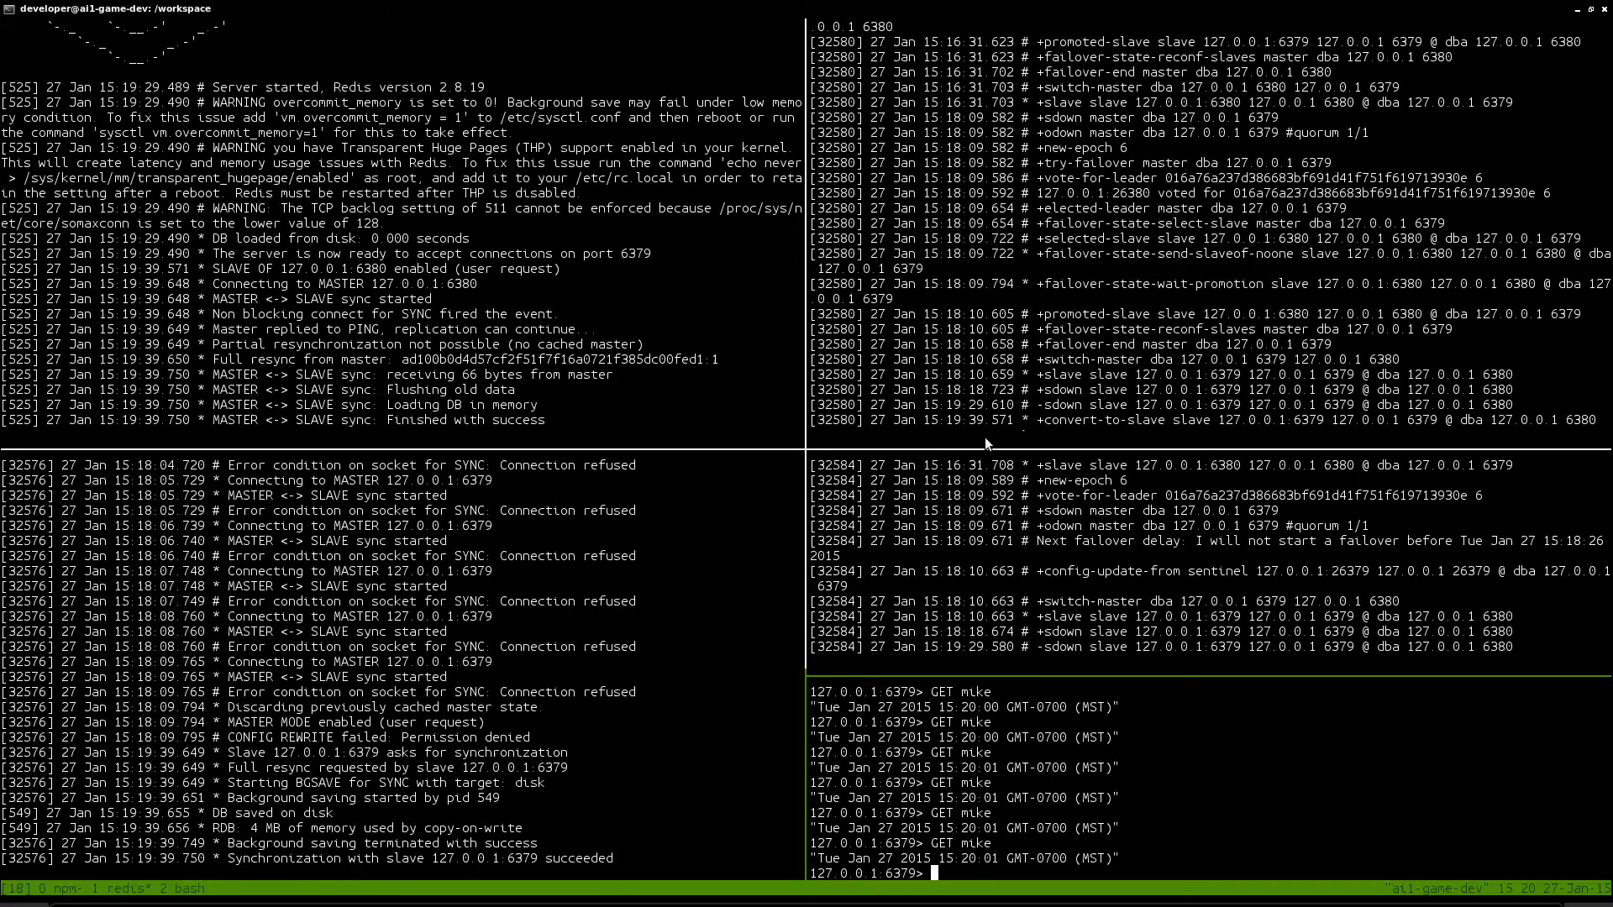
{"action": "mouse_move", "coordinate": [492, 635]}
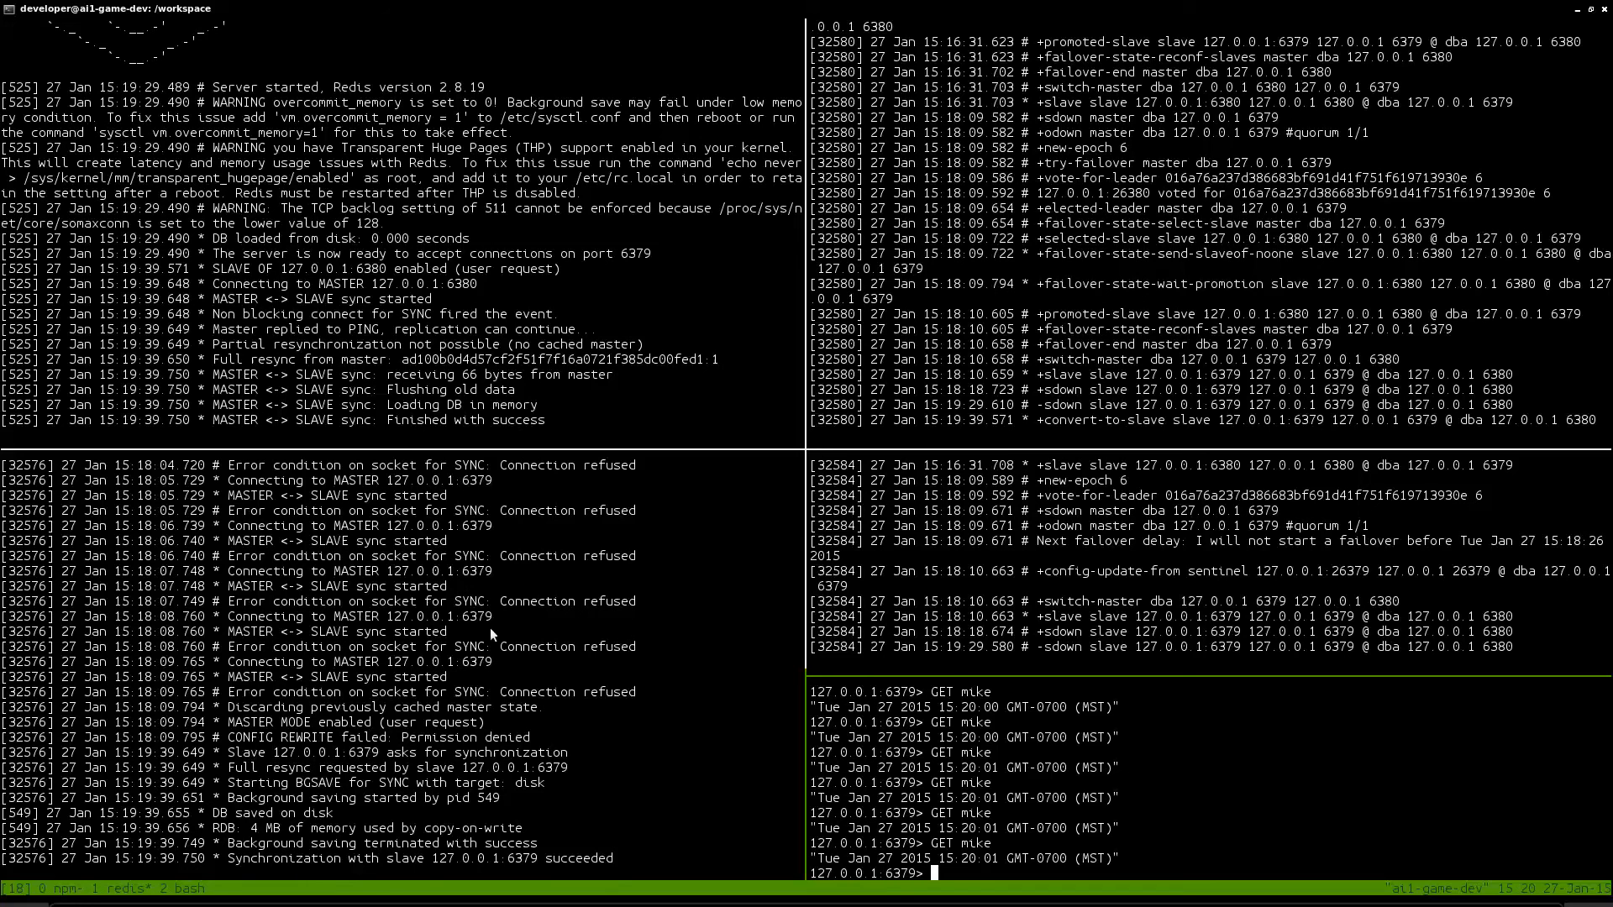